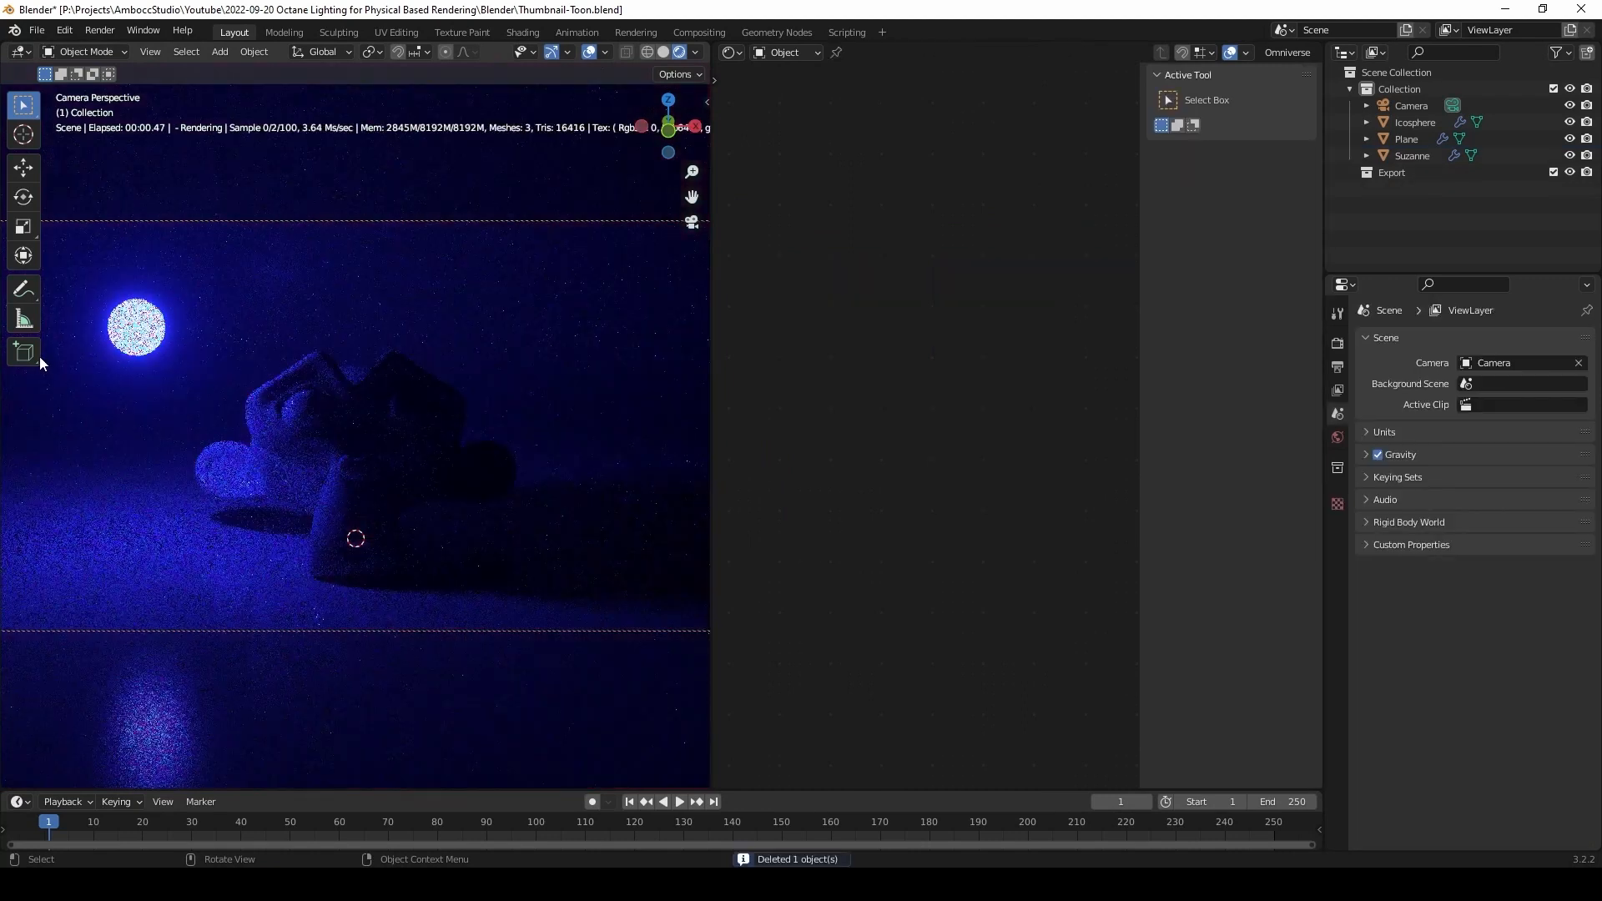
Step: Delete the glowing icosphere and add a point light, moved up and left of the scene
left_click(1414, 121)
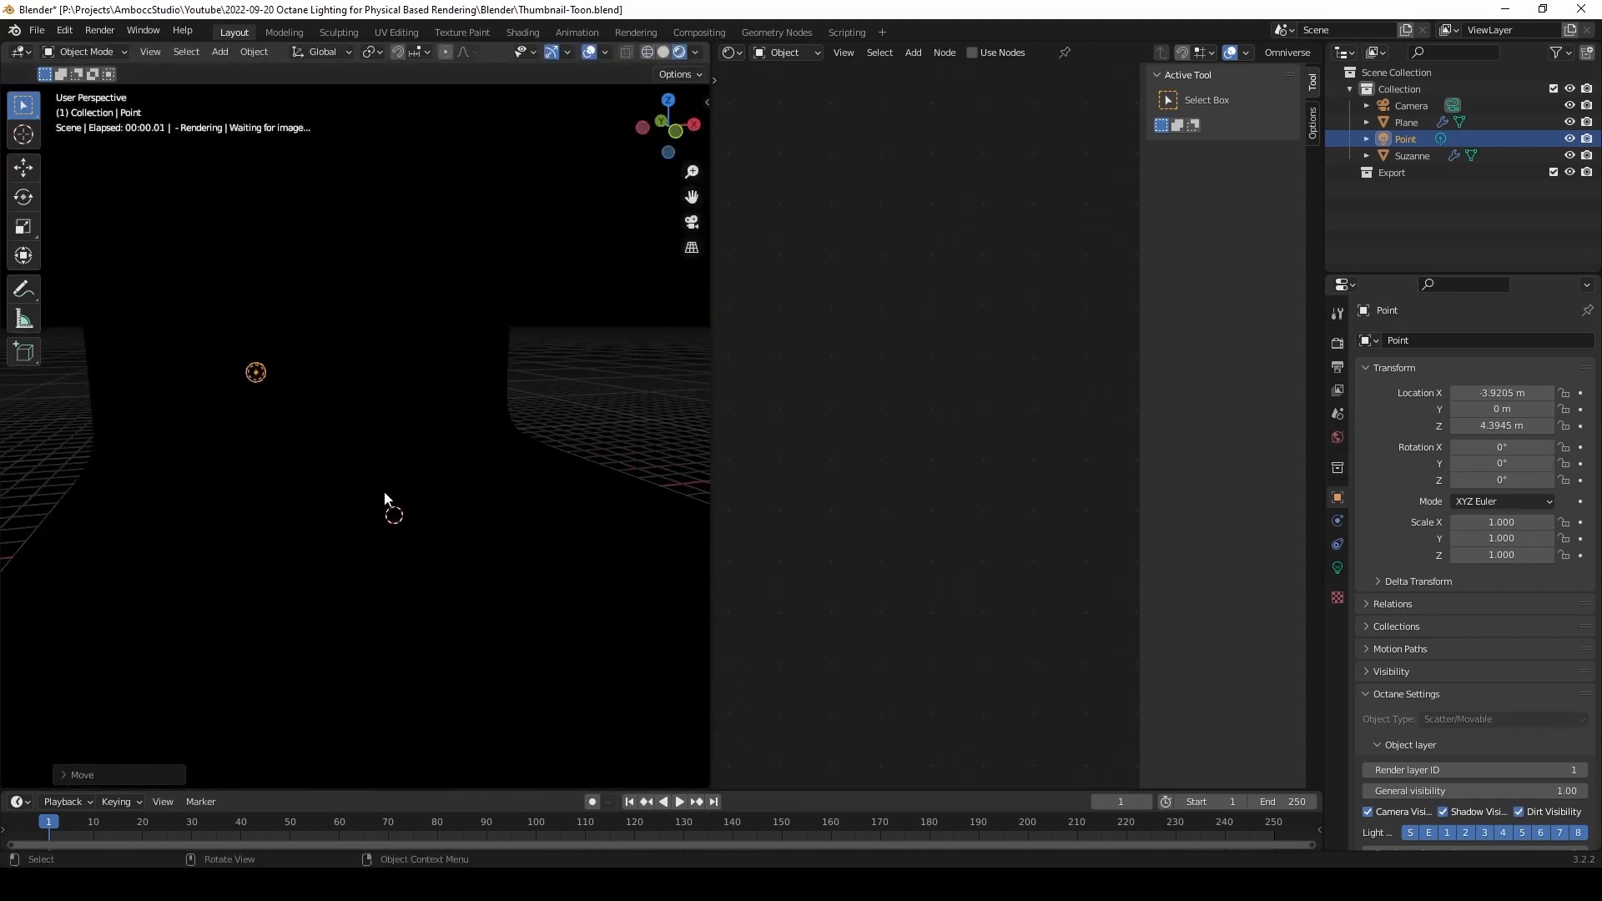
Step: Select the plane and wire a new Octane Toon material node into its Material Output surface
left_click(1408, 122)
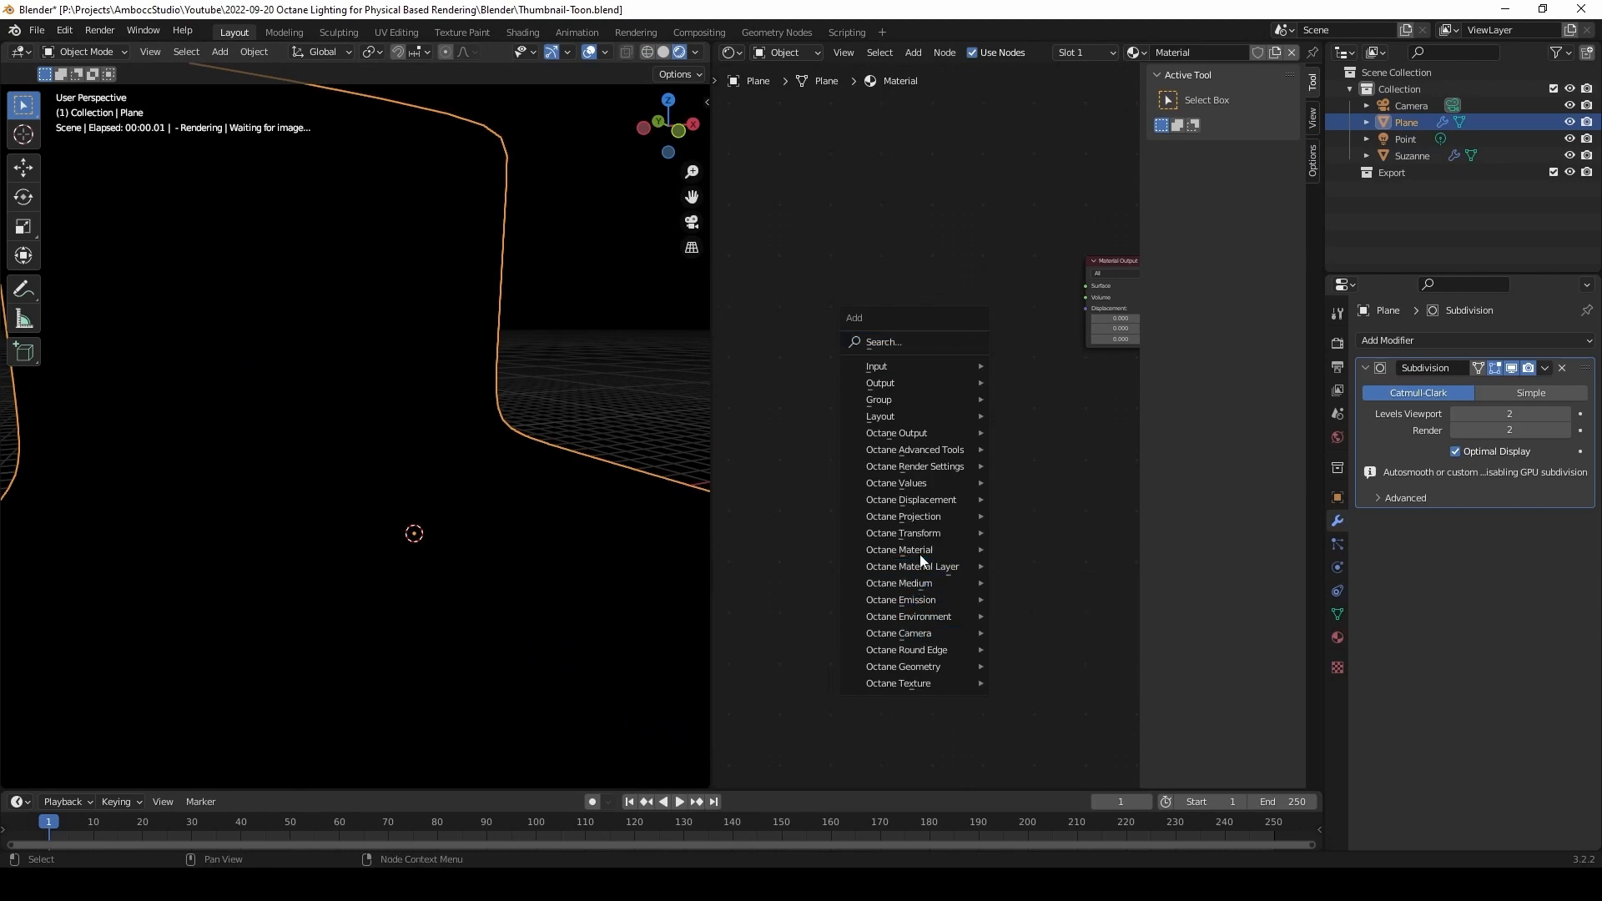
left_click(898, 549)
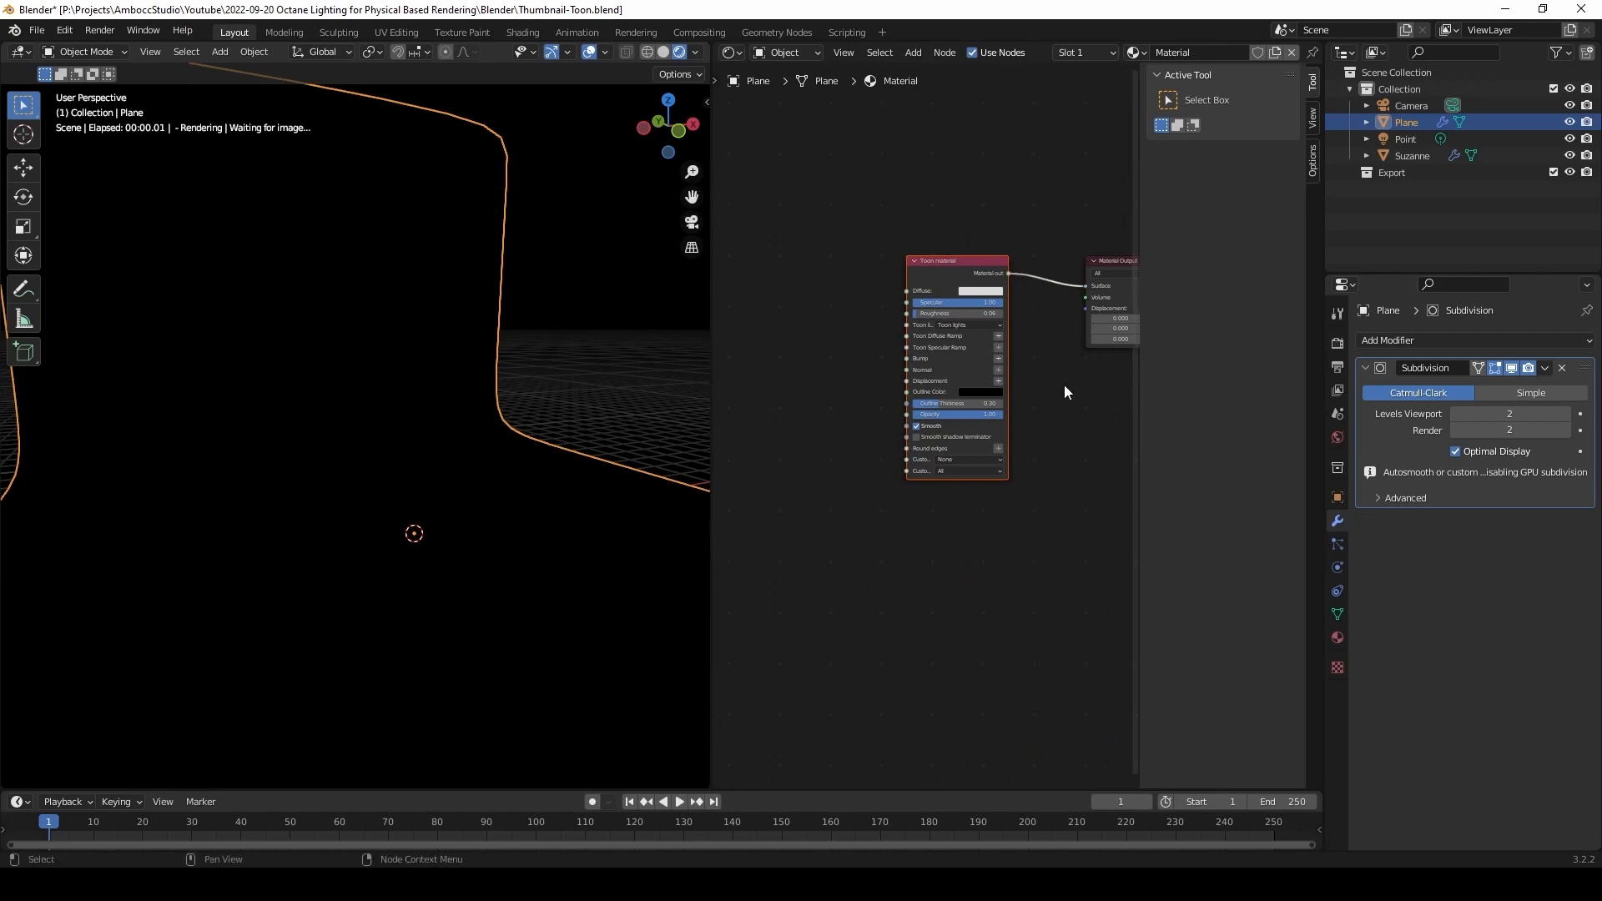
left_click(955, 261)
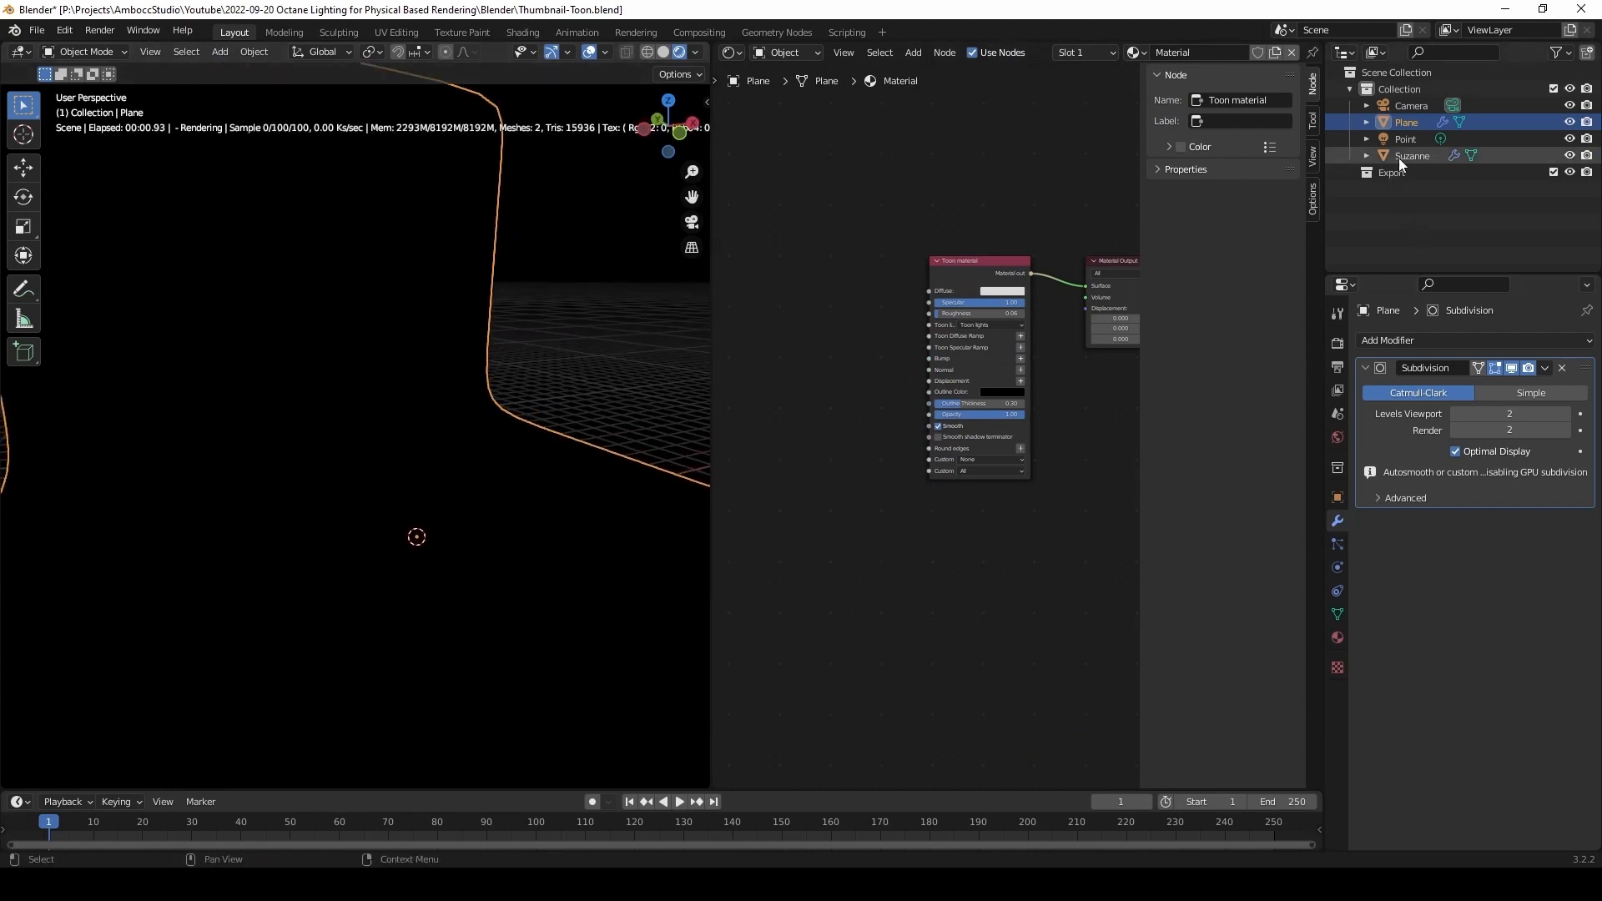
Step: Feed the point light's Toon Point Light a blue RGB color texture and reset its power to 1
left_click(1413, 156)
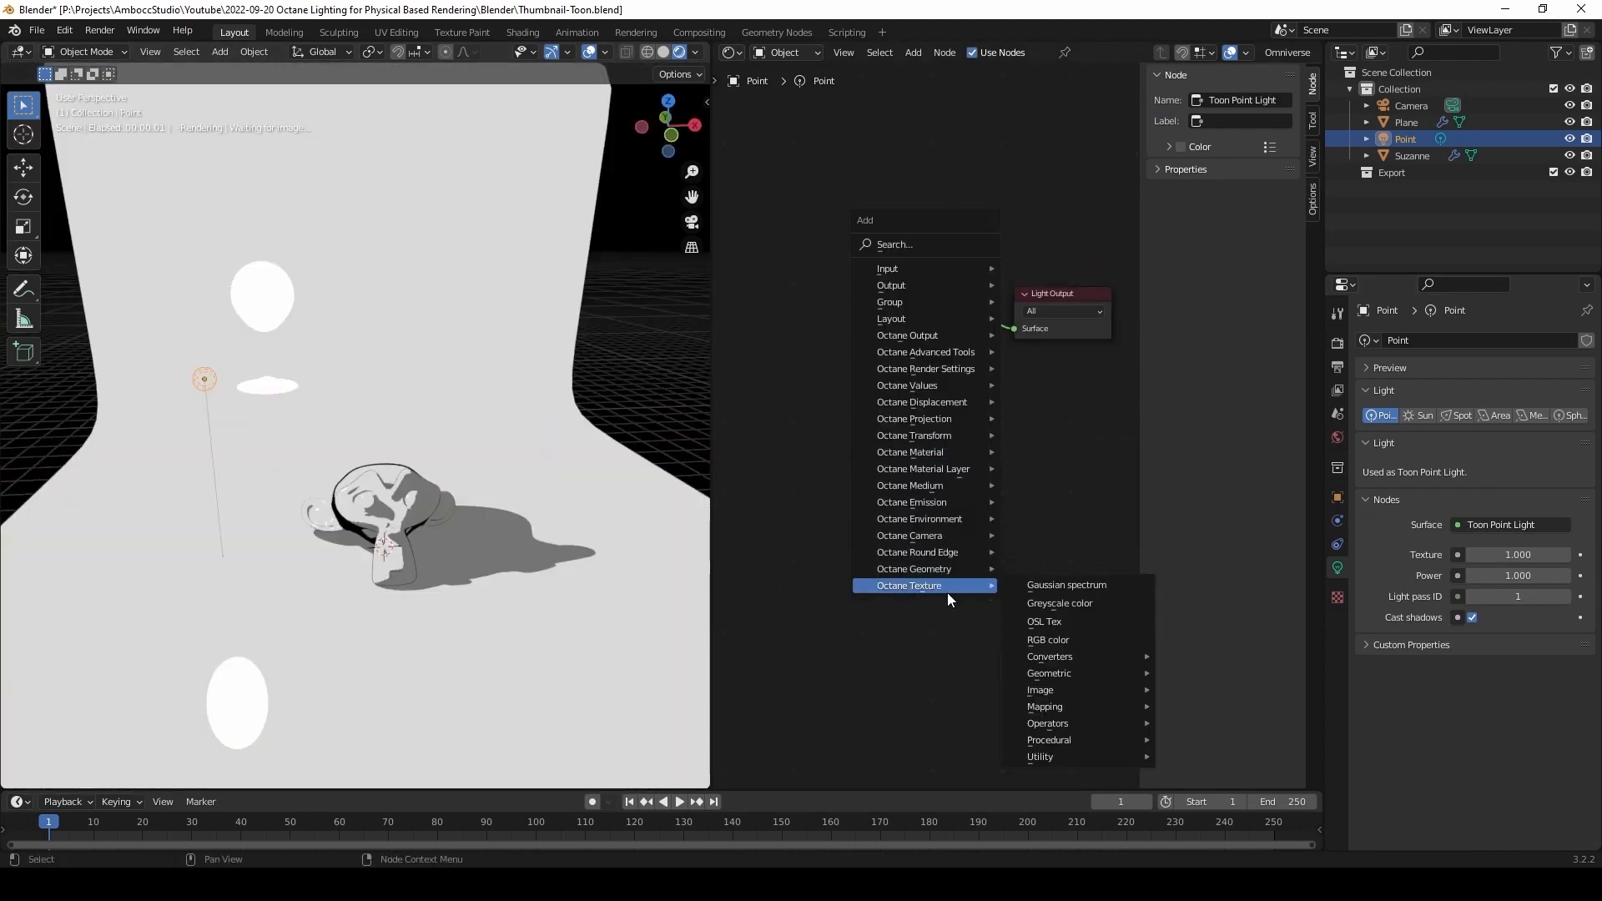
left_click(1047, 639)
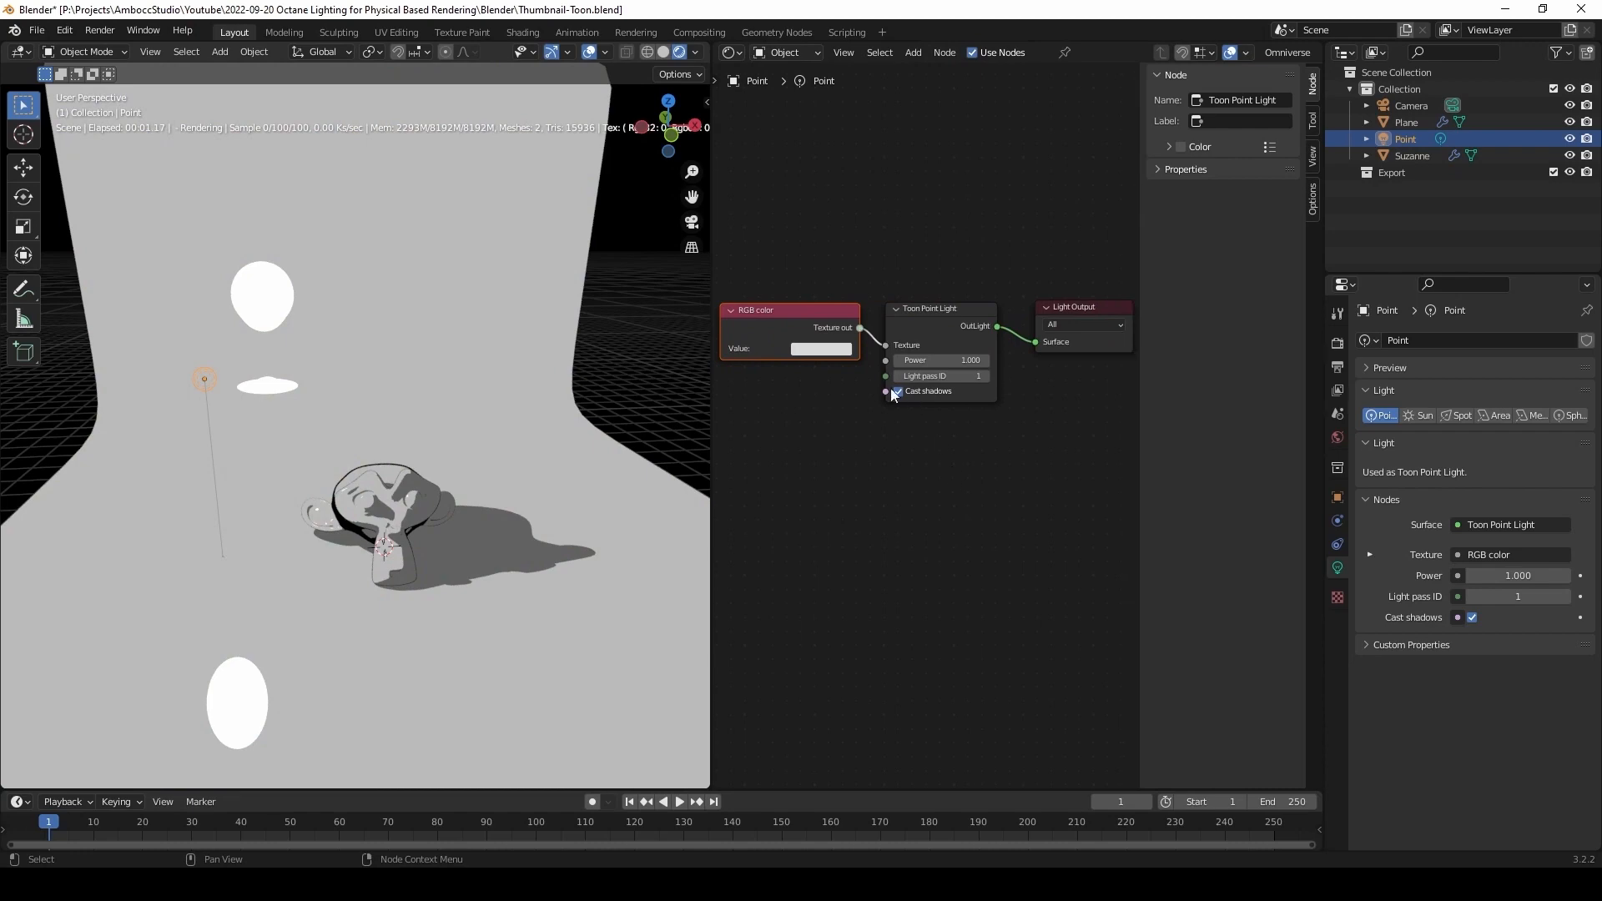
left_click(821, 348)
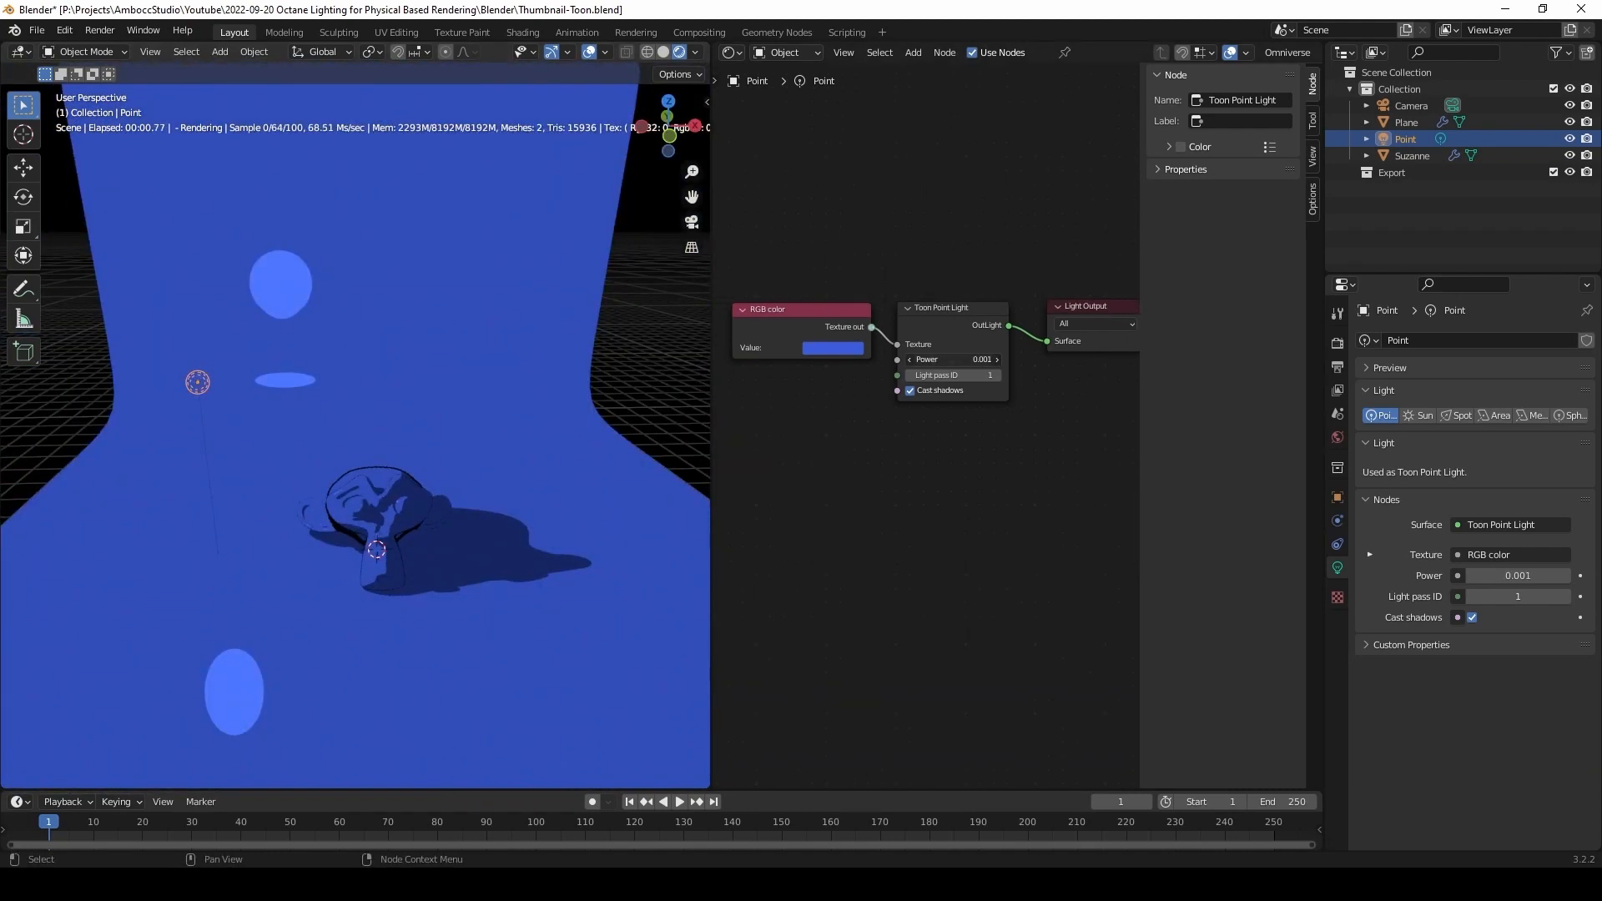
type("252.800")
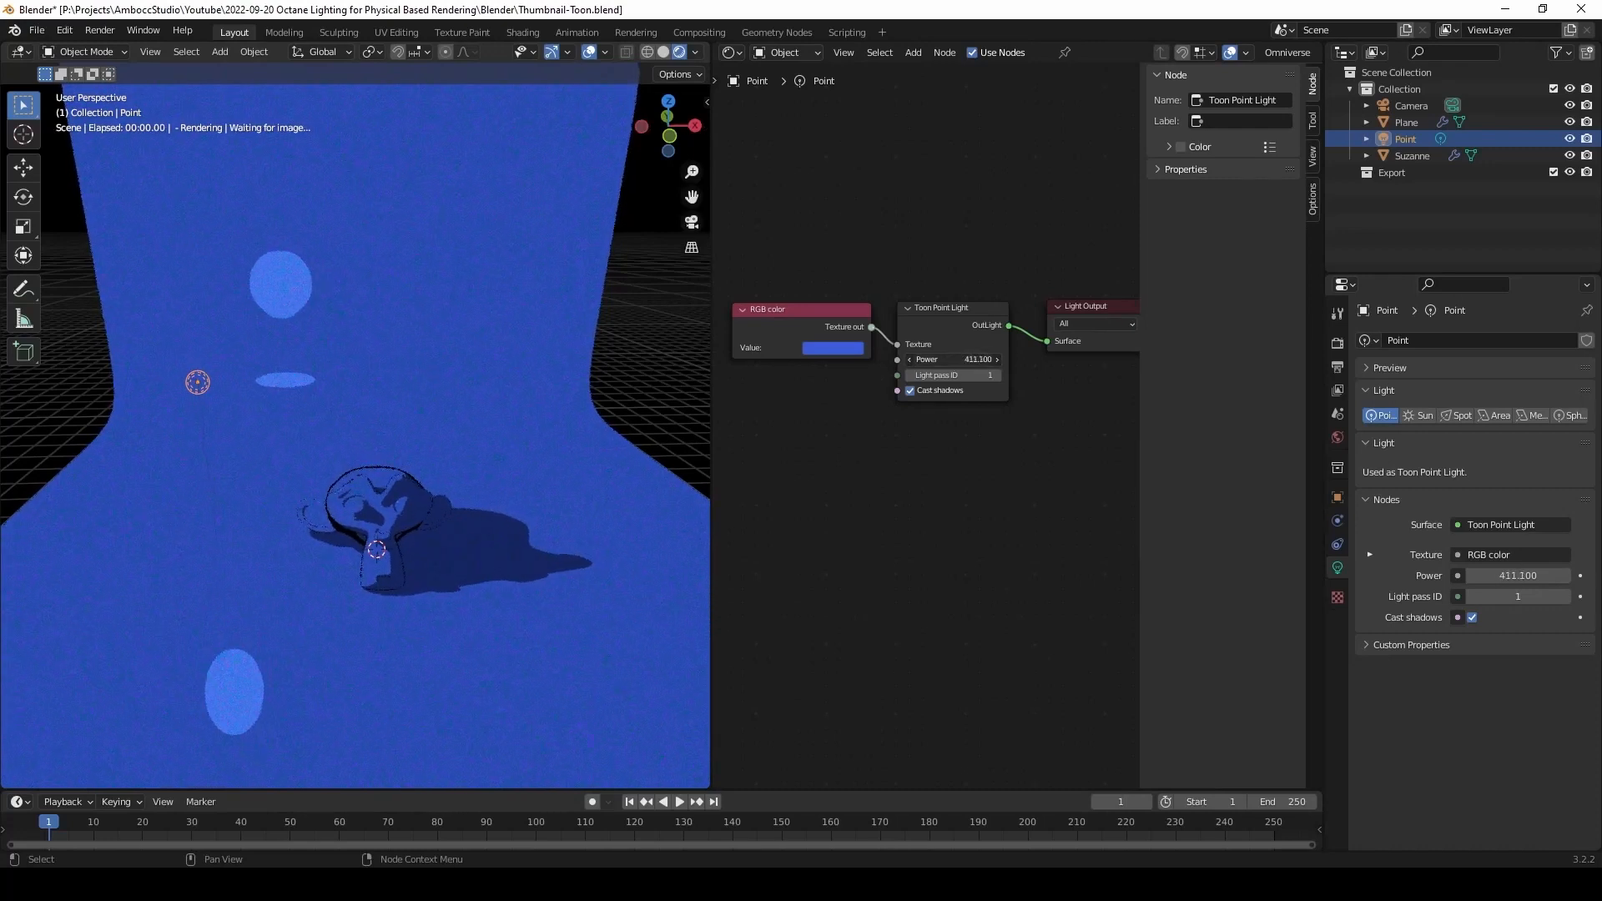
double_click(950, 359)
type("1.000")
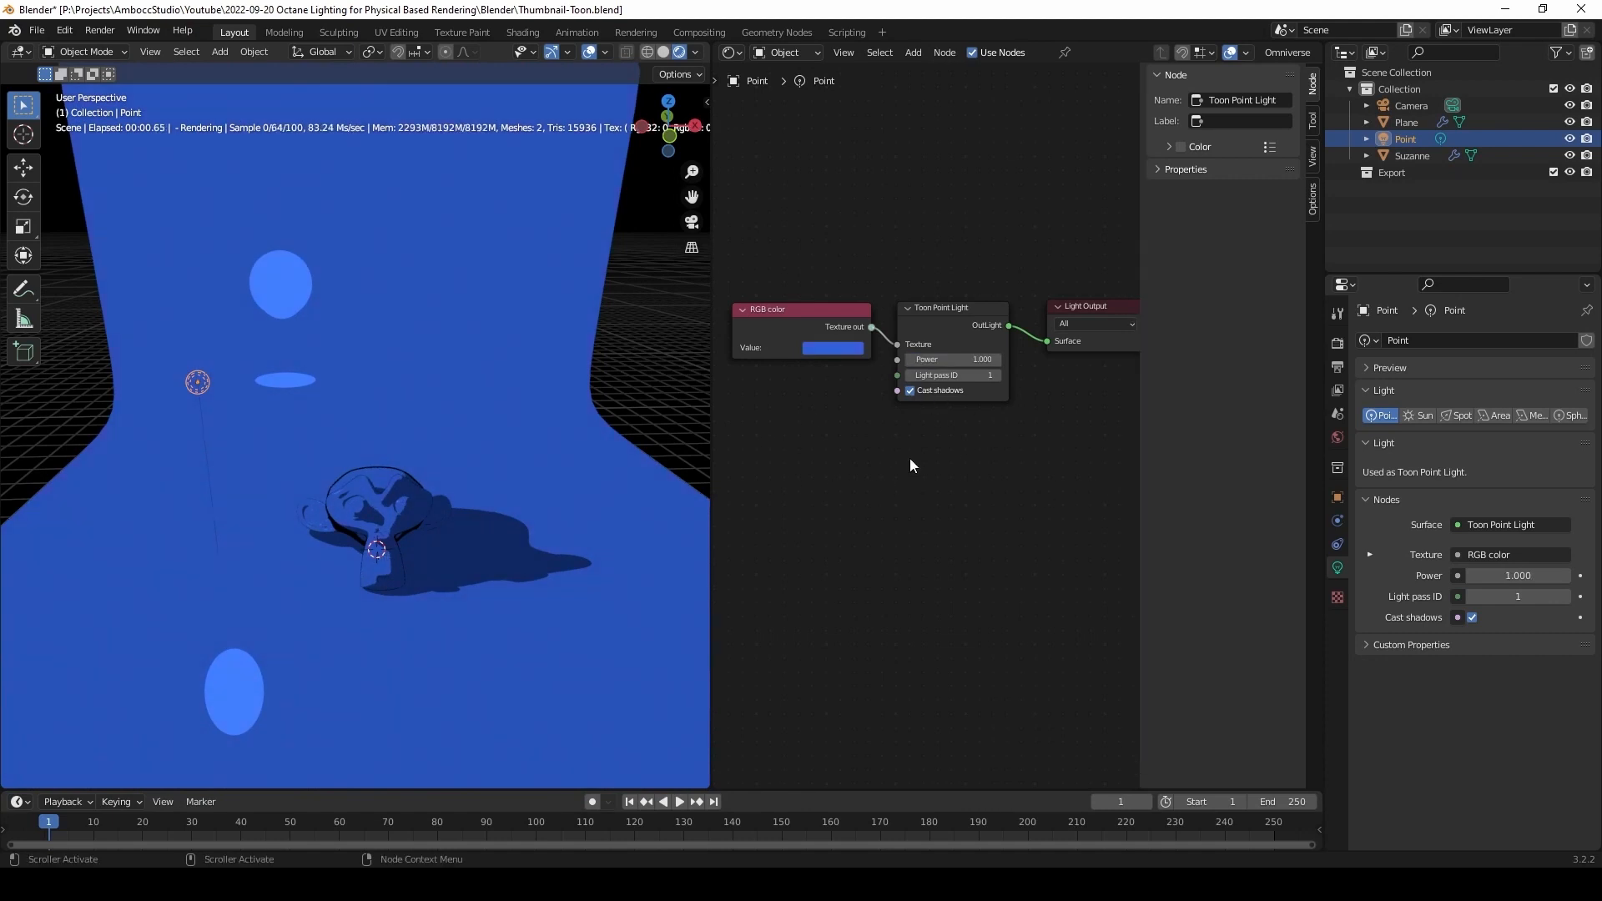
left_click(831, 347)
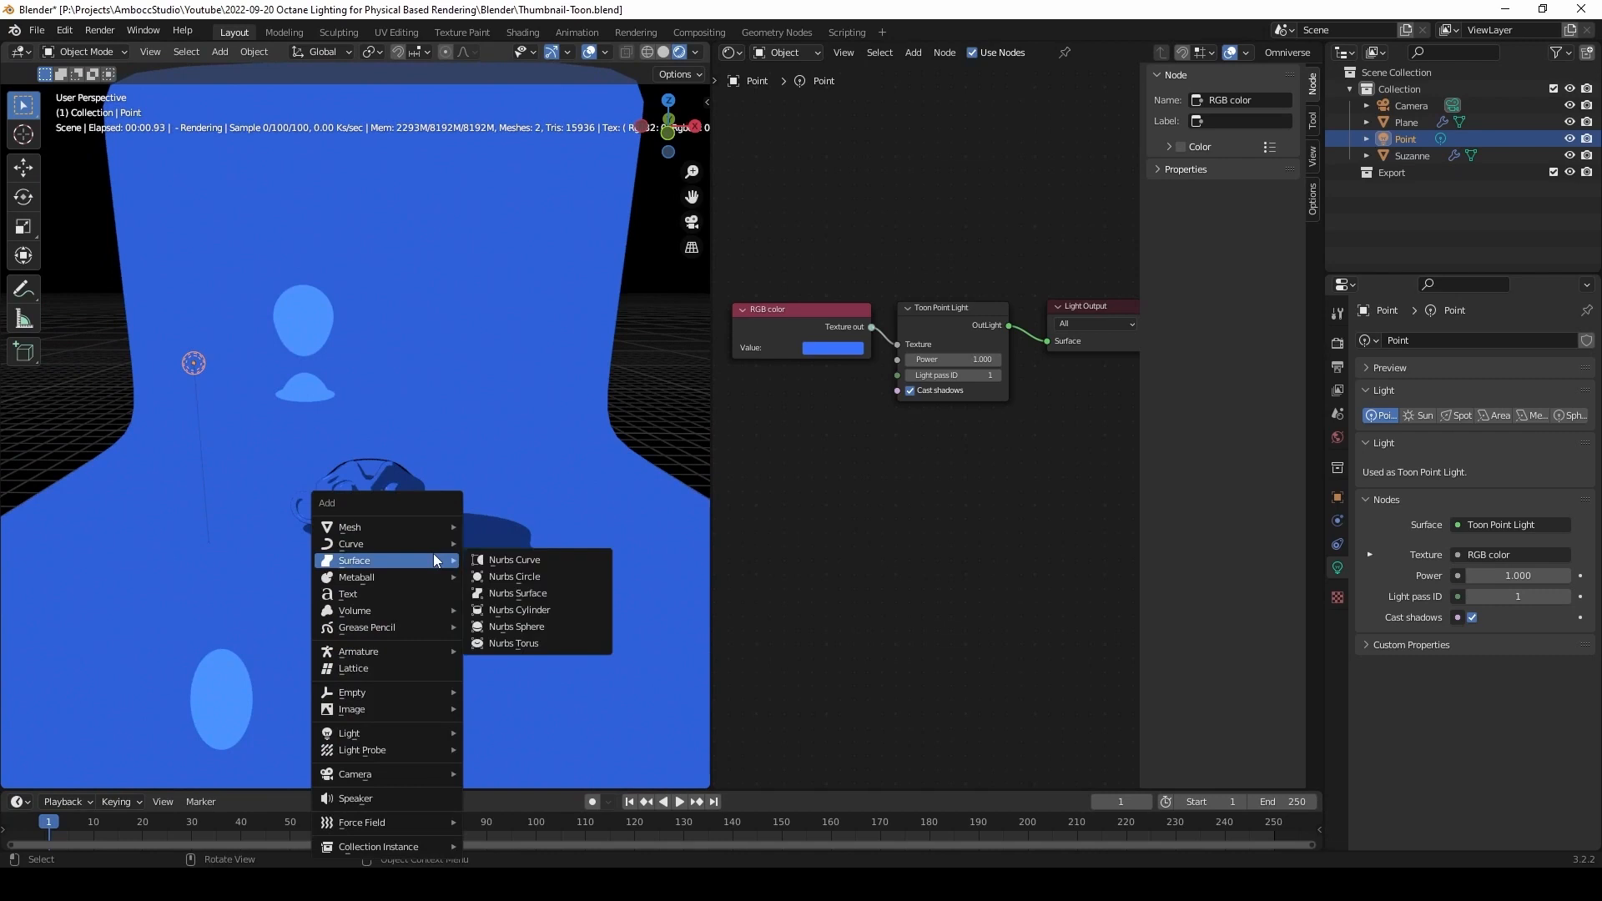
mouse_move(391, 739)
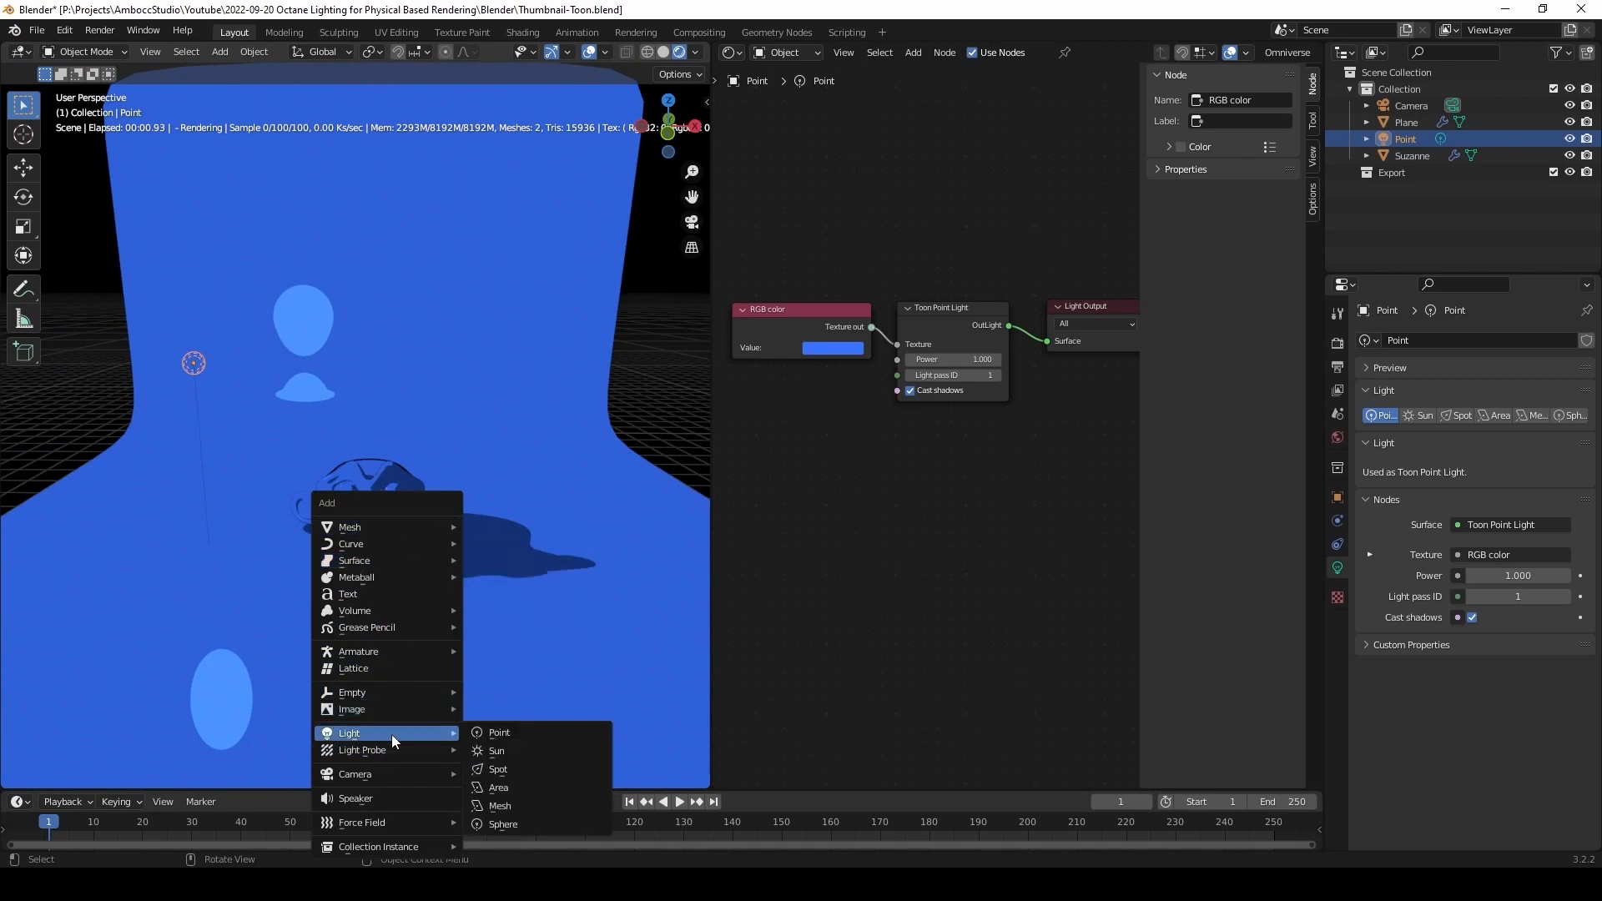
Step: Add a sun light and move it to the right of Suzanne for the toon directional setup
left_click(497, 752)
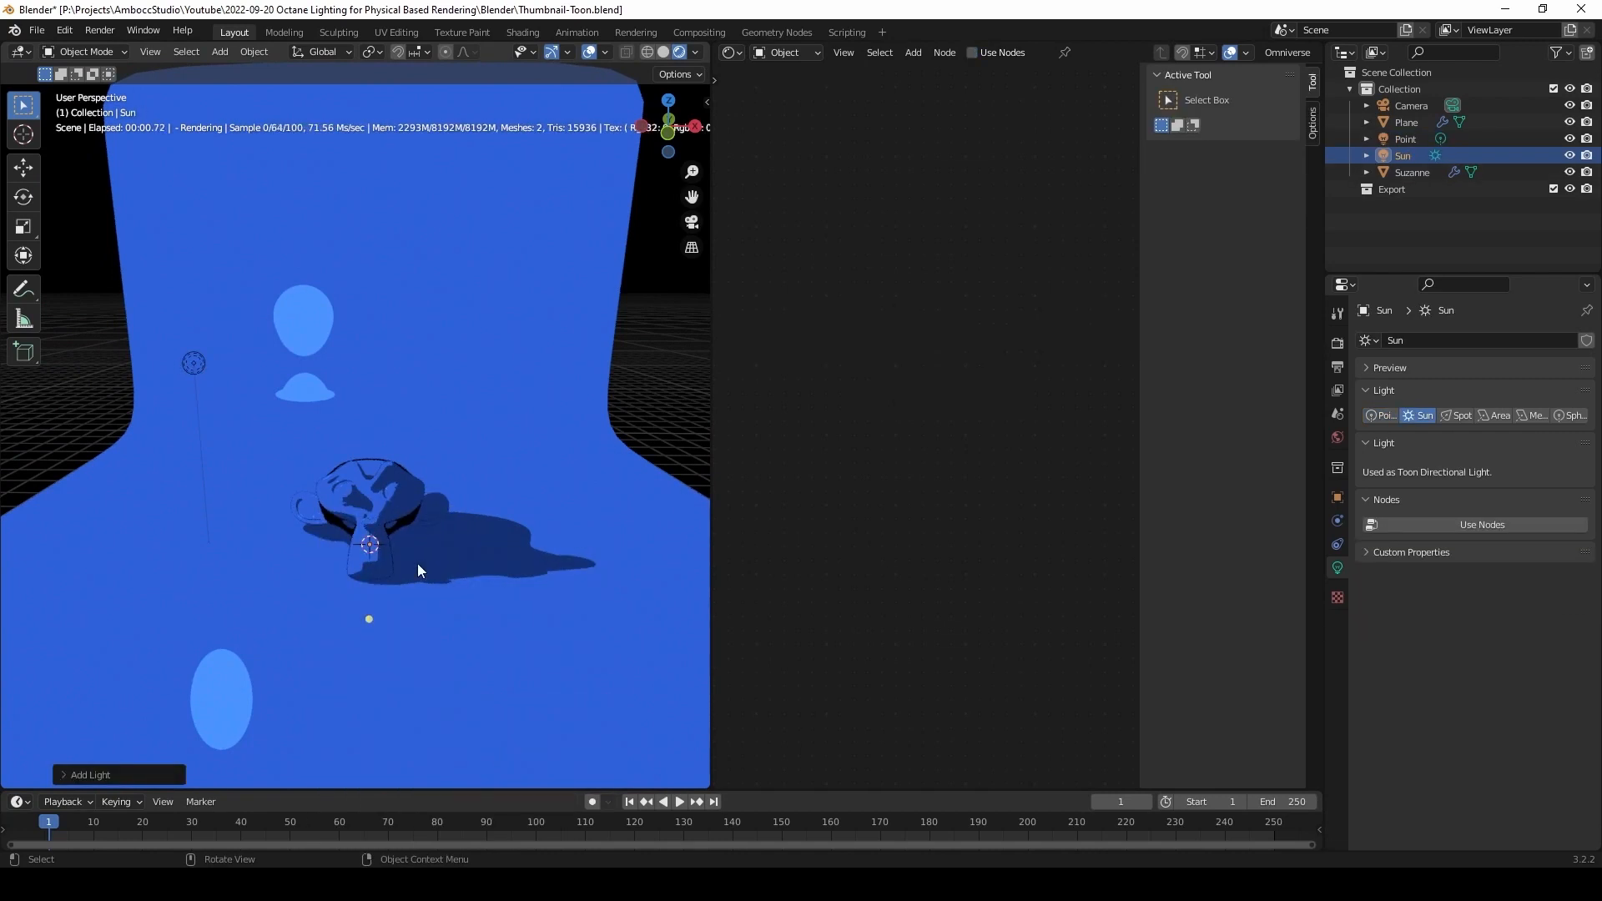
key("g")
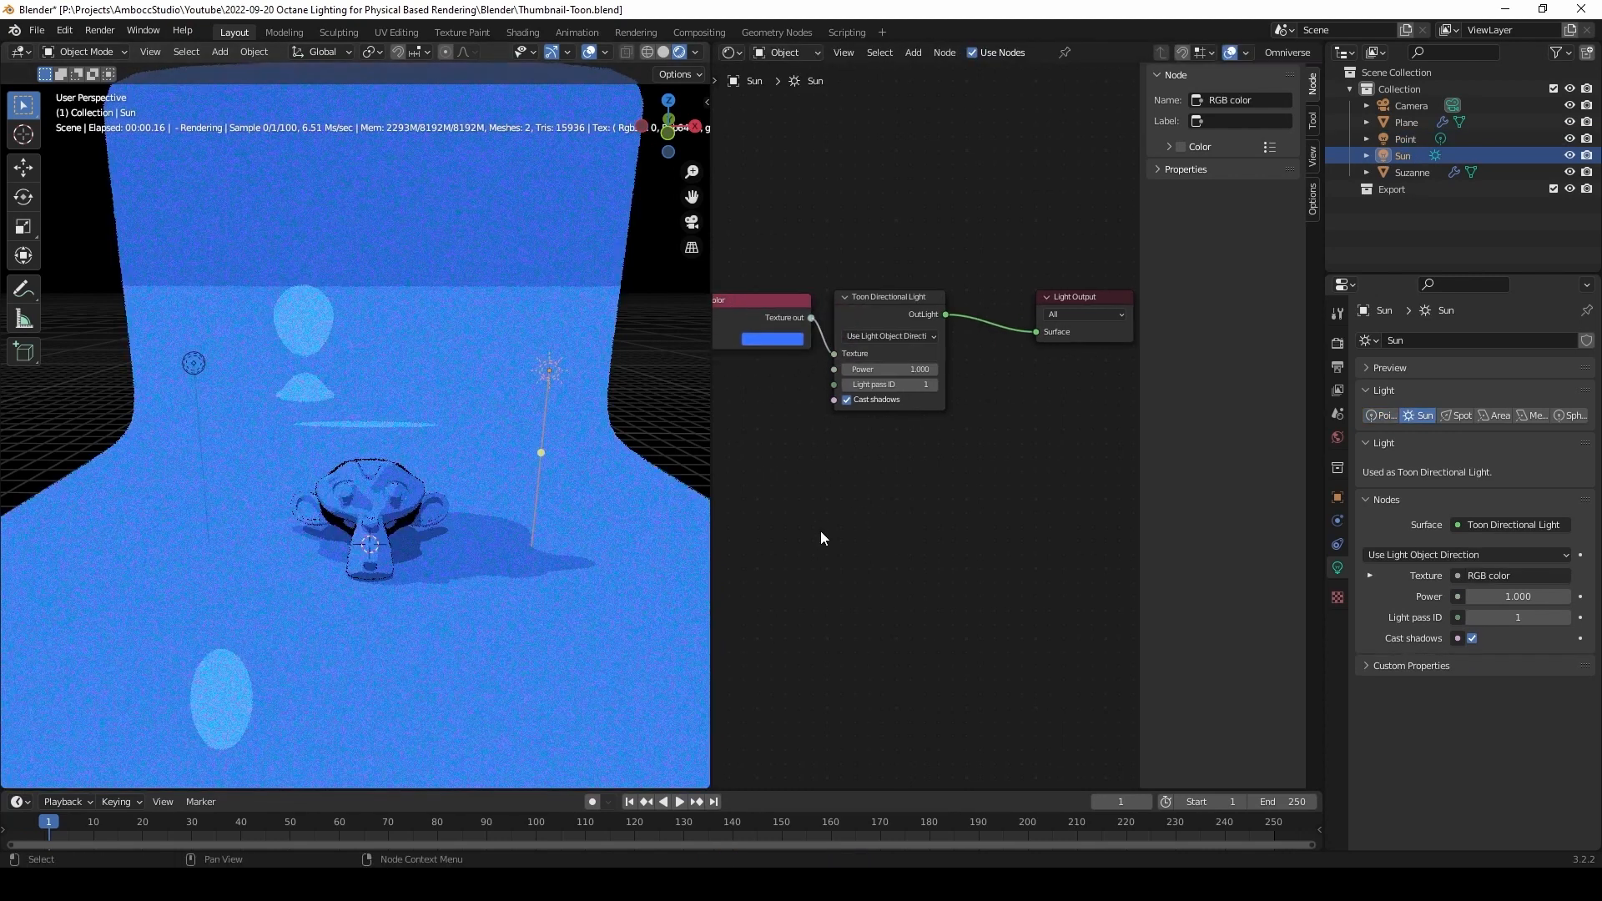
Step: Set the sun's RGB color to red, briefly trying a Toon Point Light before restoring the directional light
left_click(771, 338)
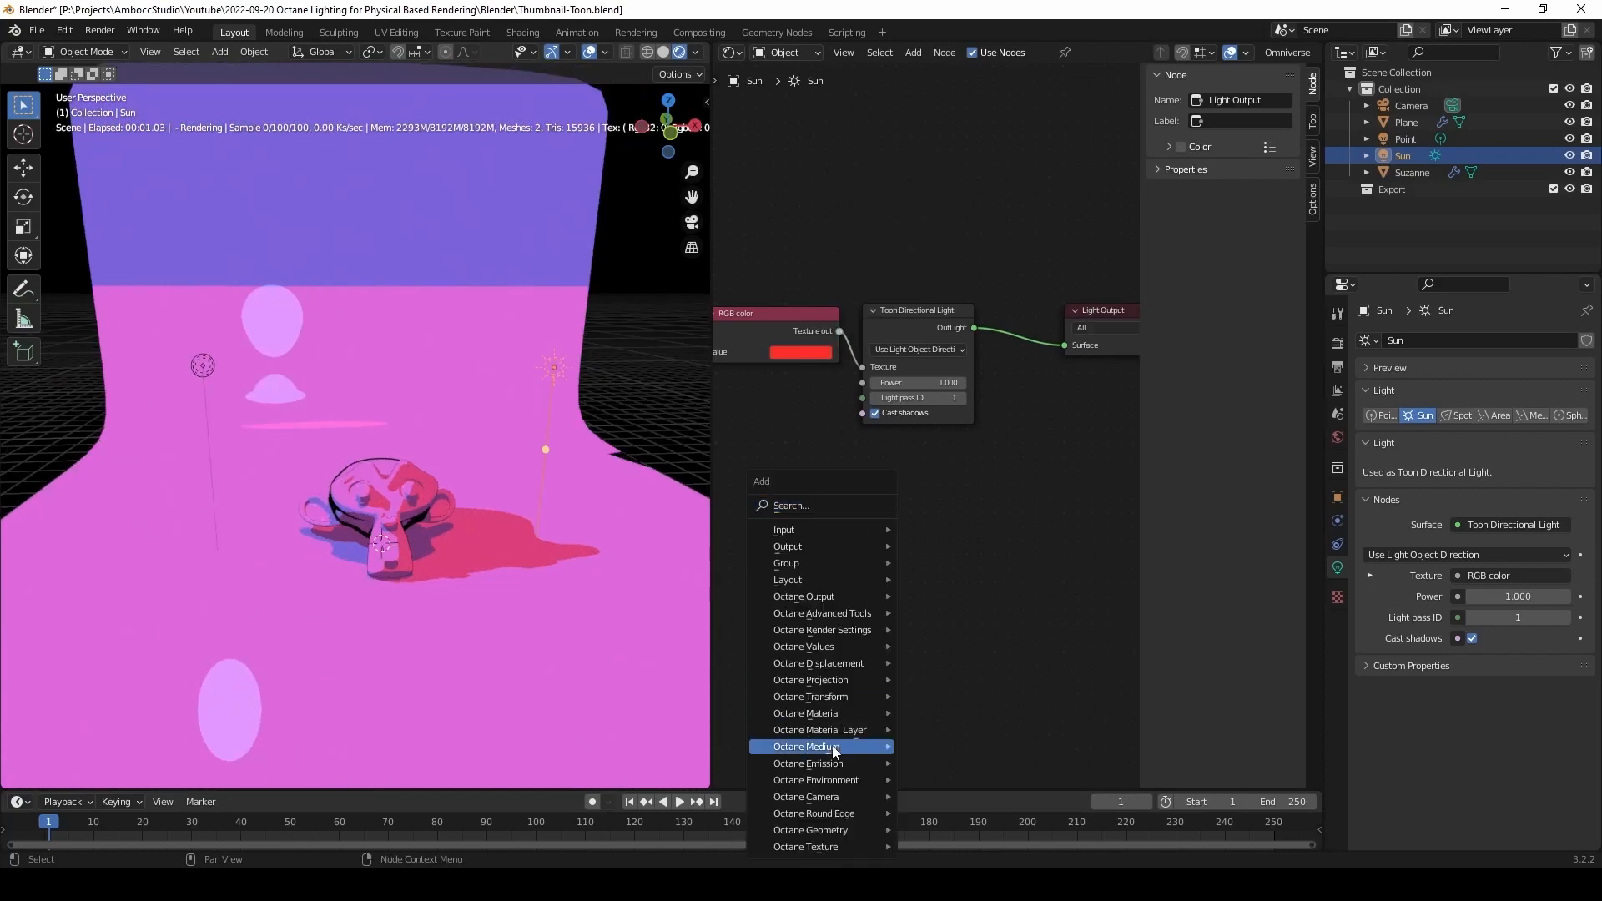
mouse_move(817, 696)
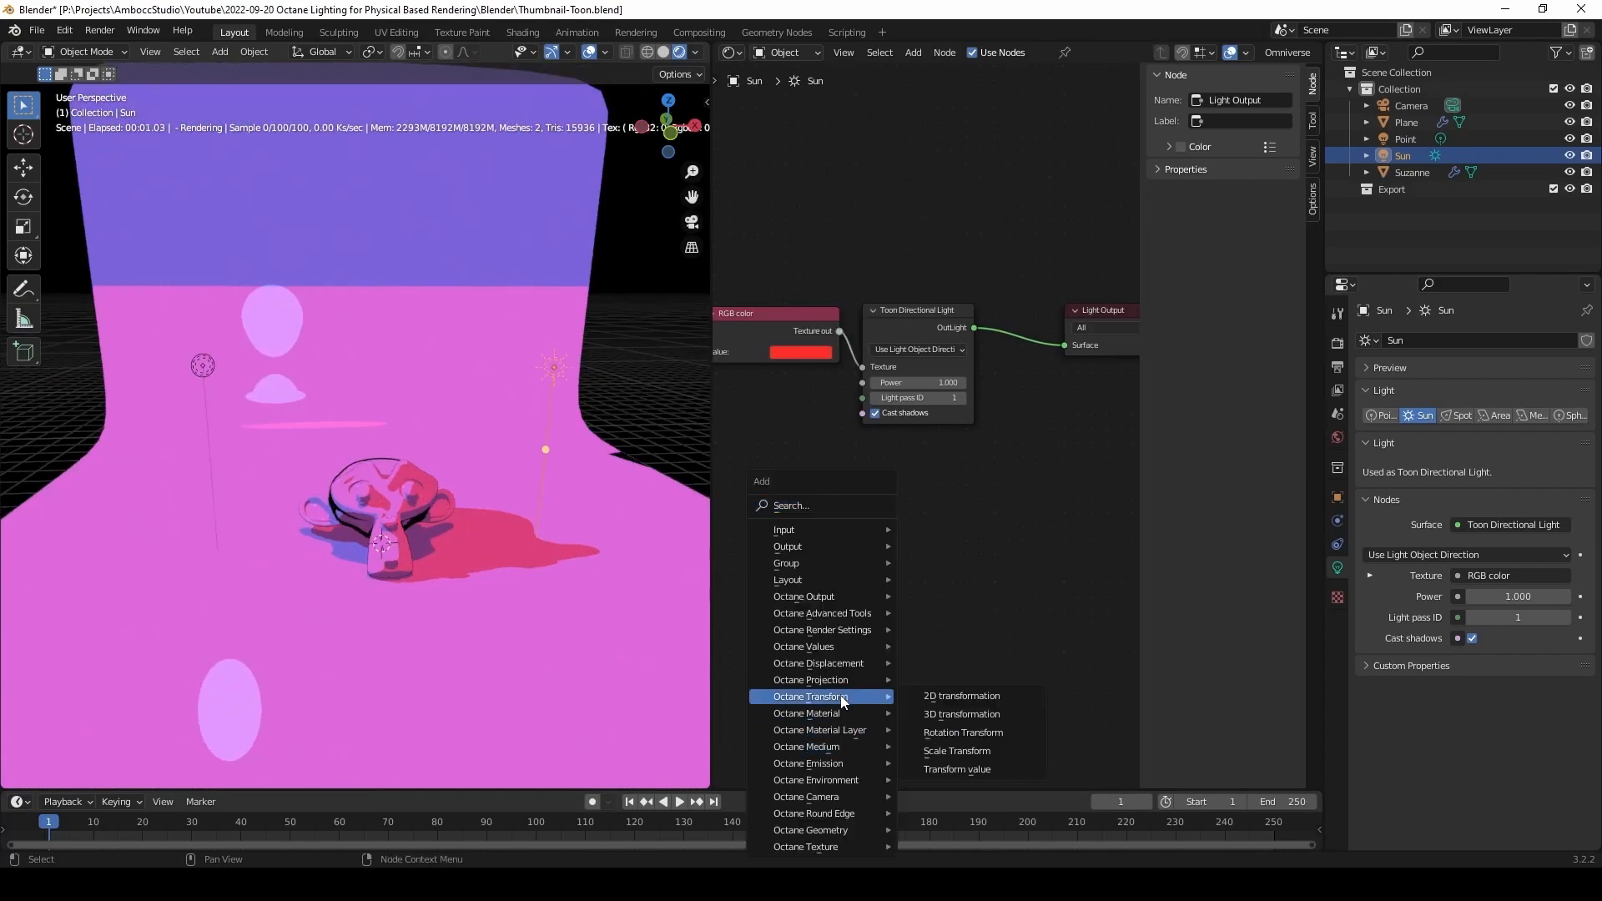
mouse_move(813, 829)
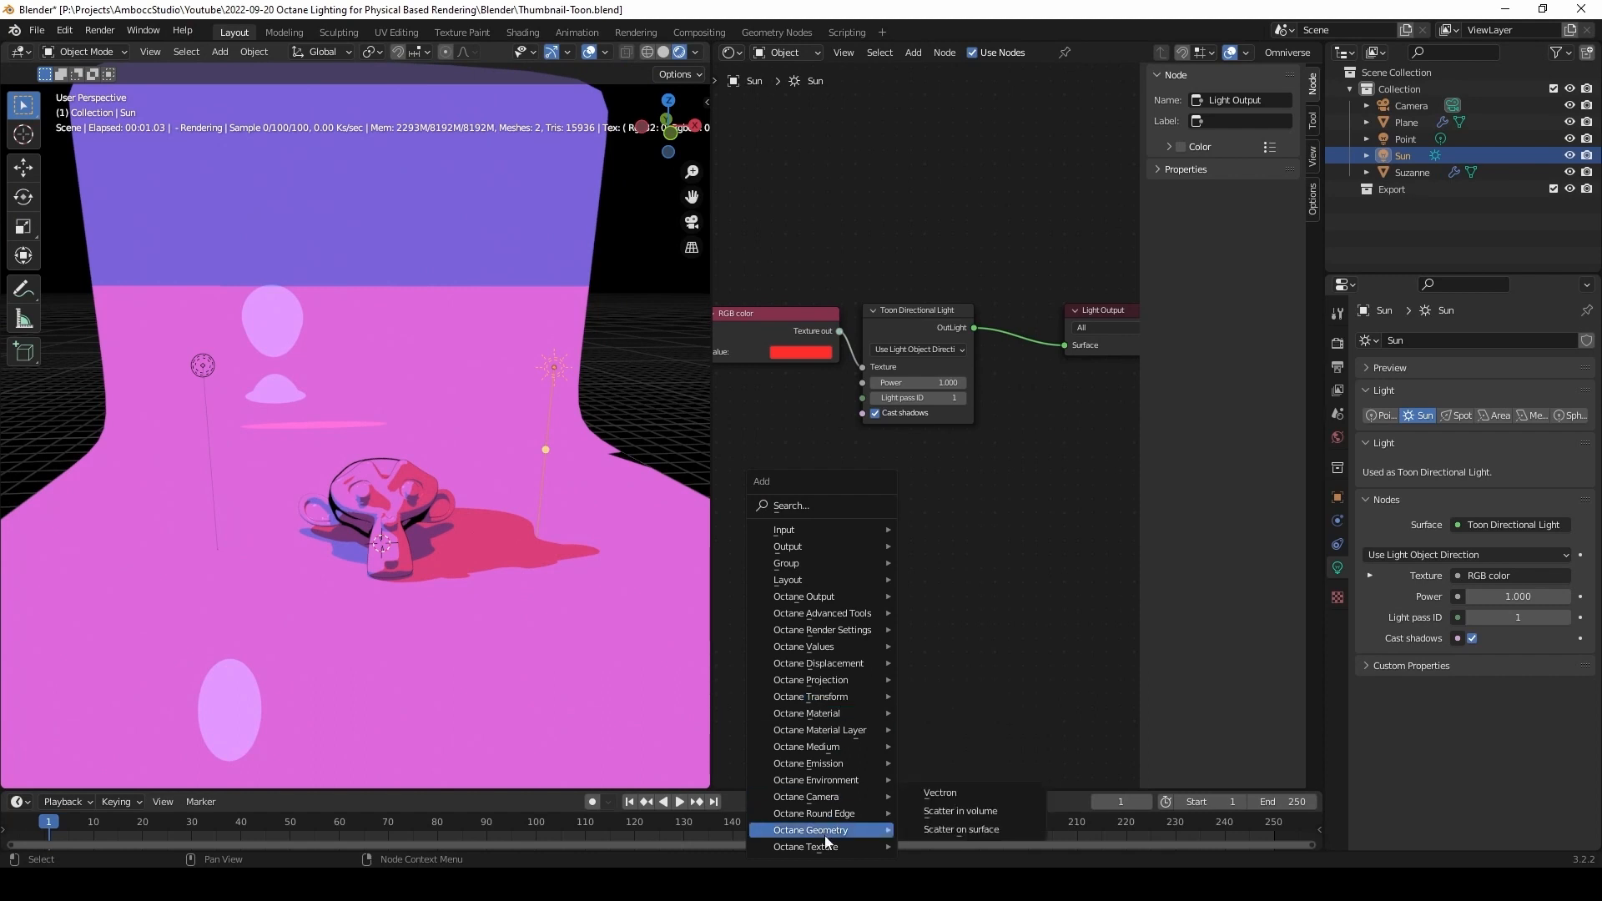
mouse_move(806, 846)
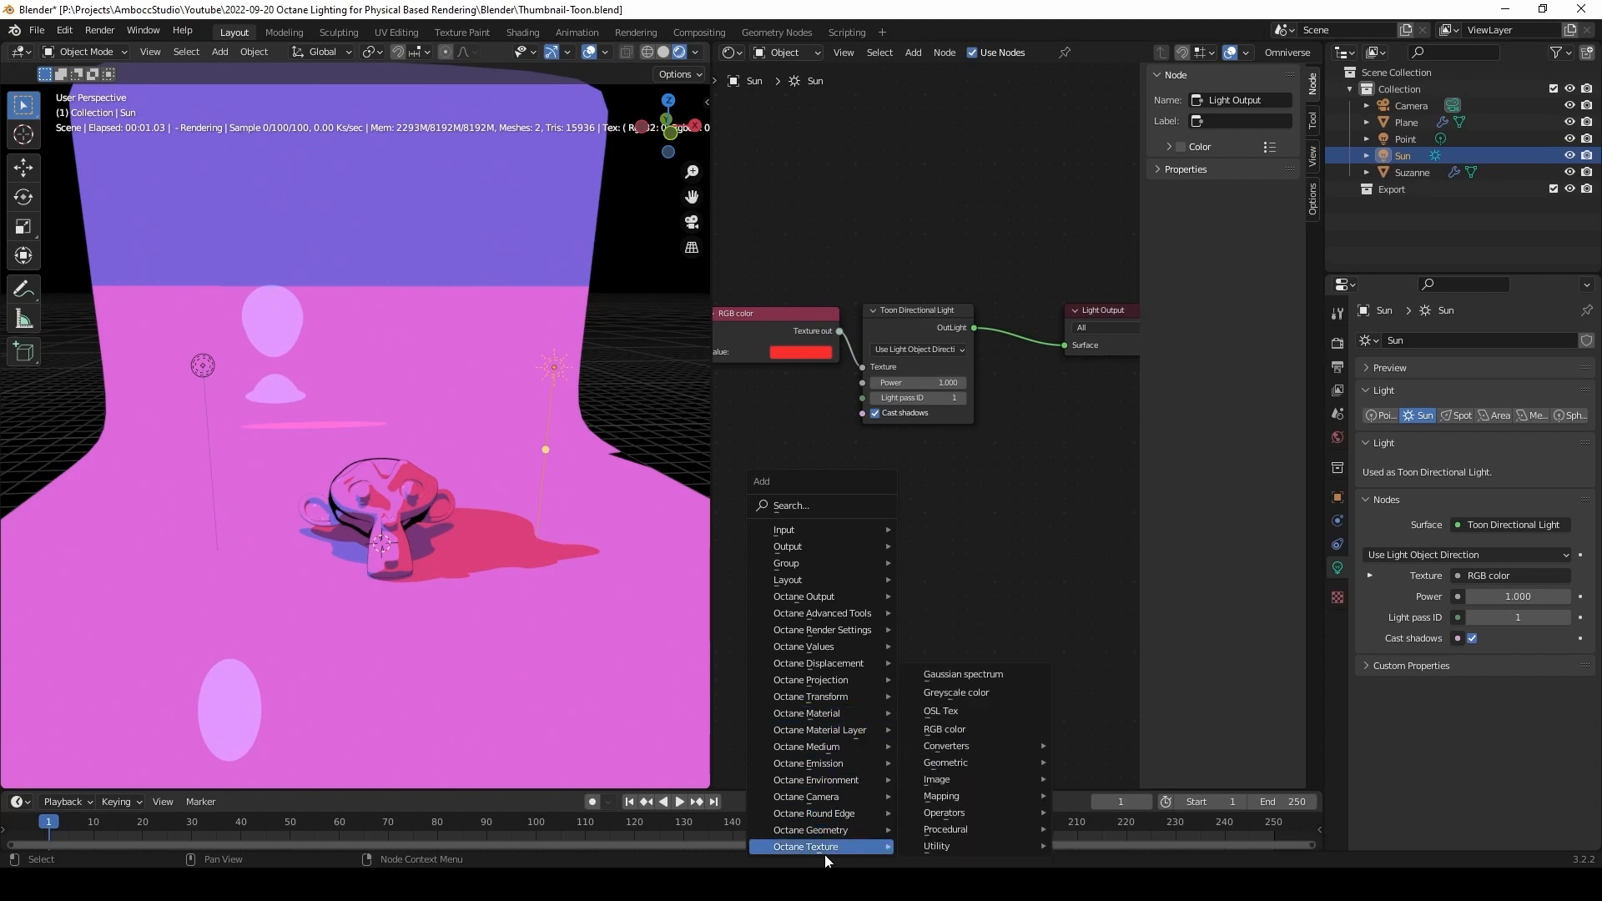
mouse_move(854, 777)
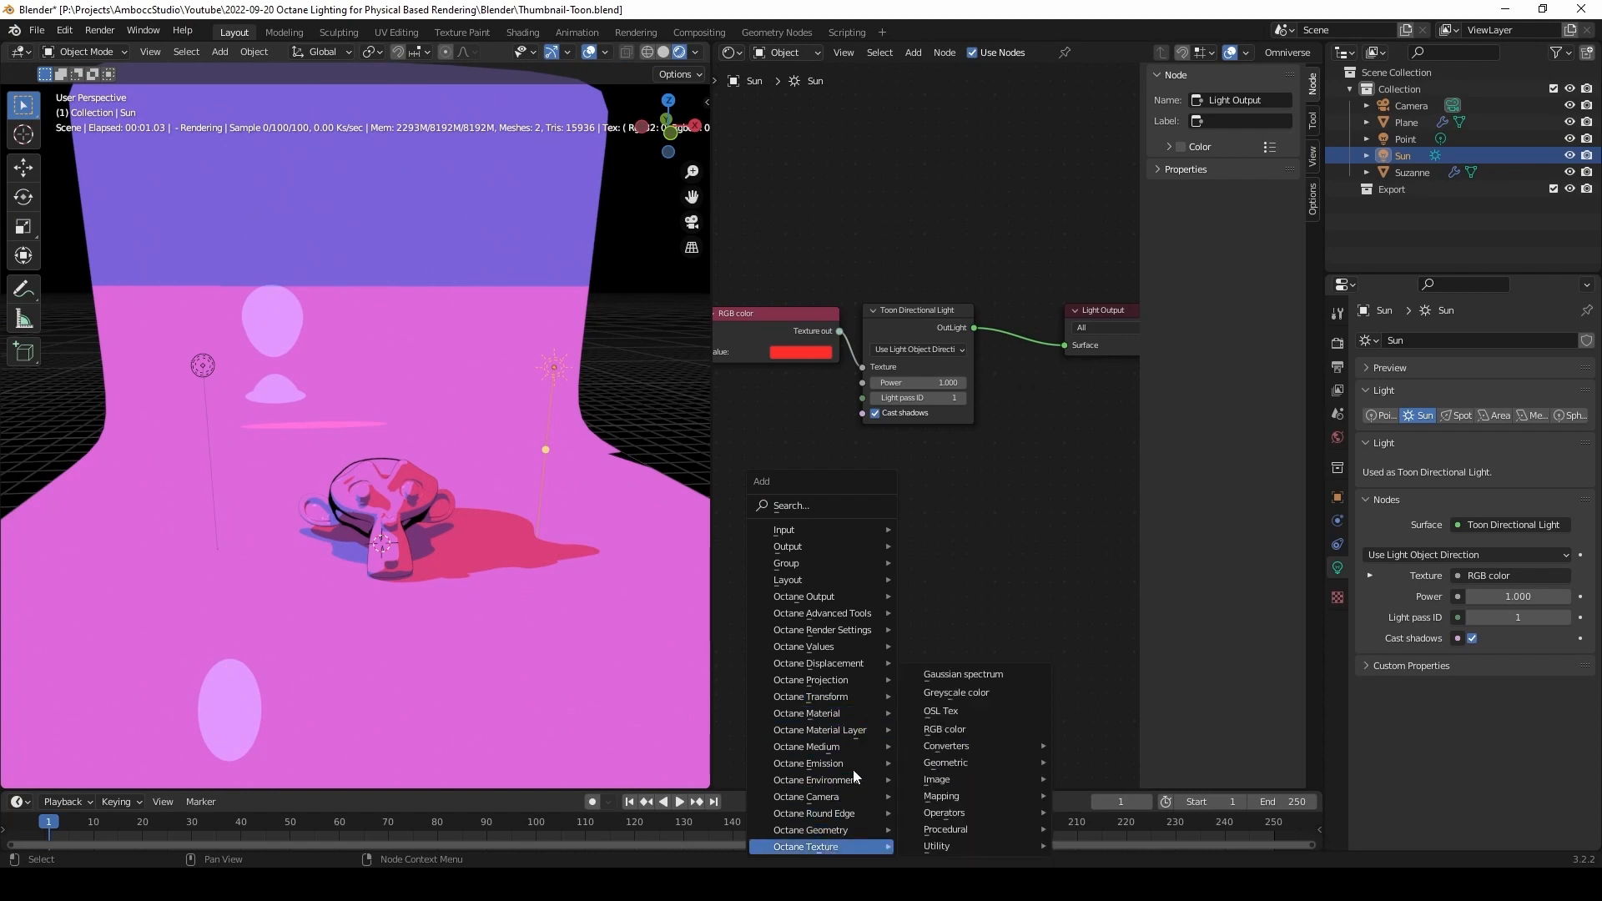
mouse_move(807, 762)
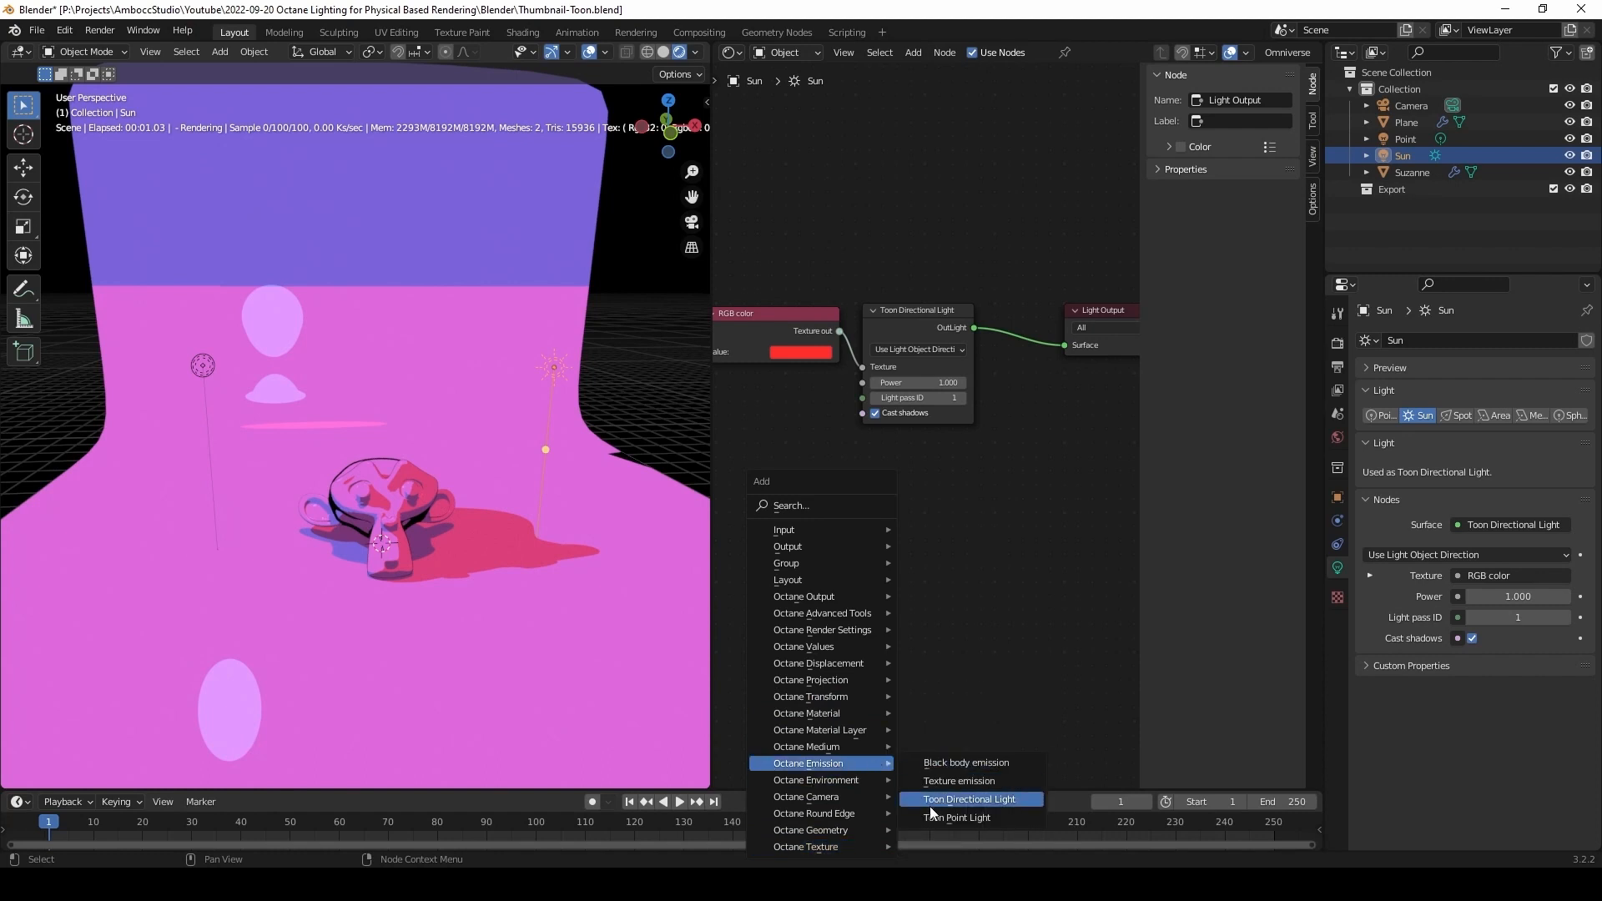
left_click(954, 818)
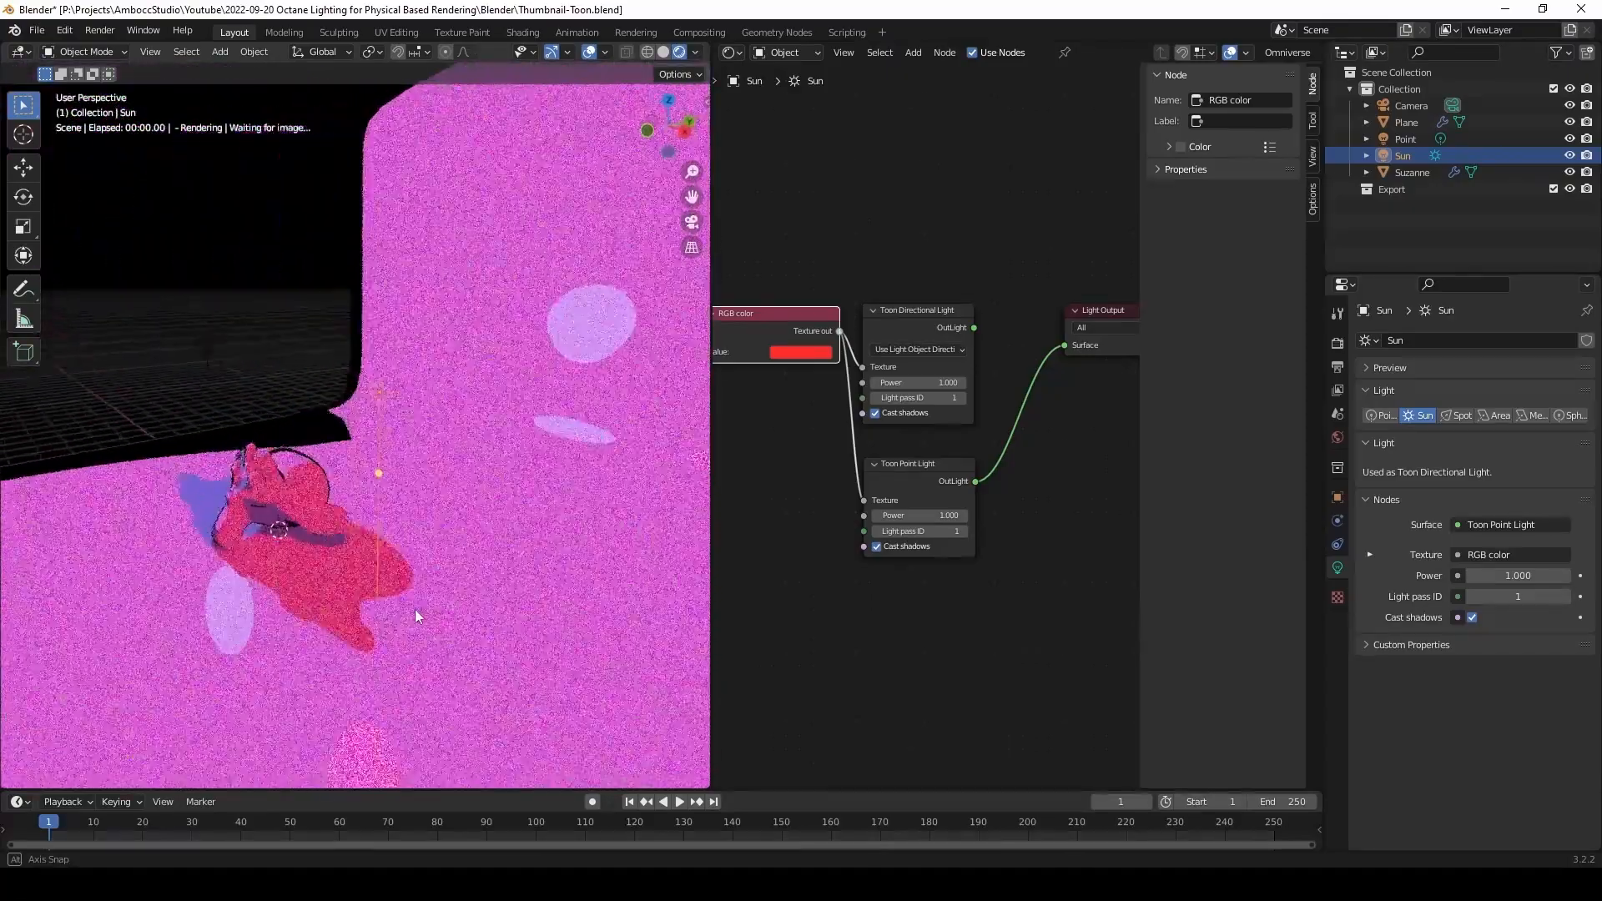
left_click_drag(976, 327, 1058, 345)
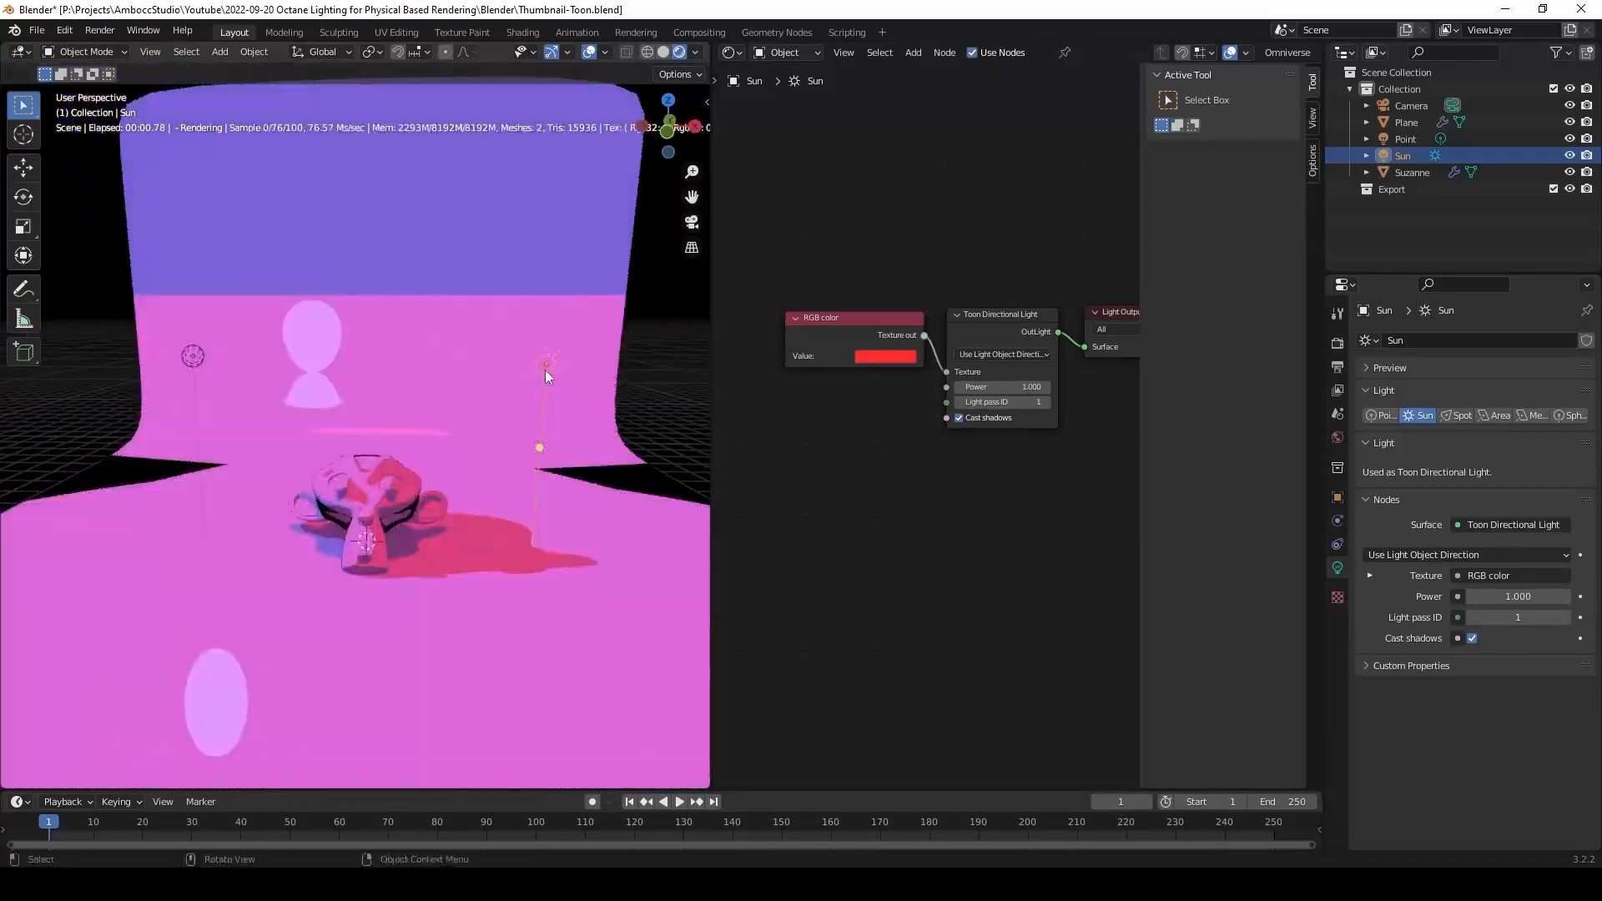
left_click(1001, 354)
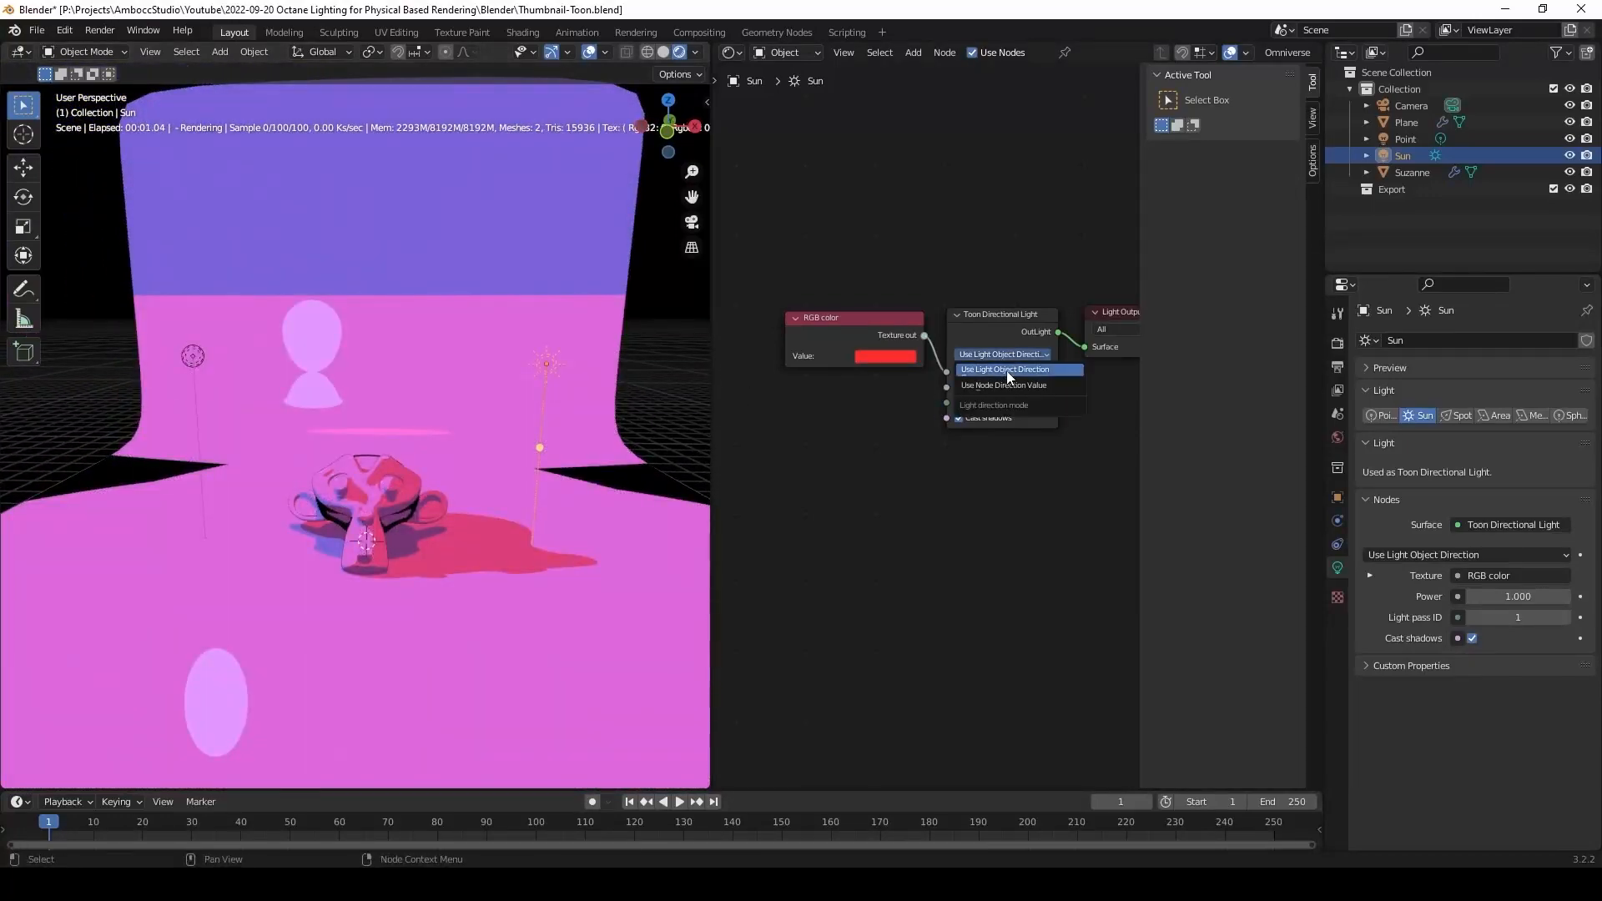
left_click(1003, 386)
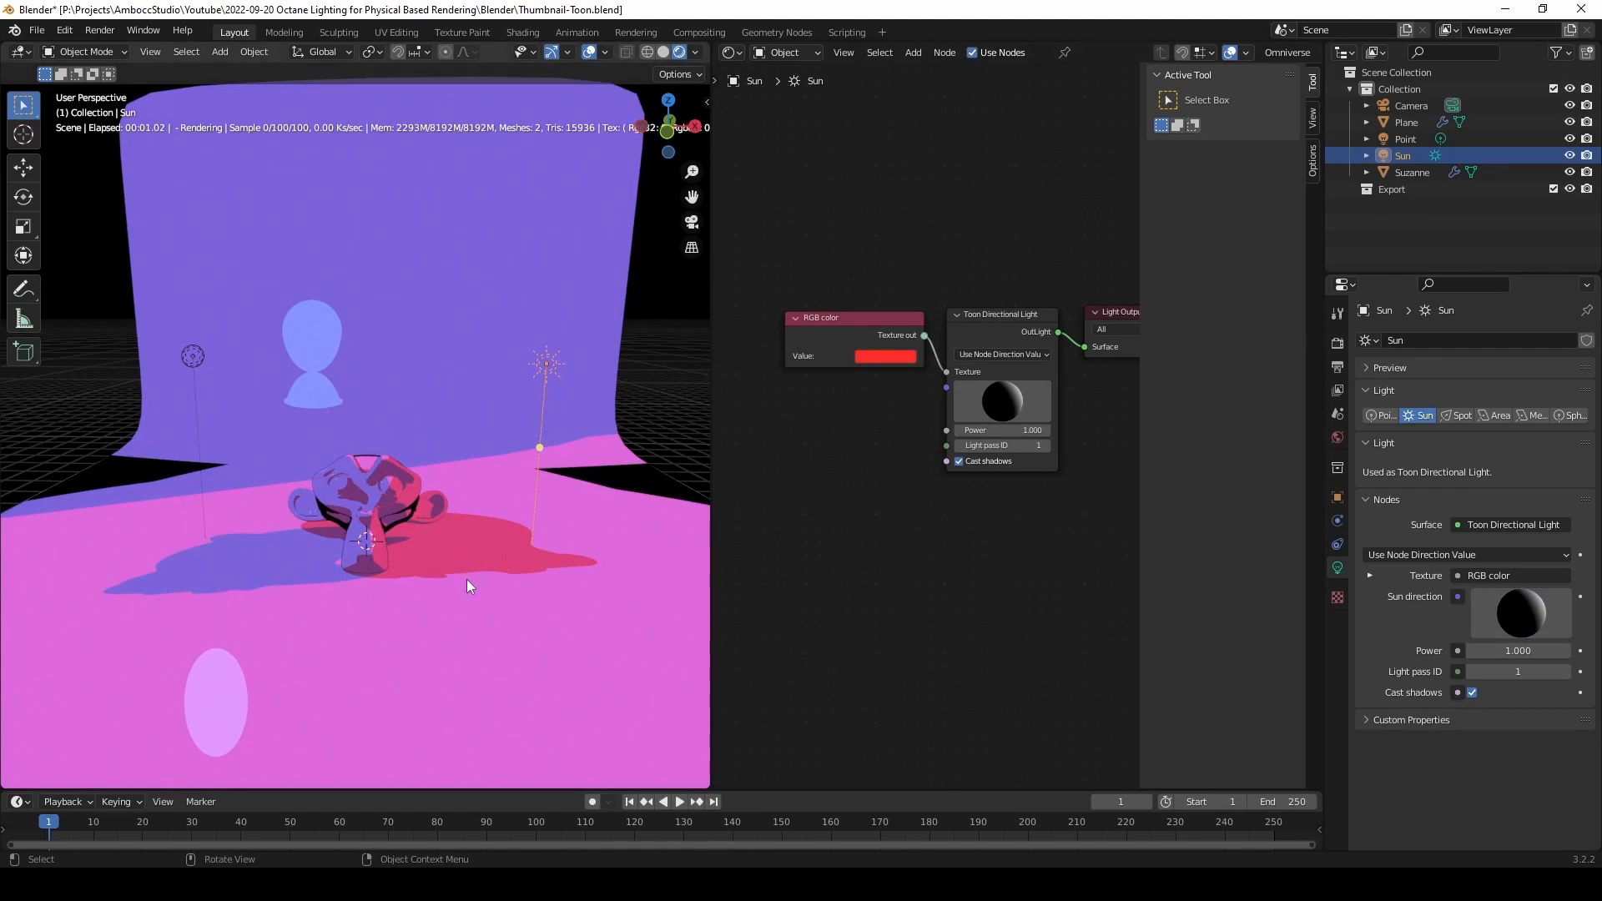
left_click(1000, 353)
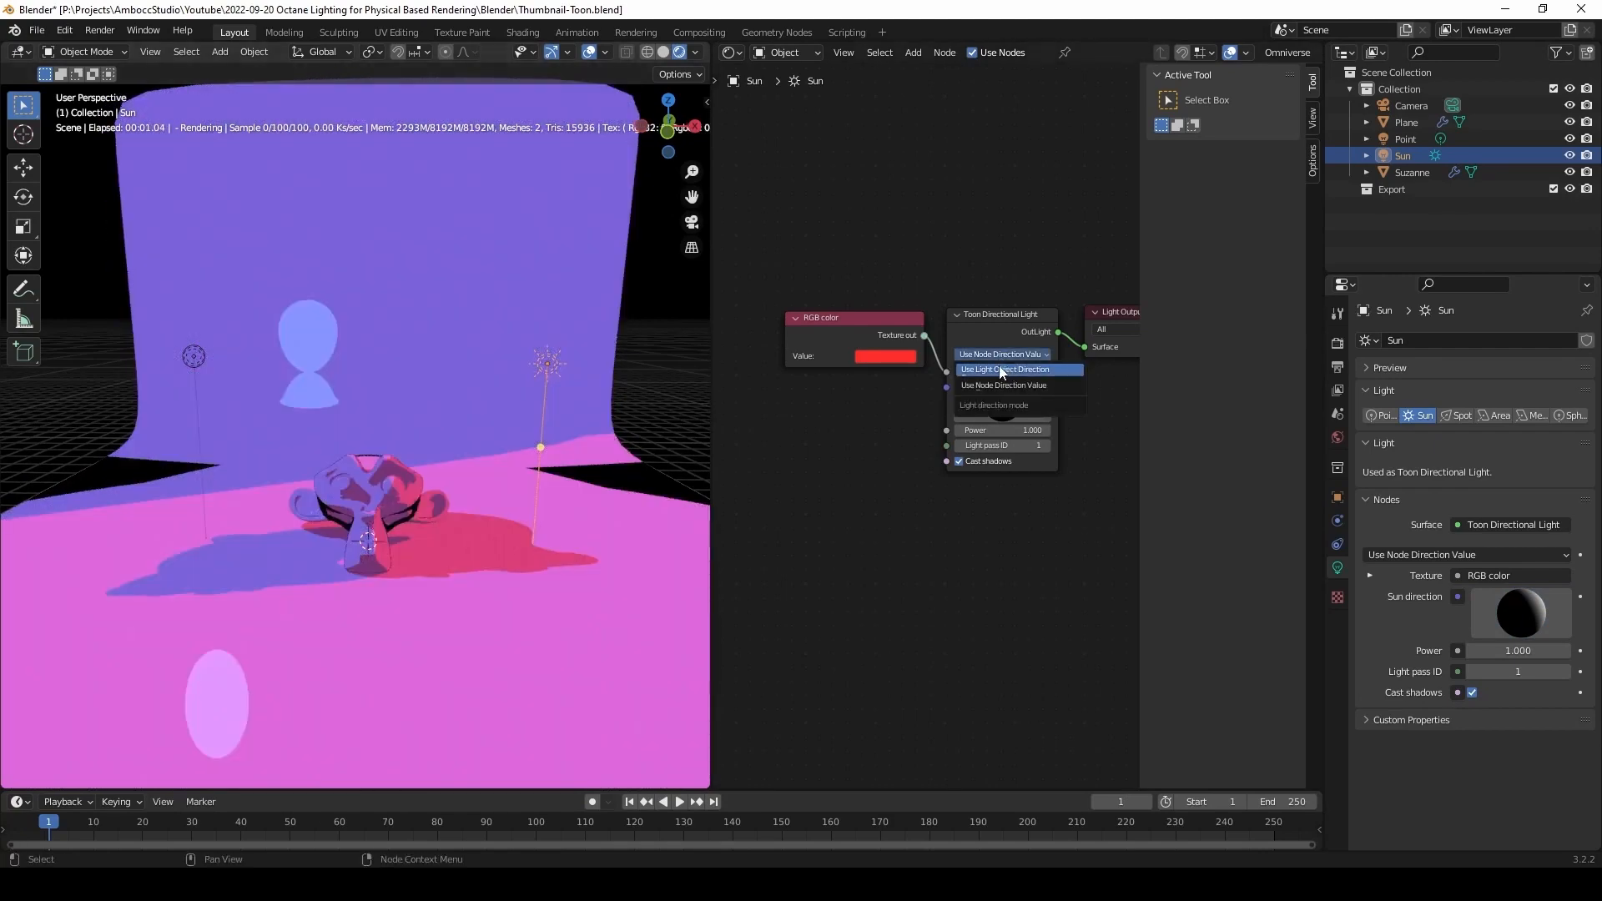
left_click(1003, 369)
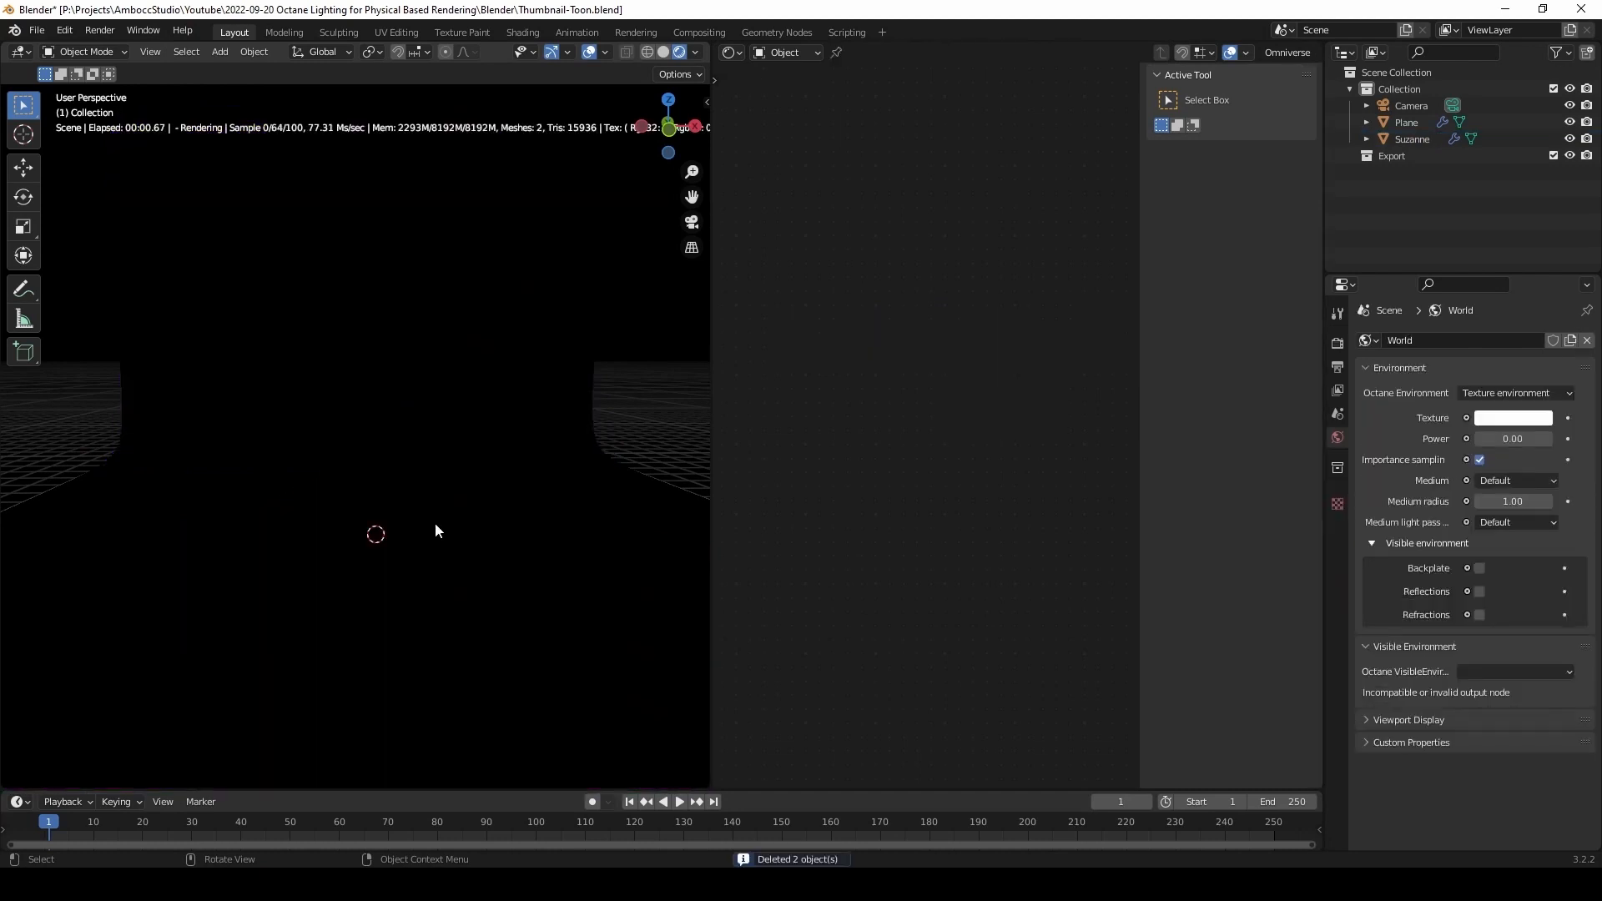
Step: Add an icosphere mesh and move it into place as a new light object
left_click(219, 51)
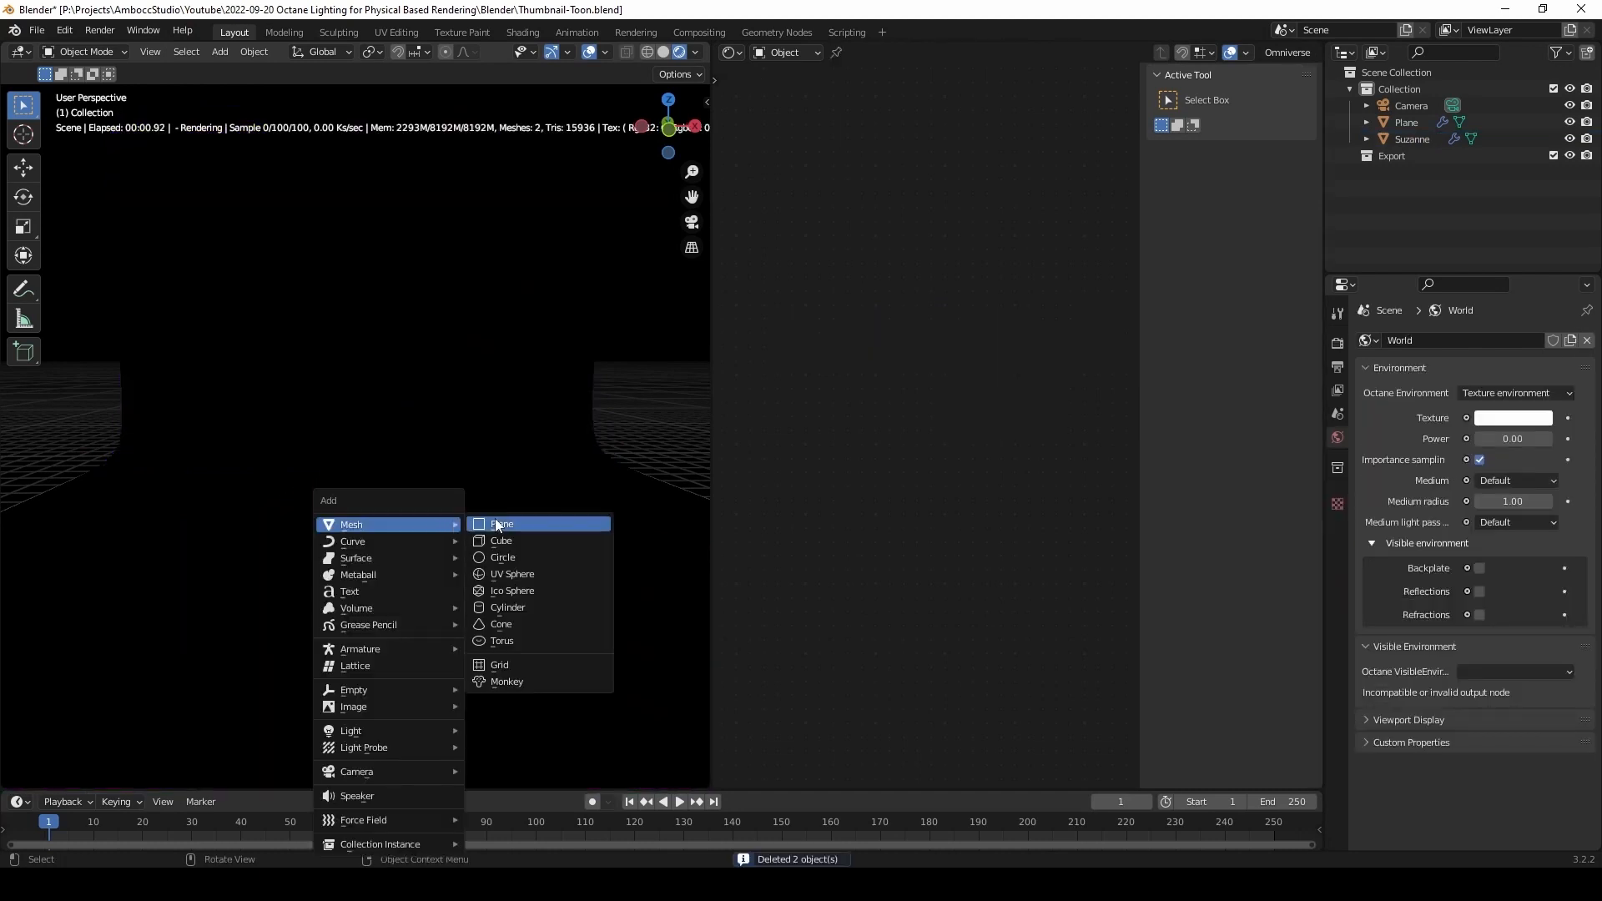
mouse_move(510, 572)
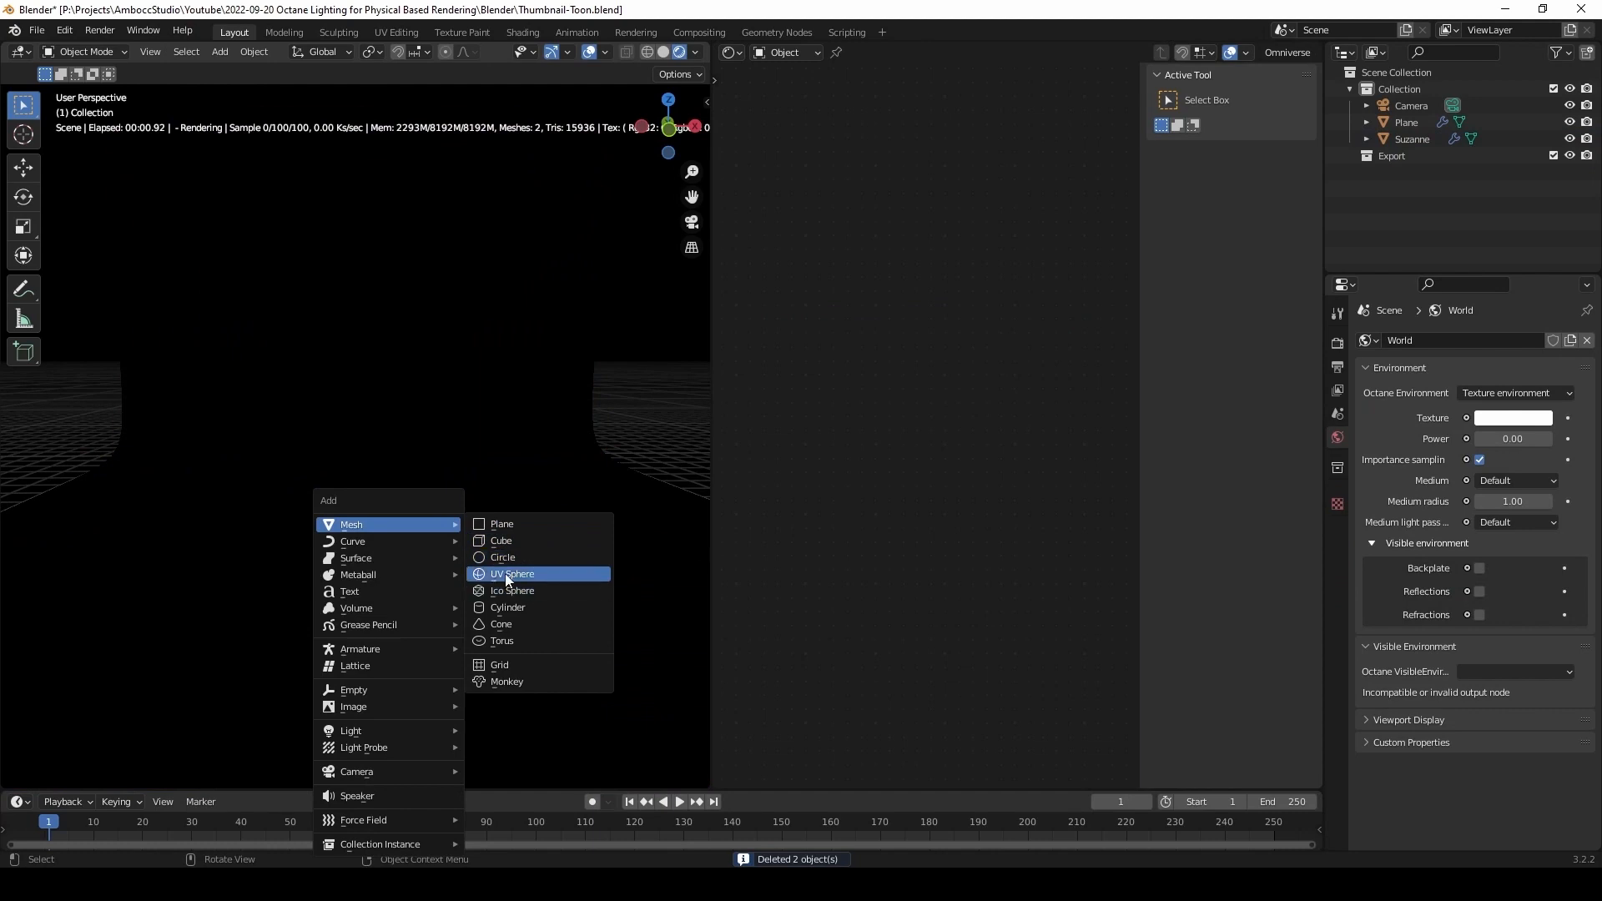
left_click(512, 590)
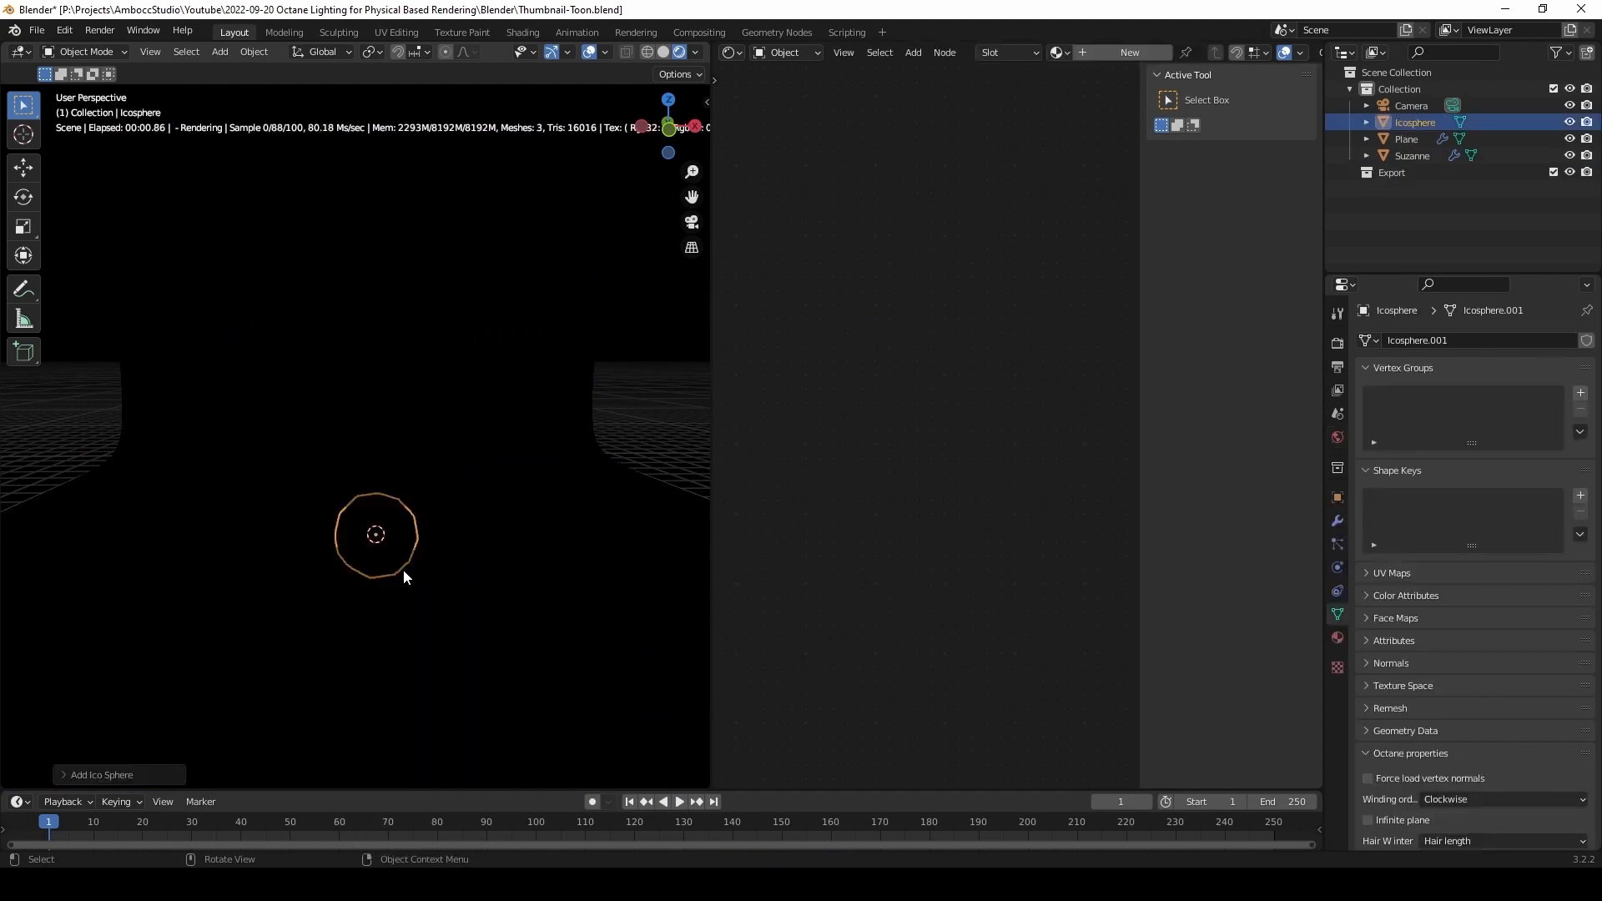
key("g")
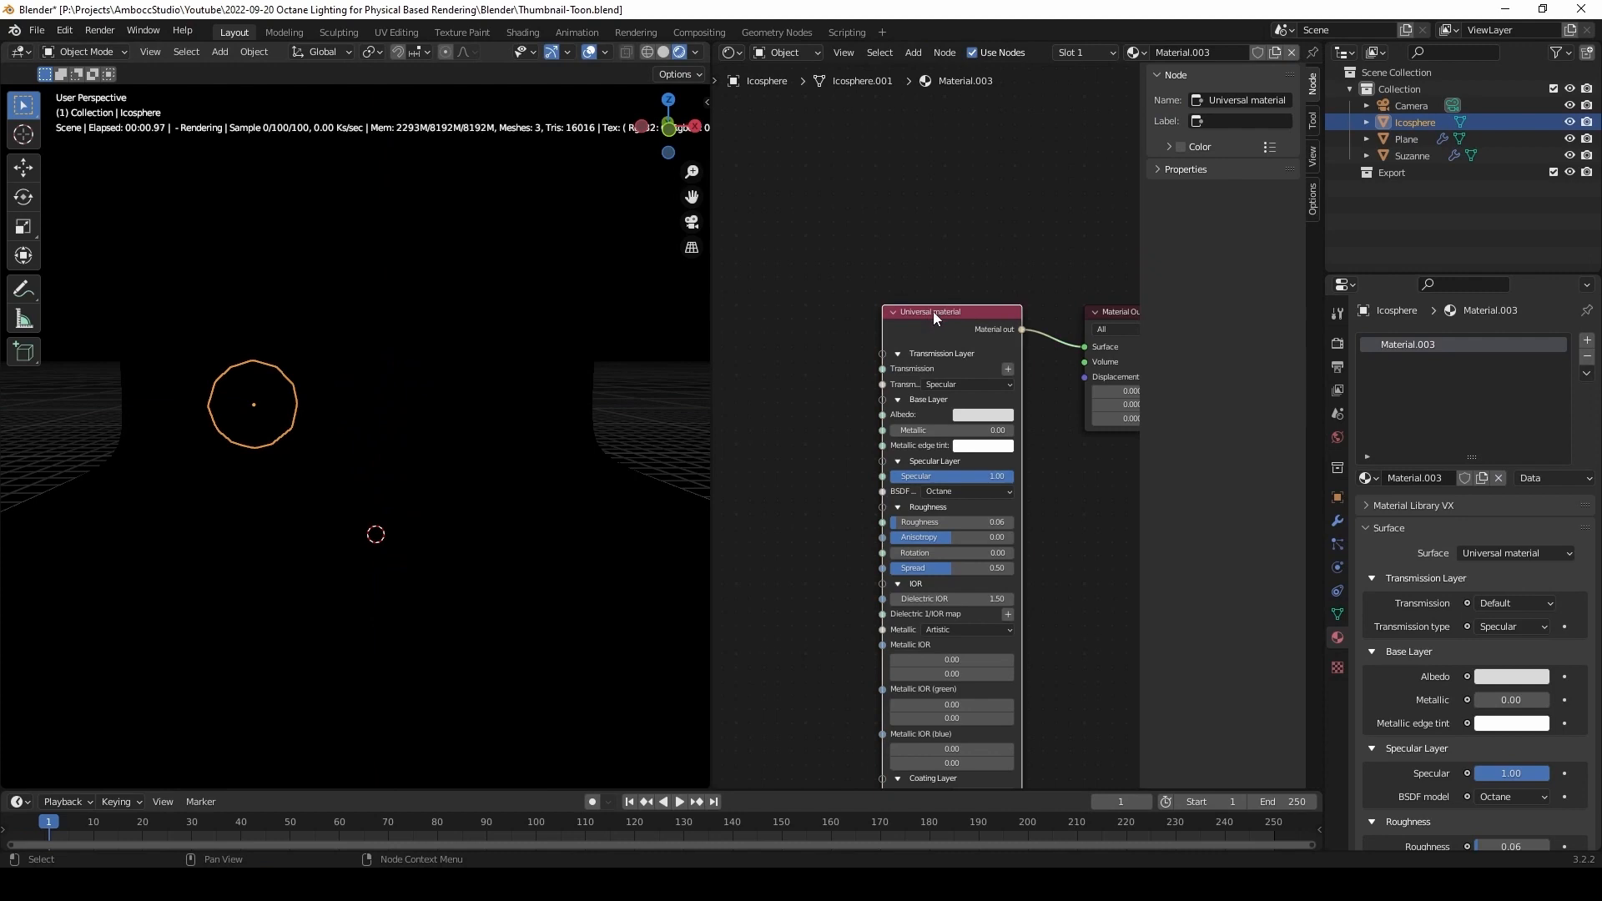
Step: Swap the icosphere's universal material for a Toon Point Light emission wired to the output
left_click(913, 51)
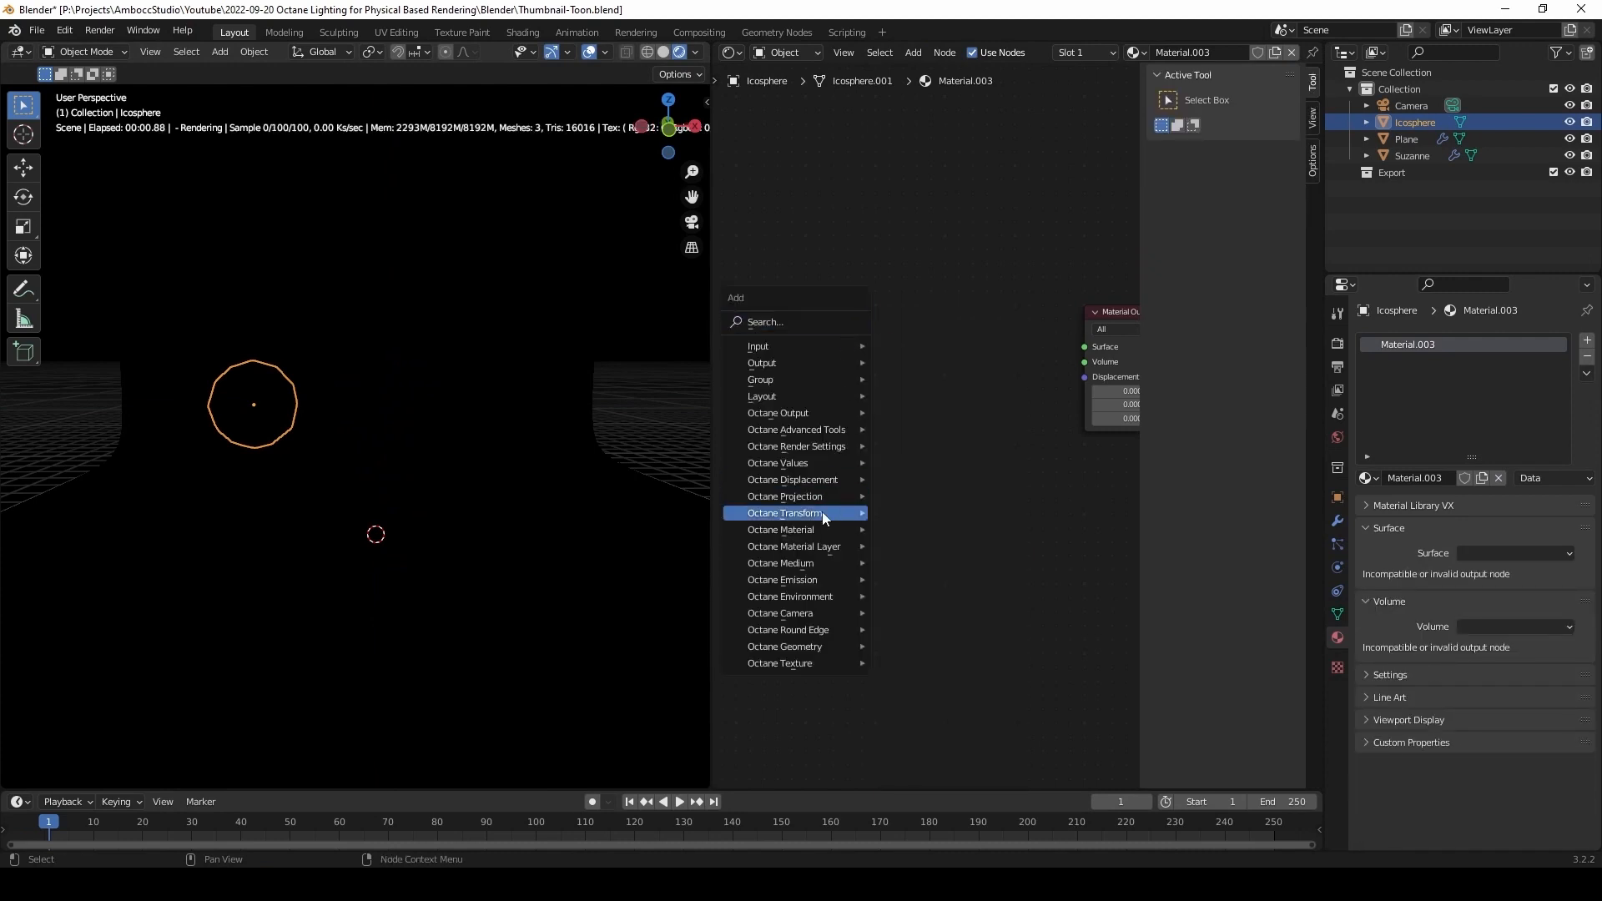
mouse_move(818, 580)
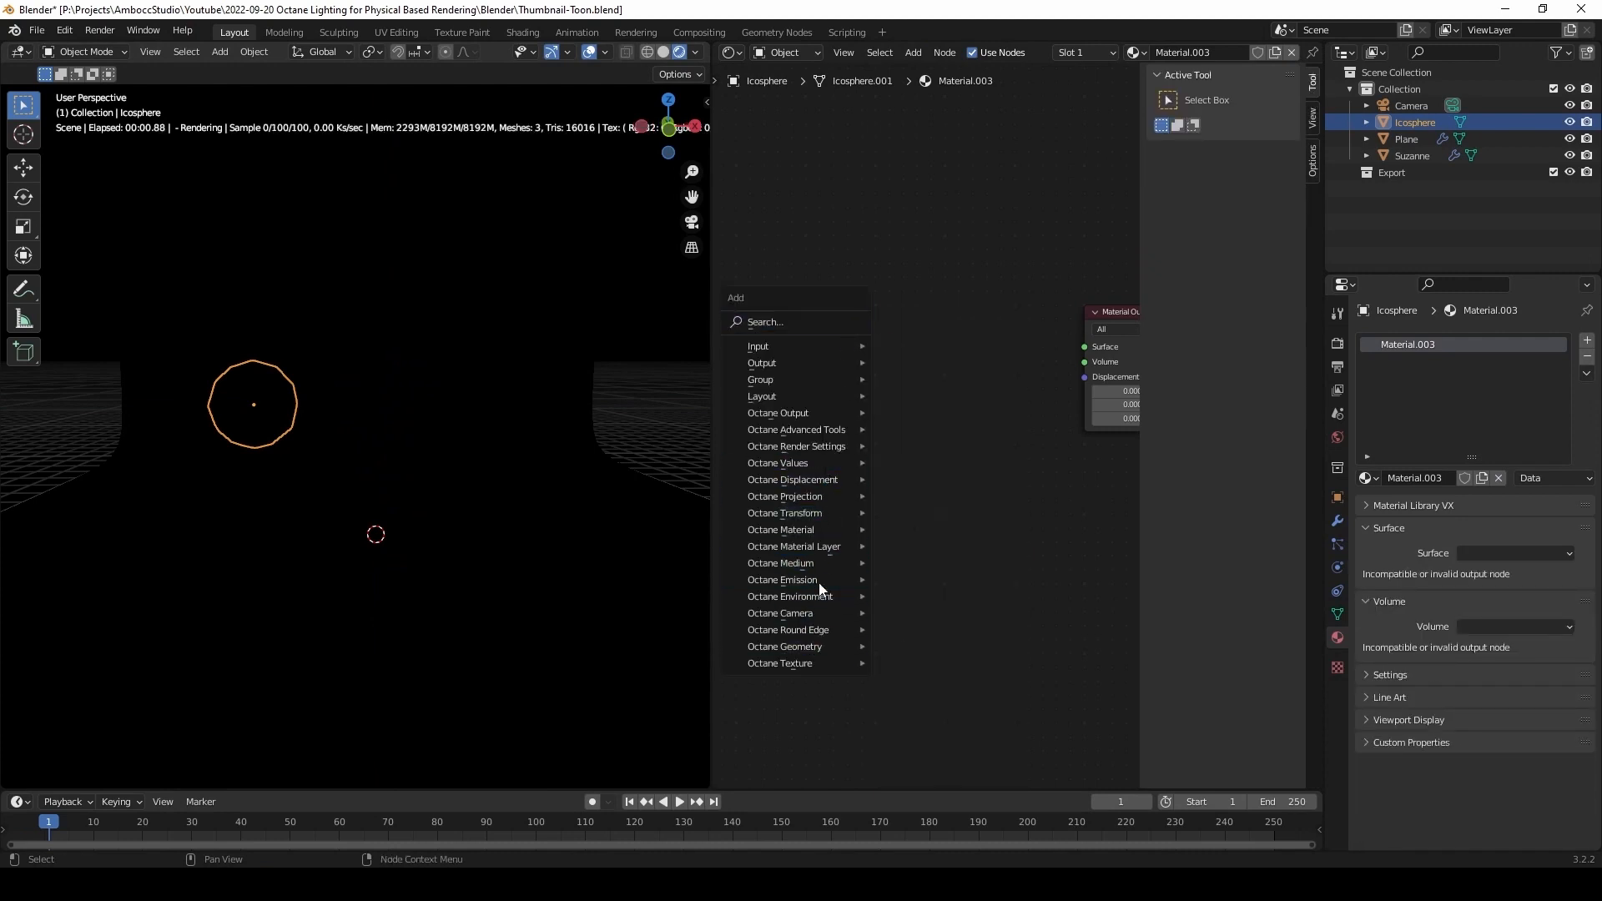
left_click(781, 579)
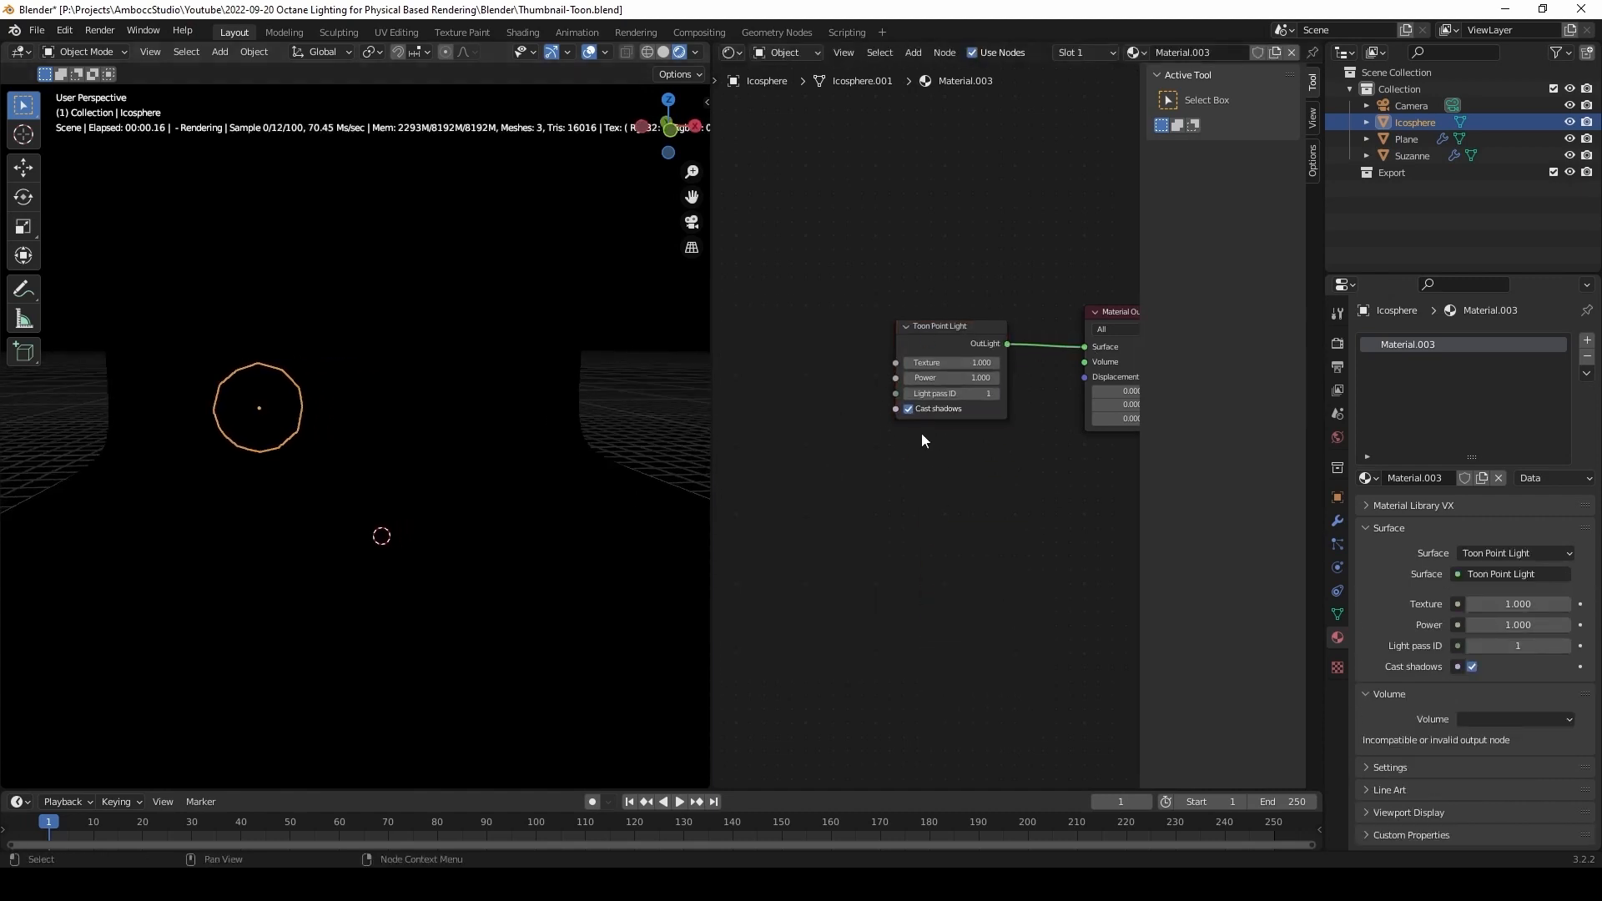
left_click(911, 52)
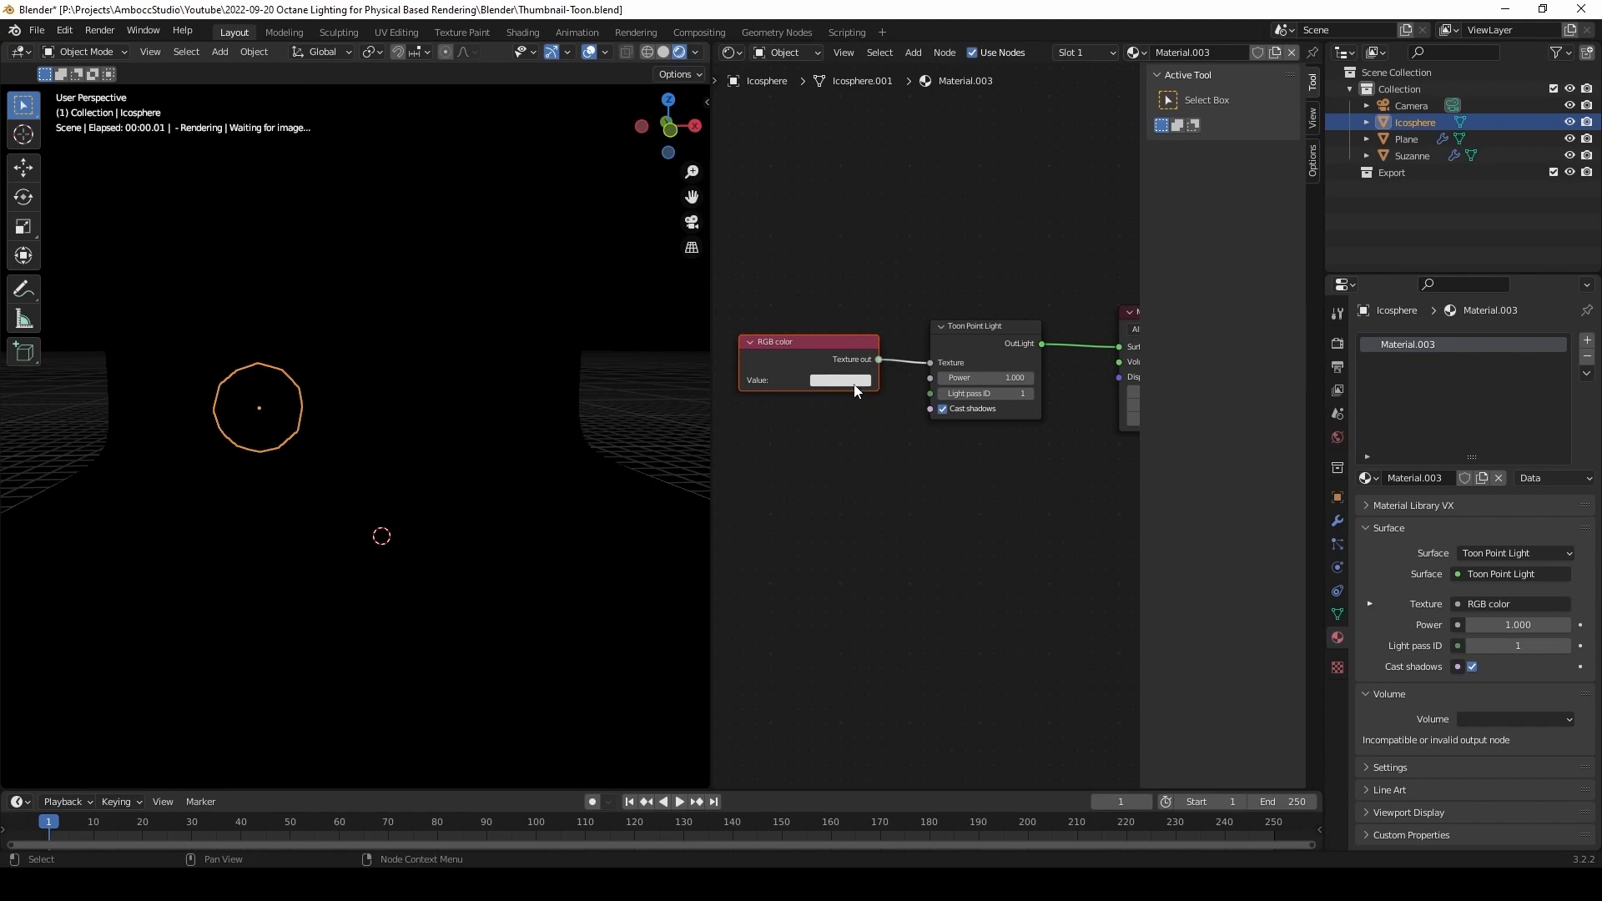
Step: Set the RGB color texture feeding the Toon Point Light to blue
left_click(839, 381)
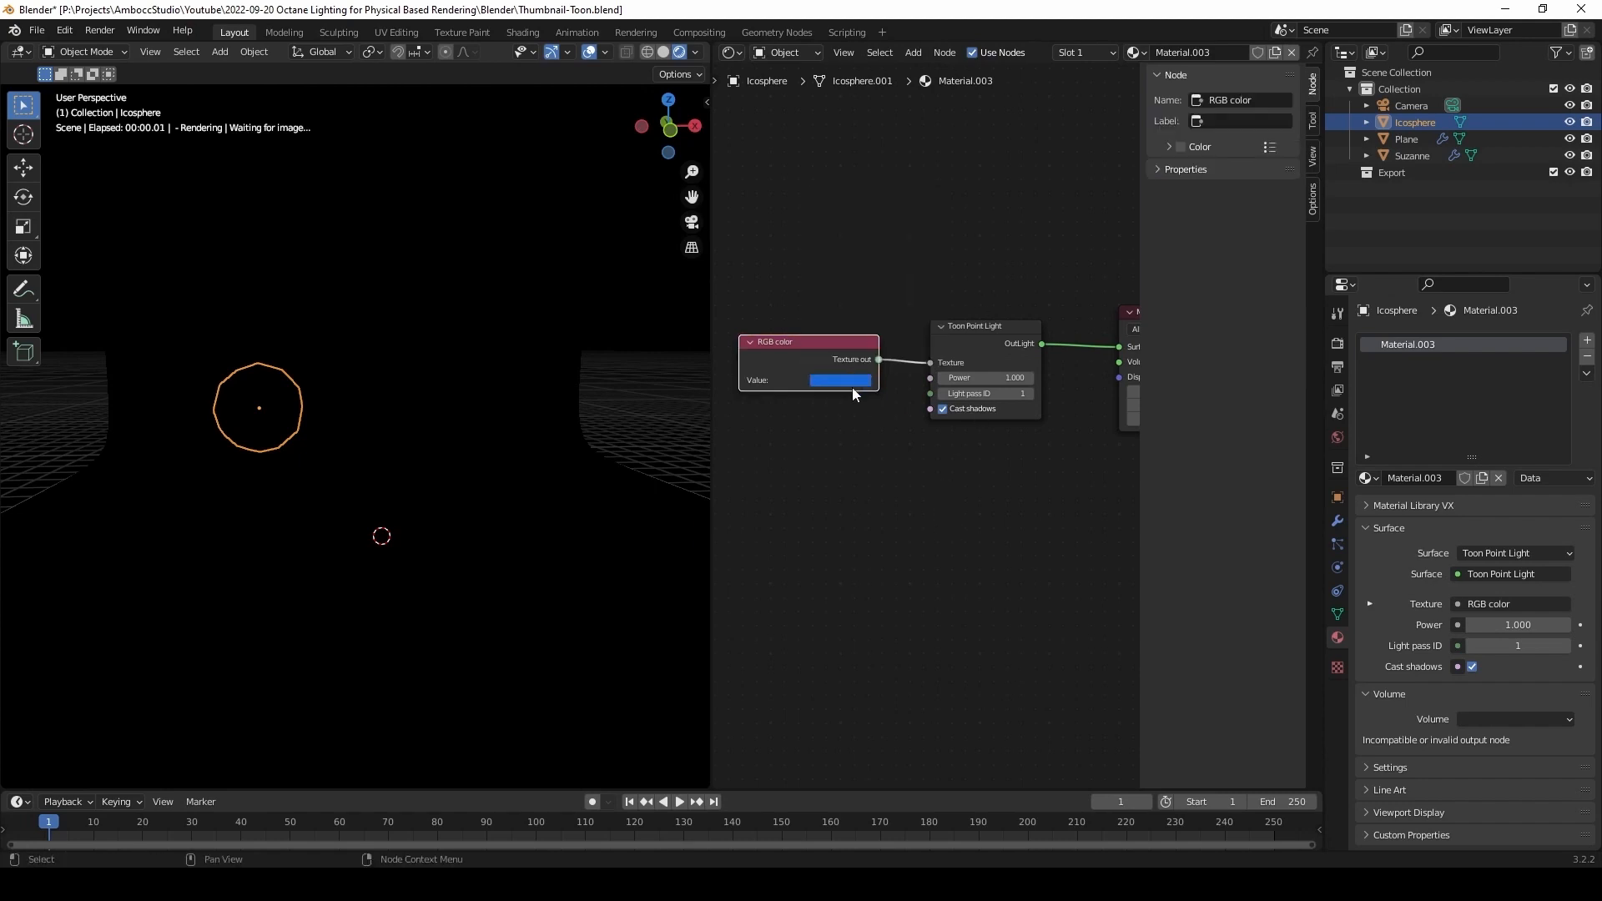
left_click(839, 381)
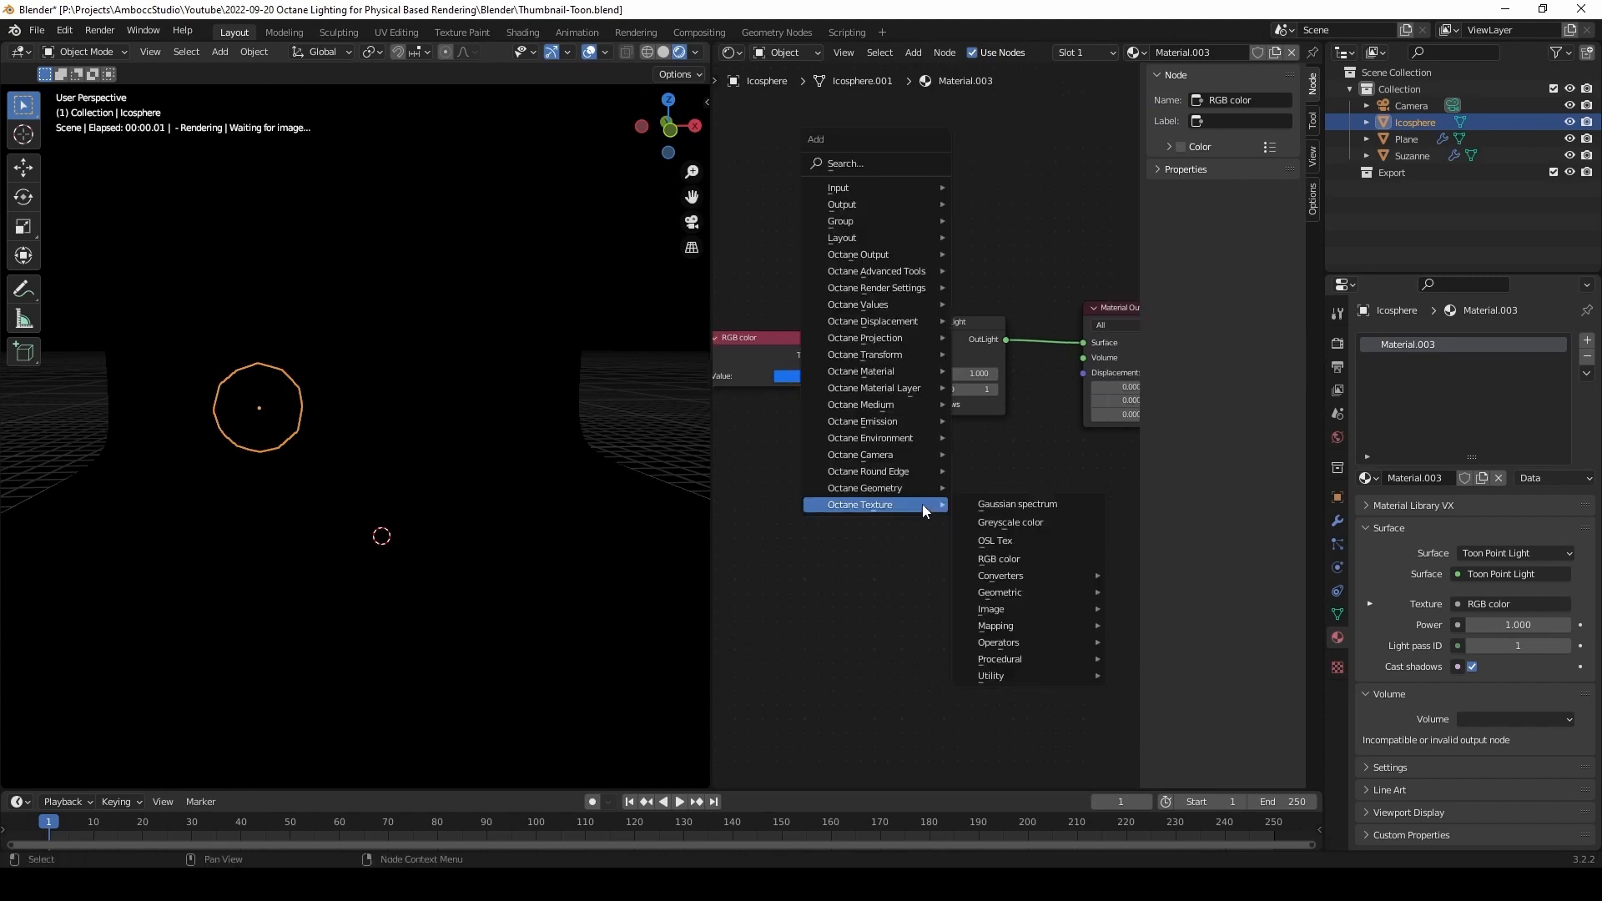
mouse_move(873, 487)
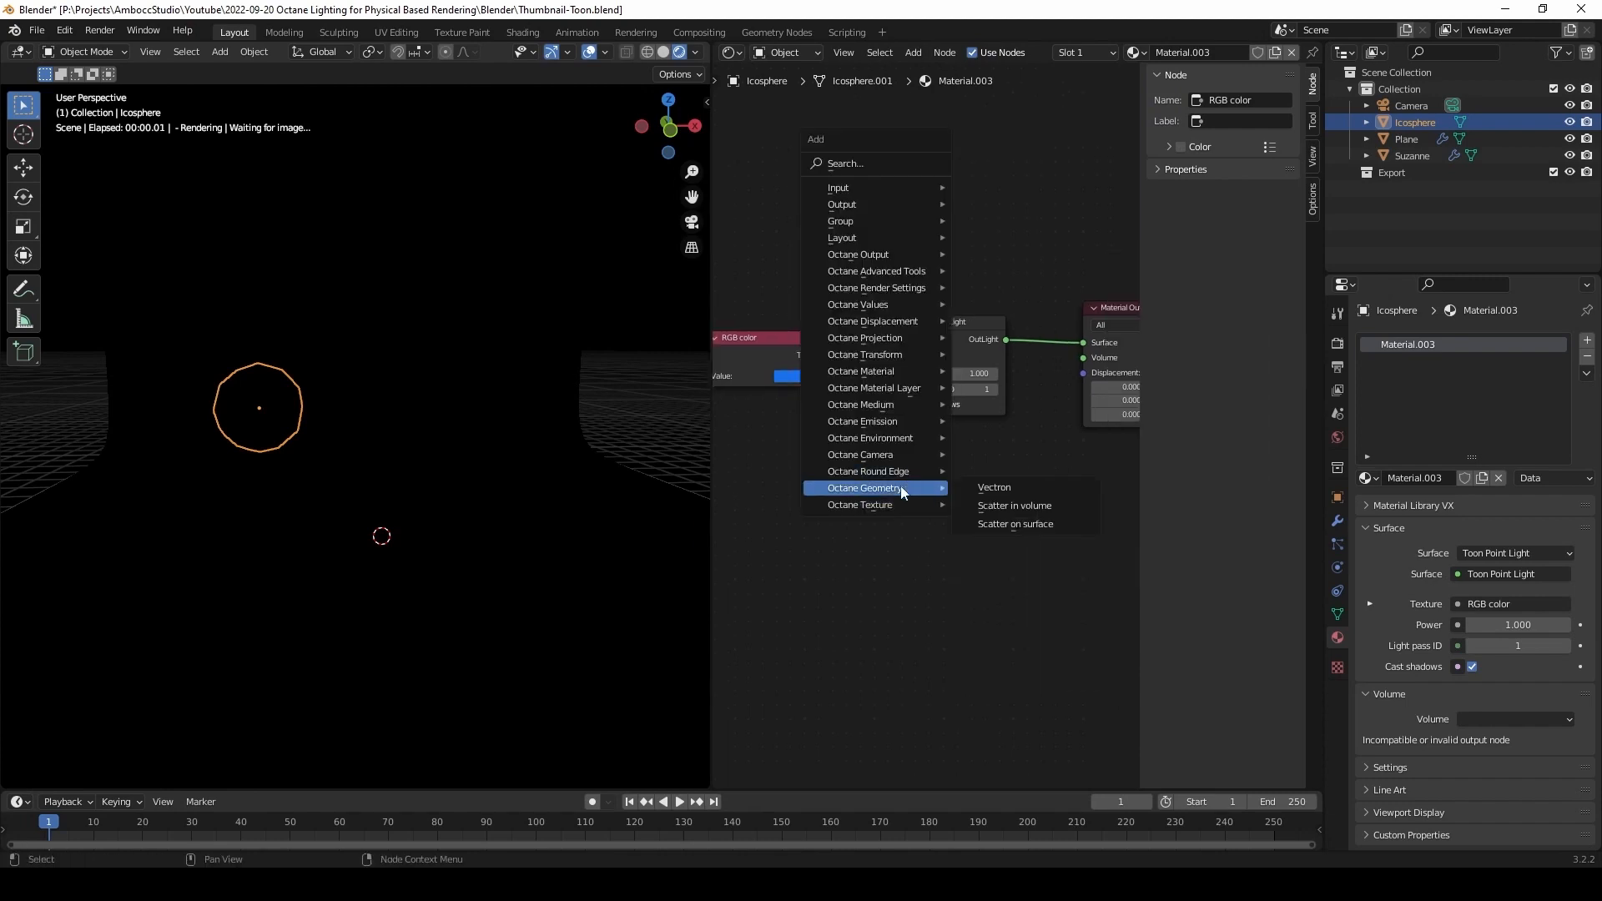
mouse_move(861, 420)
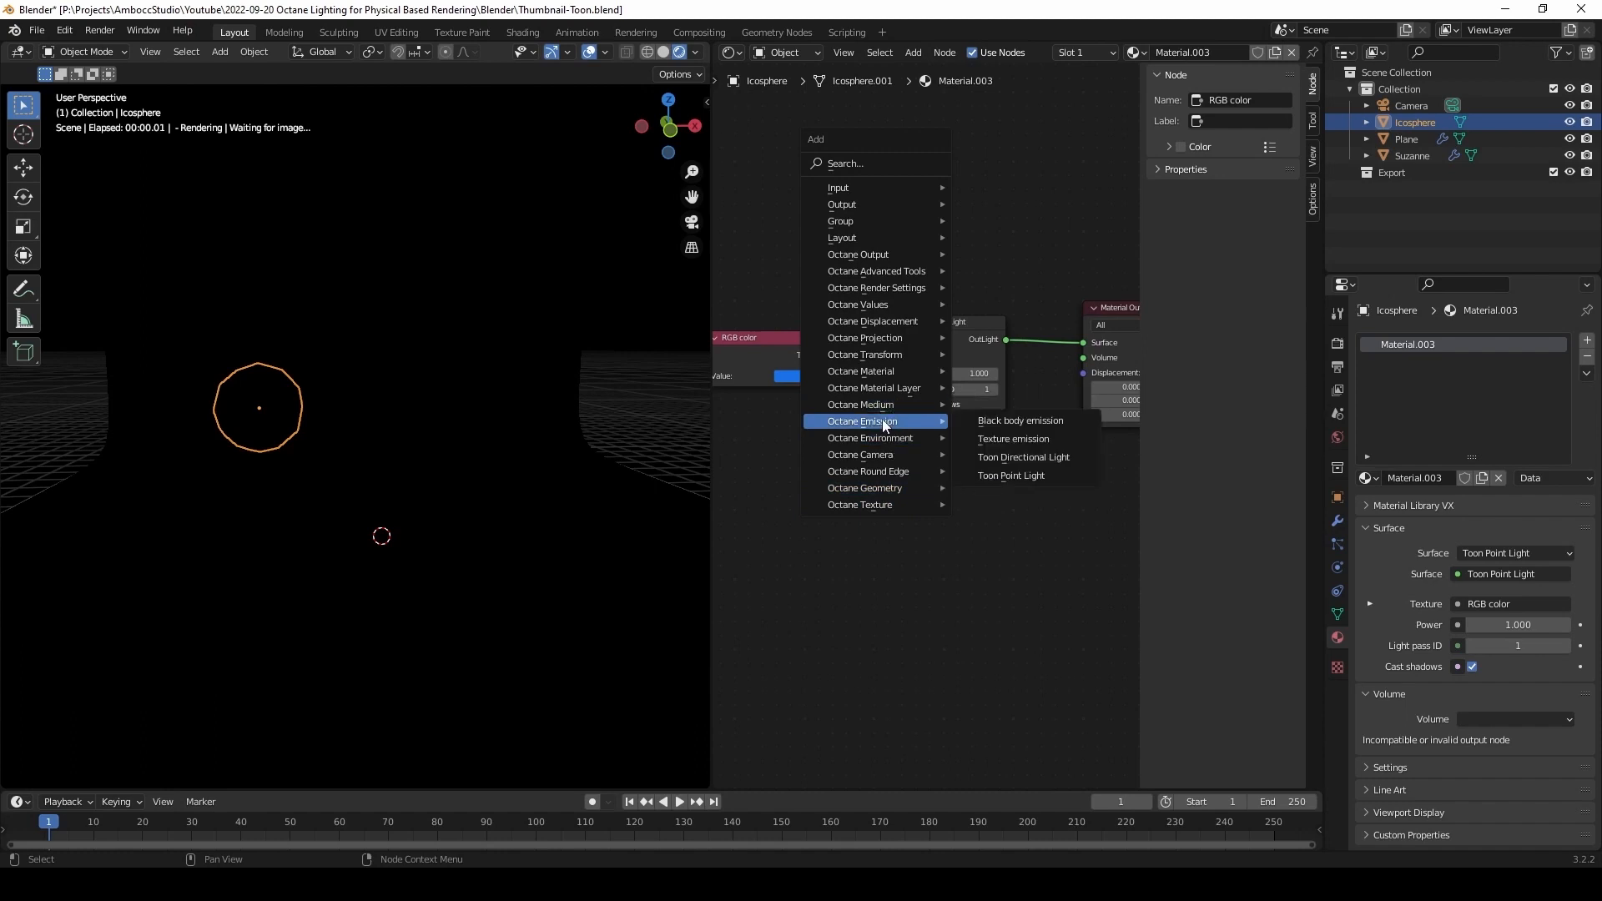
Step: Replace the output with a Toon Directional Light using the blue color and scale the icosphere down tiny
left_click(1023, 457)
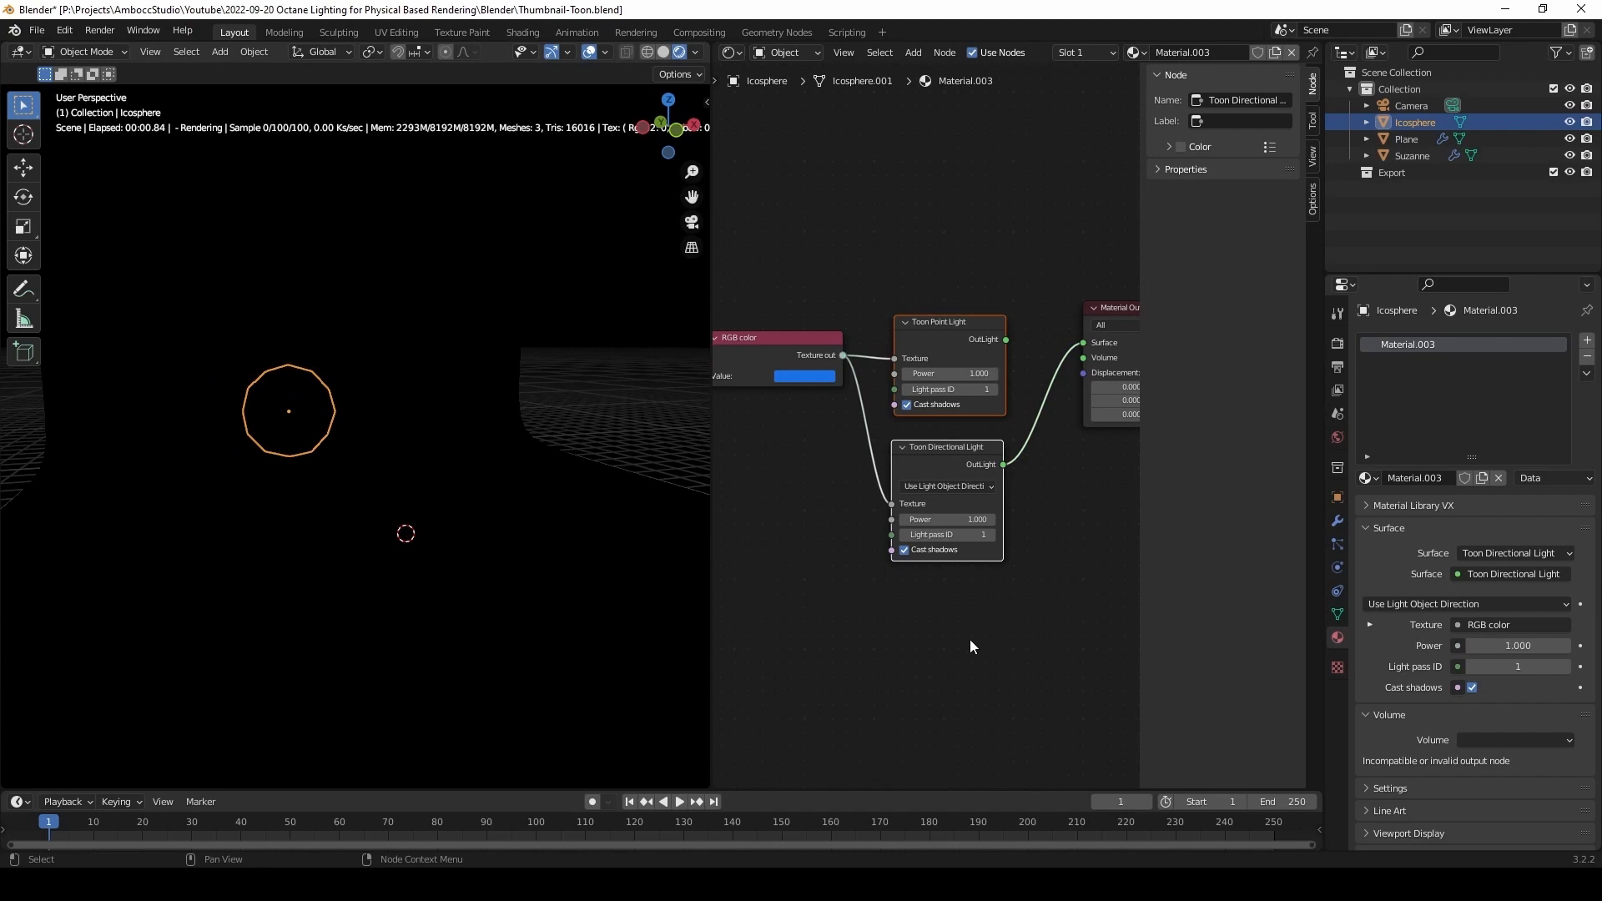
mouse_move(318, 440)
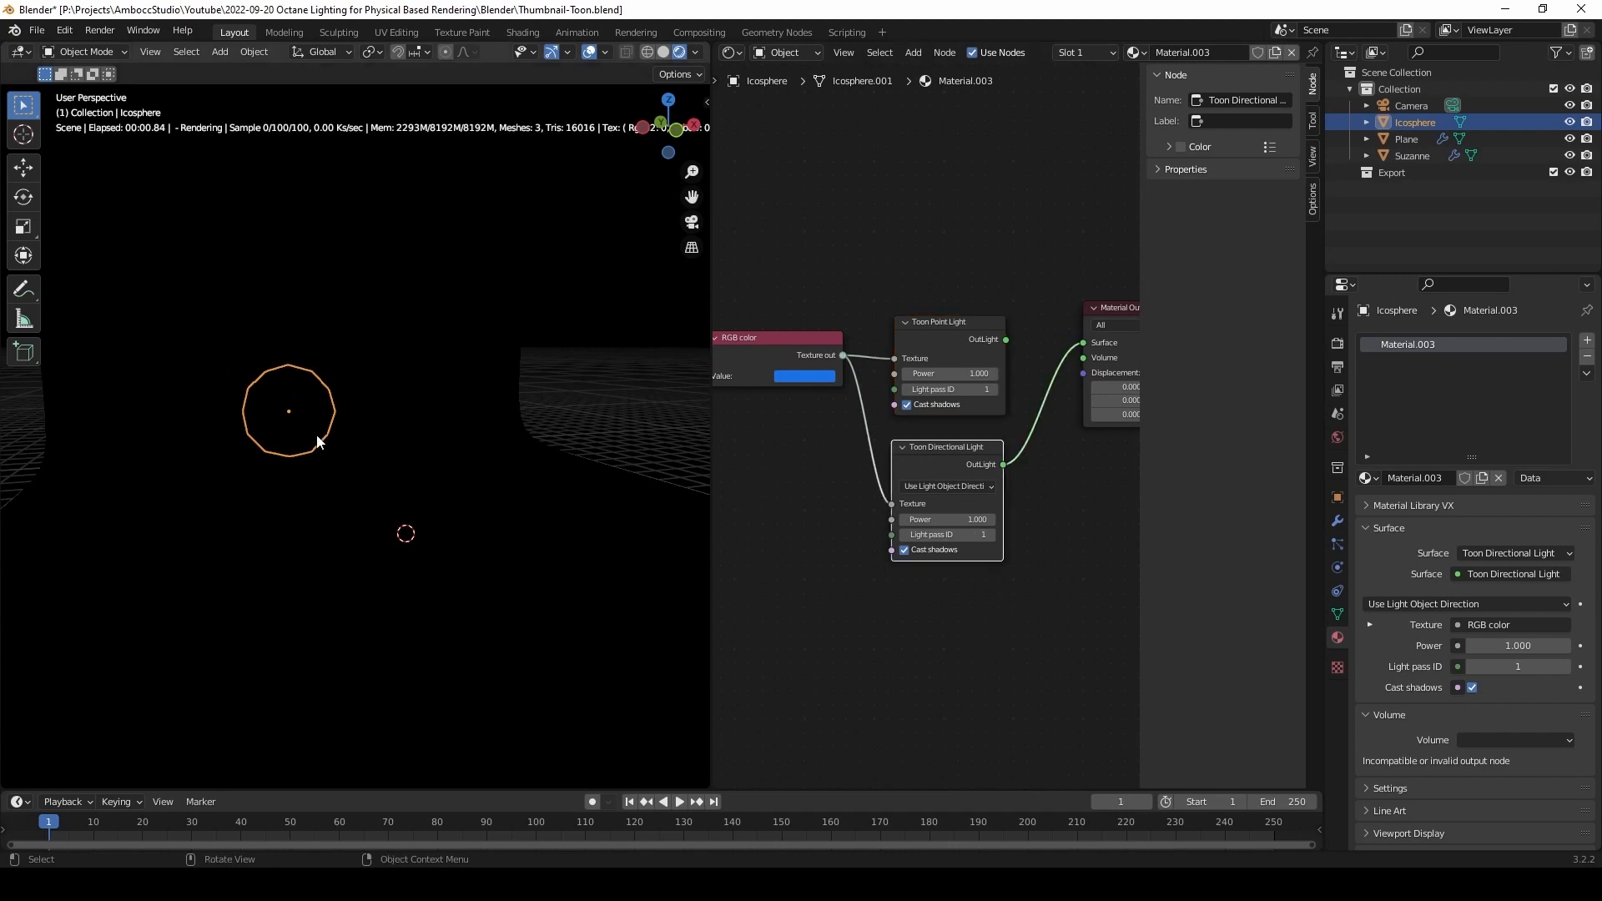
key("Tab")
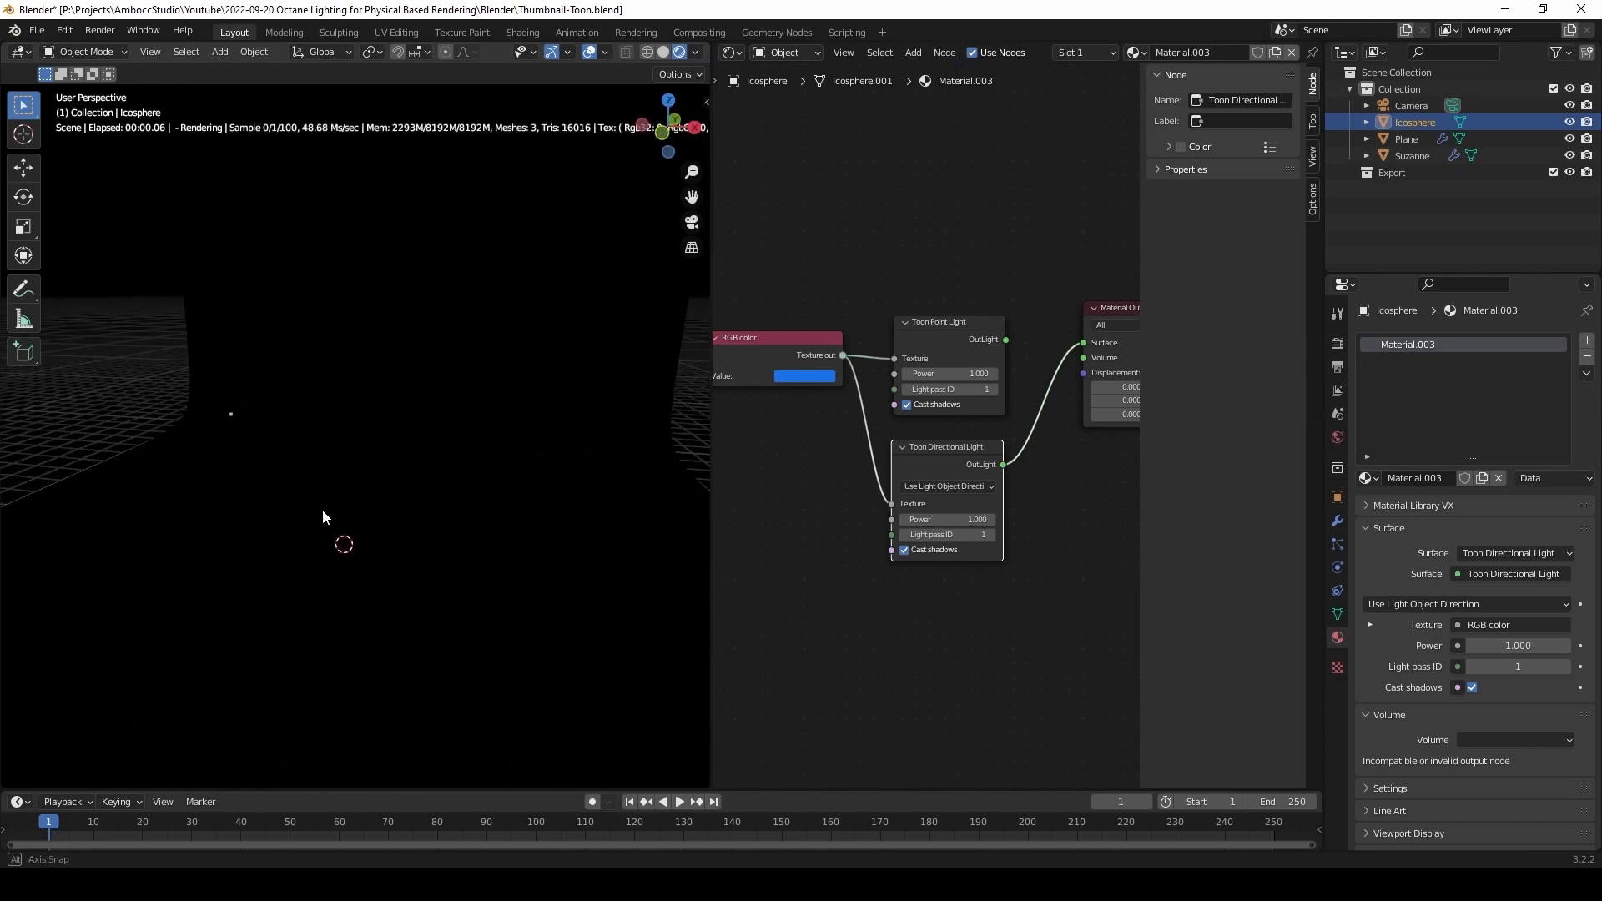
Step: Rename the icosphere to Point and let the viewport render toon-lit Suzanne on the blue backdrop
key("Tab")
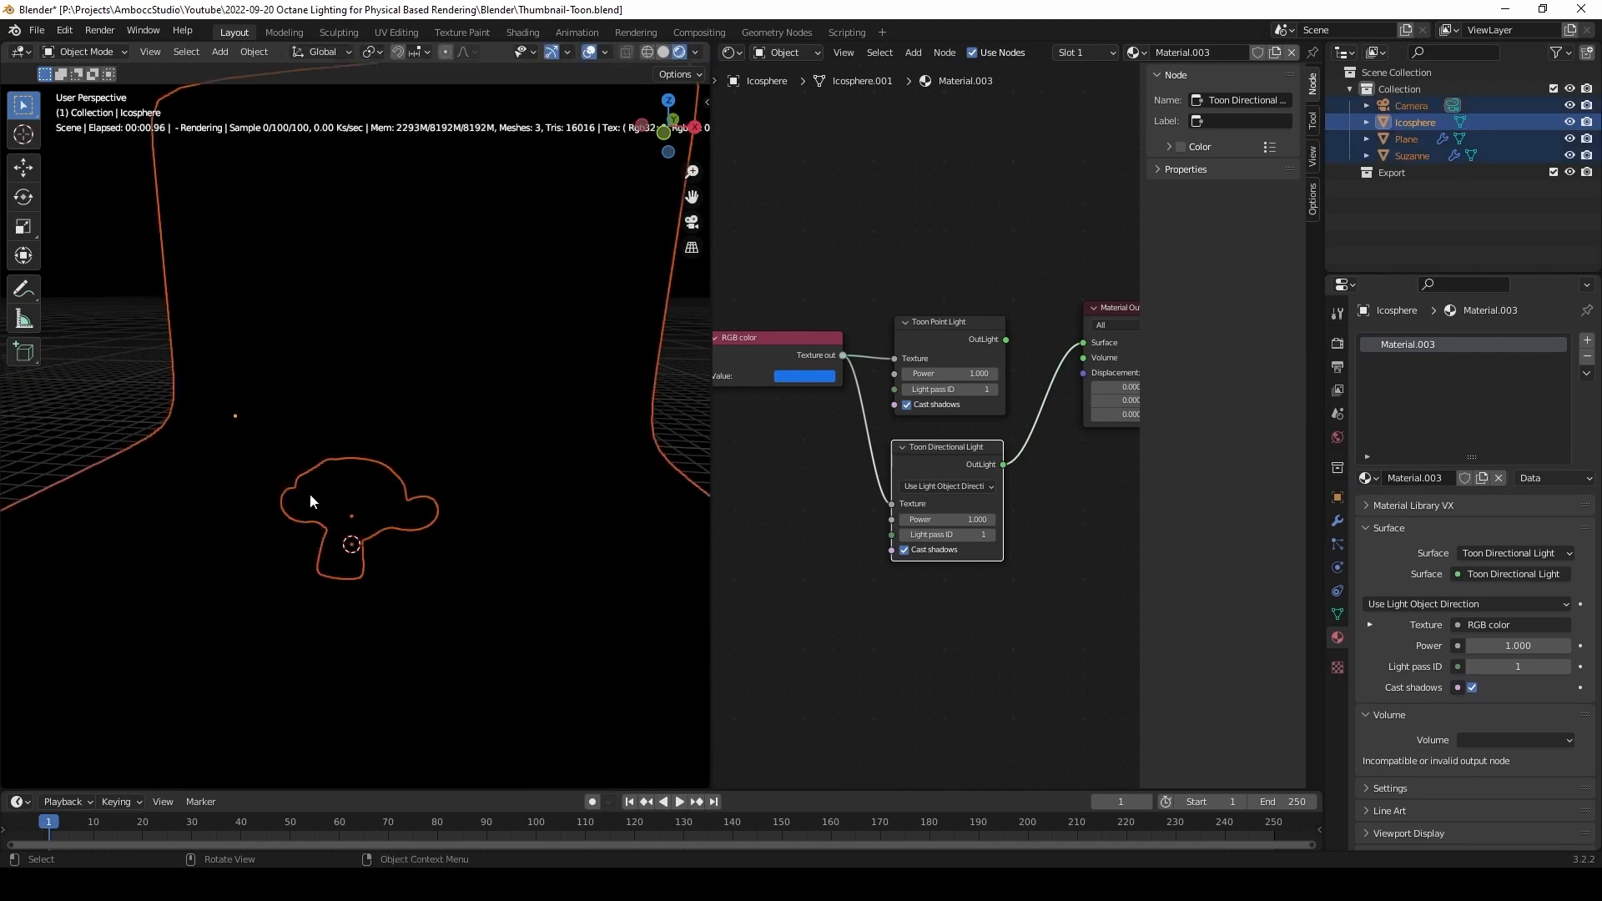
key("Tab")
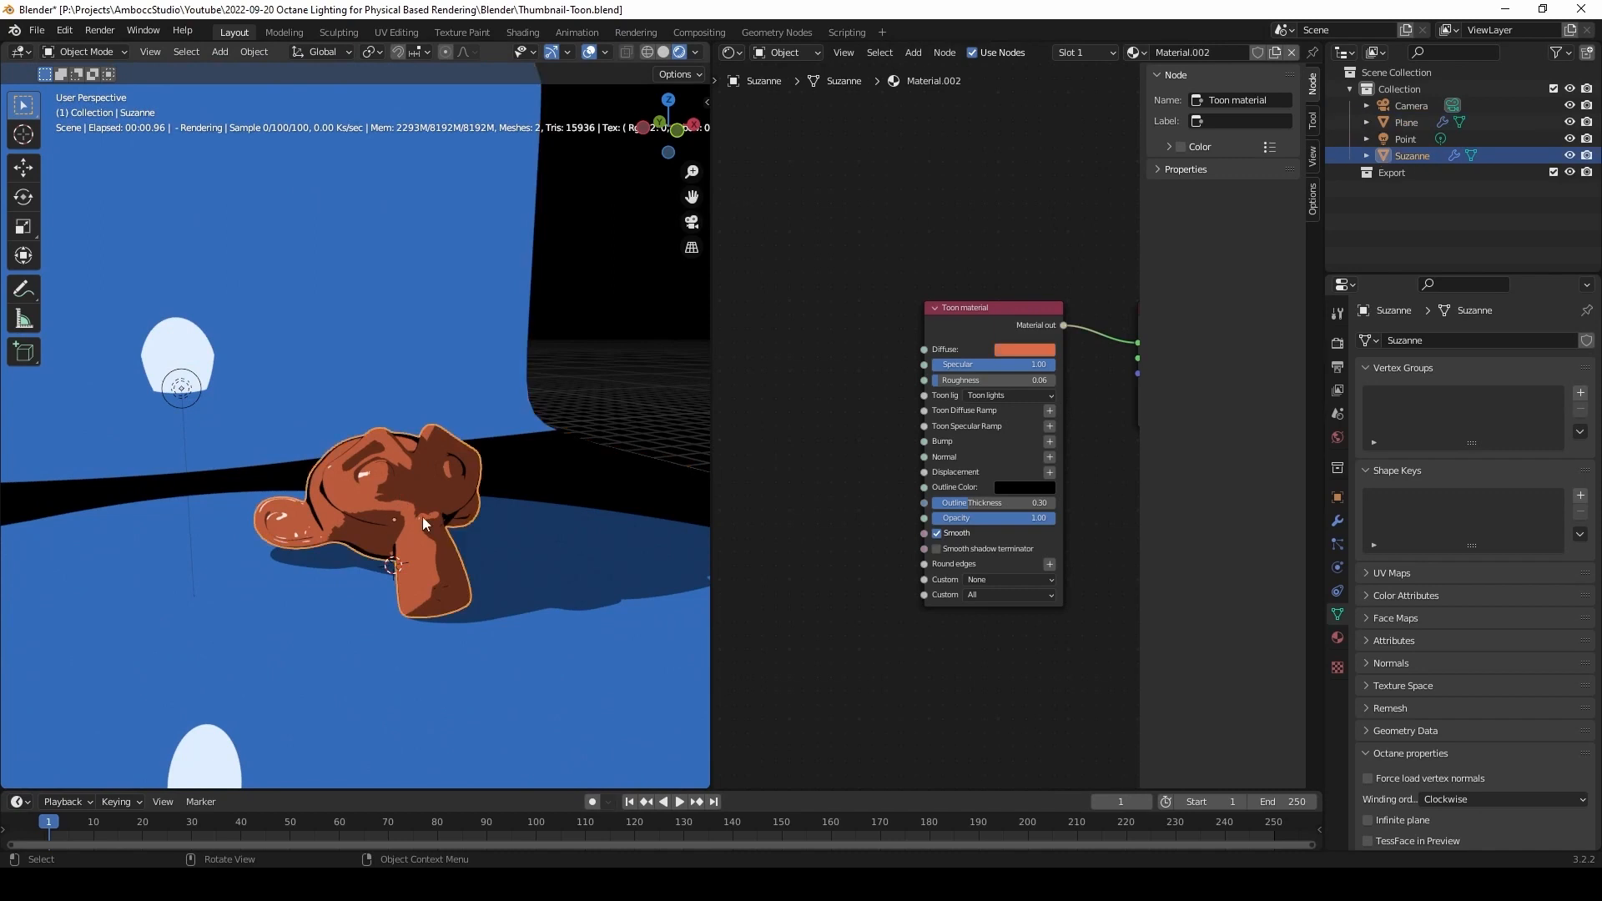
Step: Pick a brighter orange diffuse for Suzanne and adjust specular and roughness toward 1.00
left_click(1026, 349)
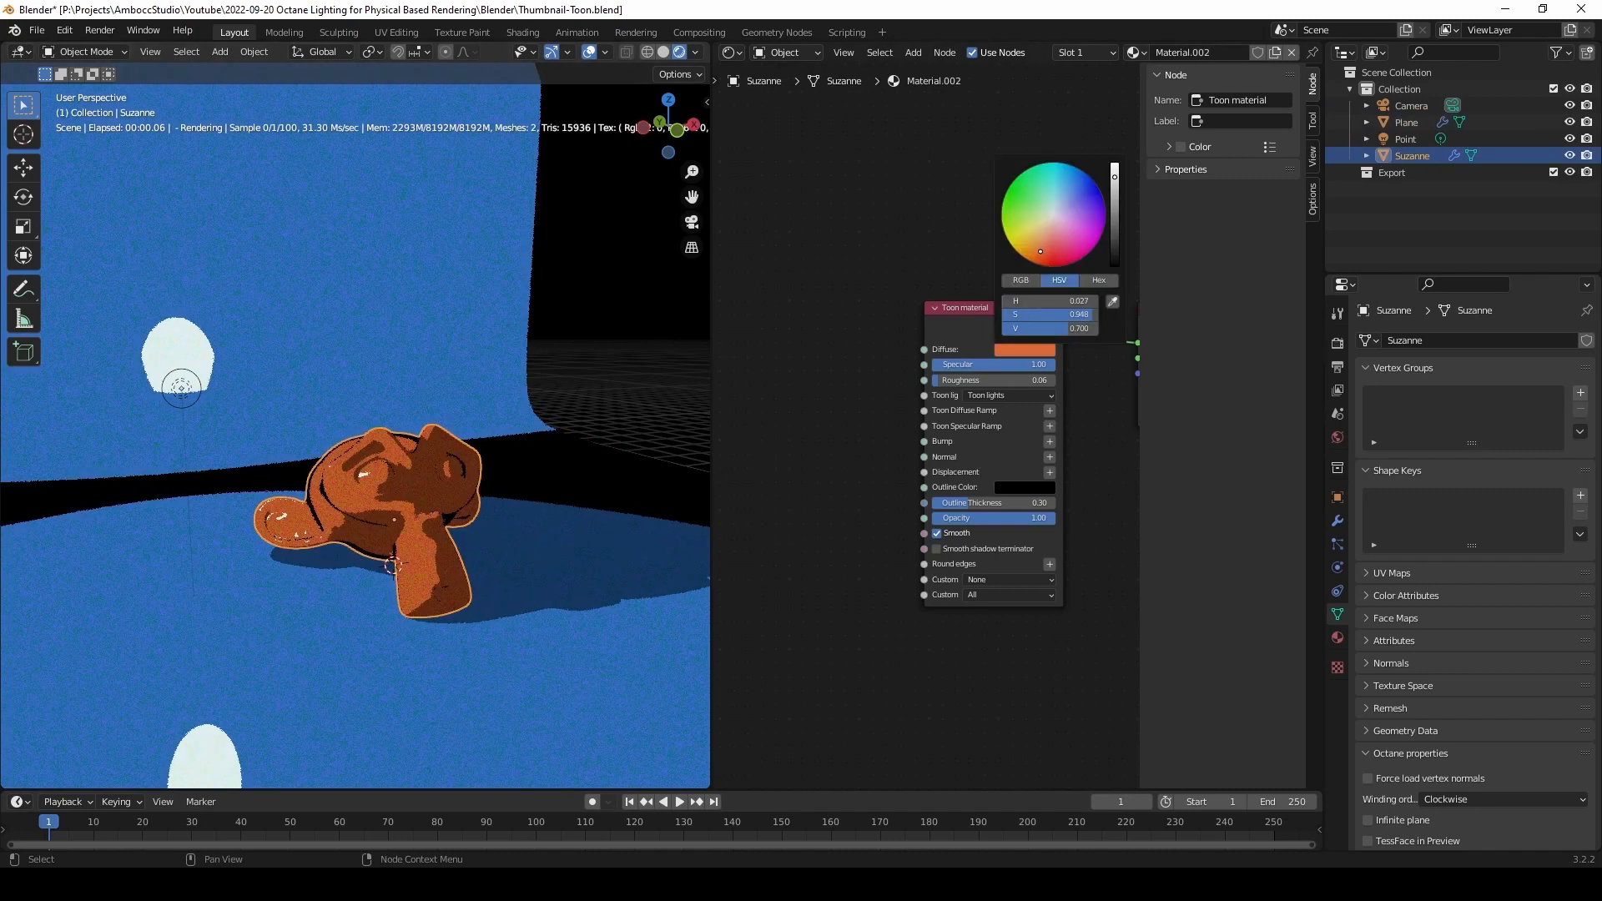
left_click(794, 691)
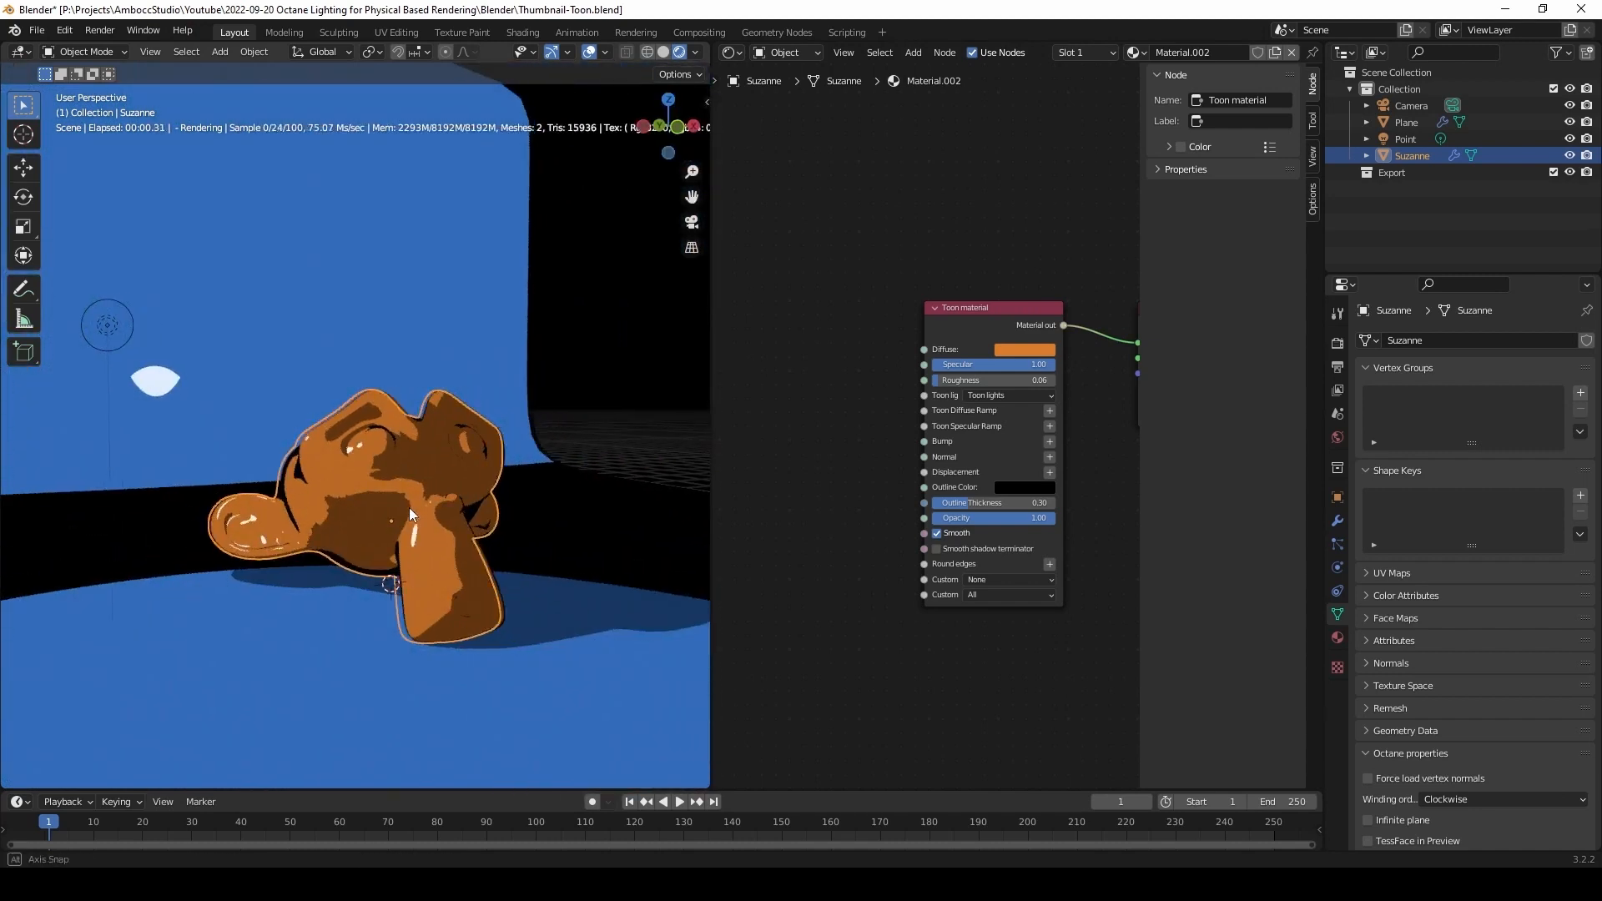
left_click_drag(1021, 364, 935, 364)
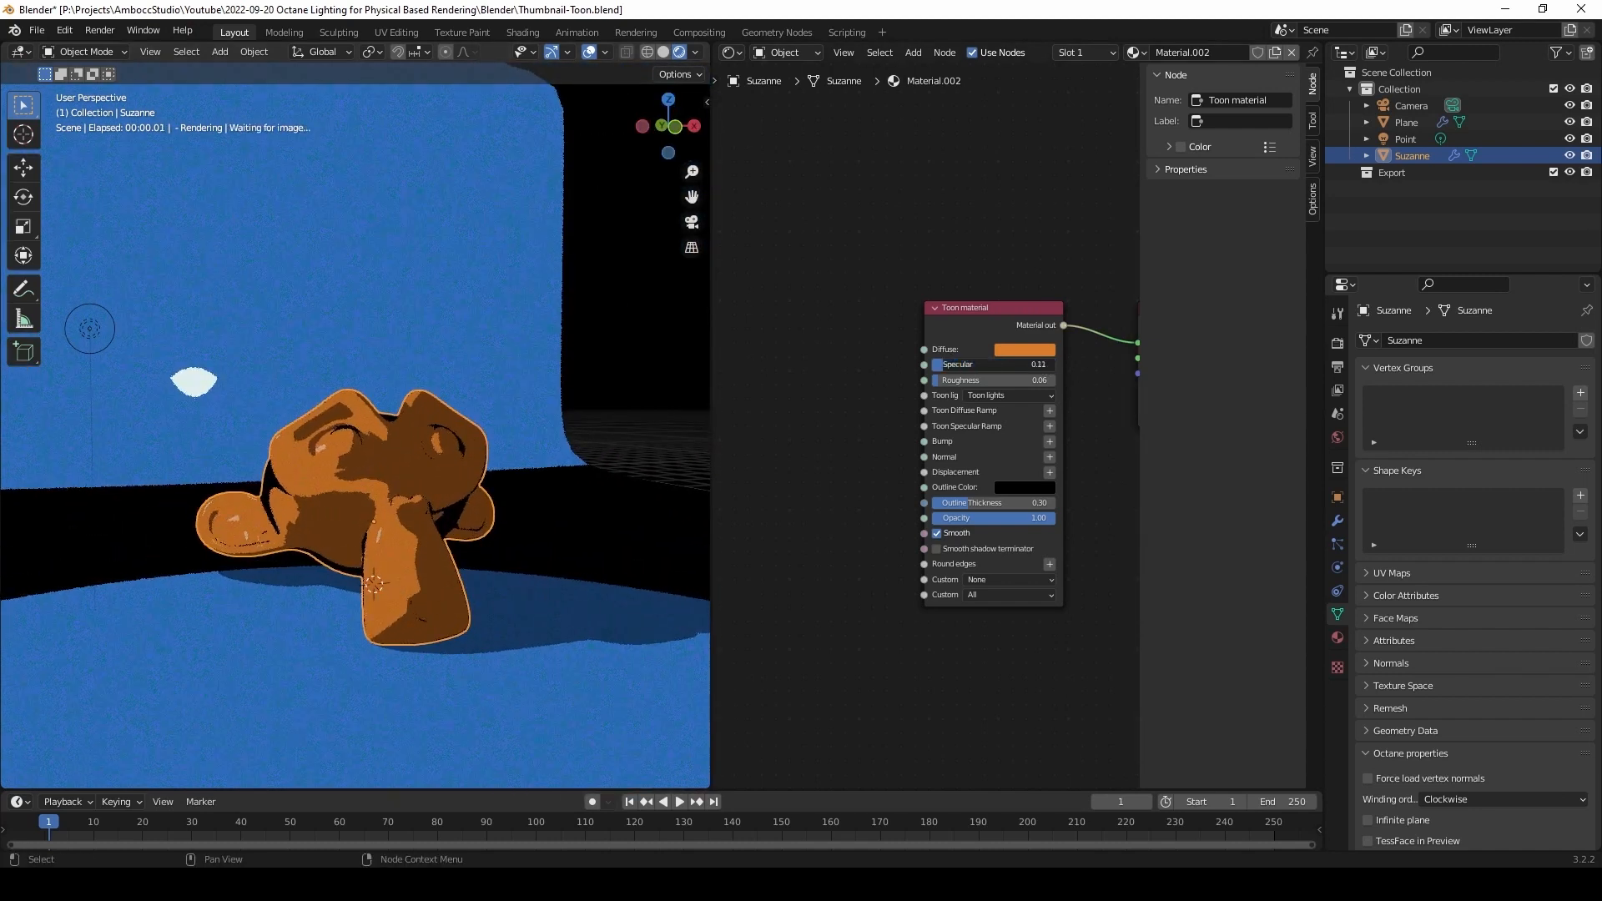
left_click_drag(991, 364, 1011, 363)
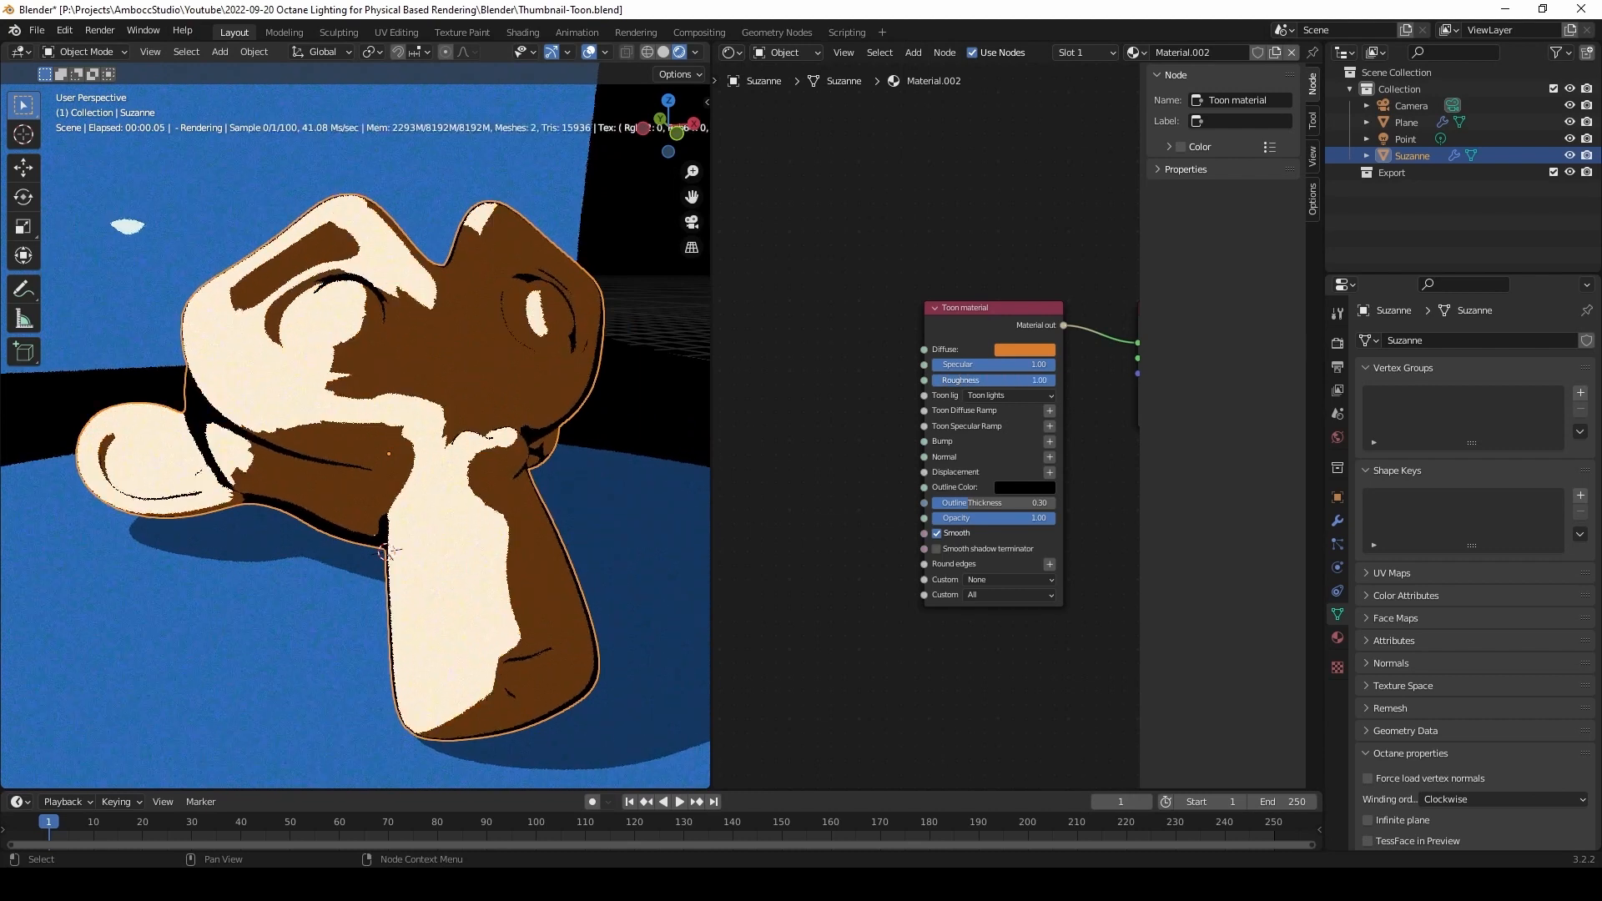
Step: Lower Suzanne's roughness to 0.22 and keep the lighting mode on Toon lights
left_click_drag(1021, 381, 990, 381)
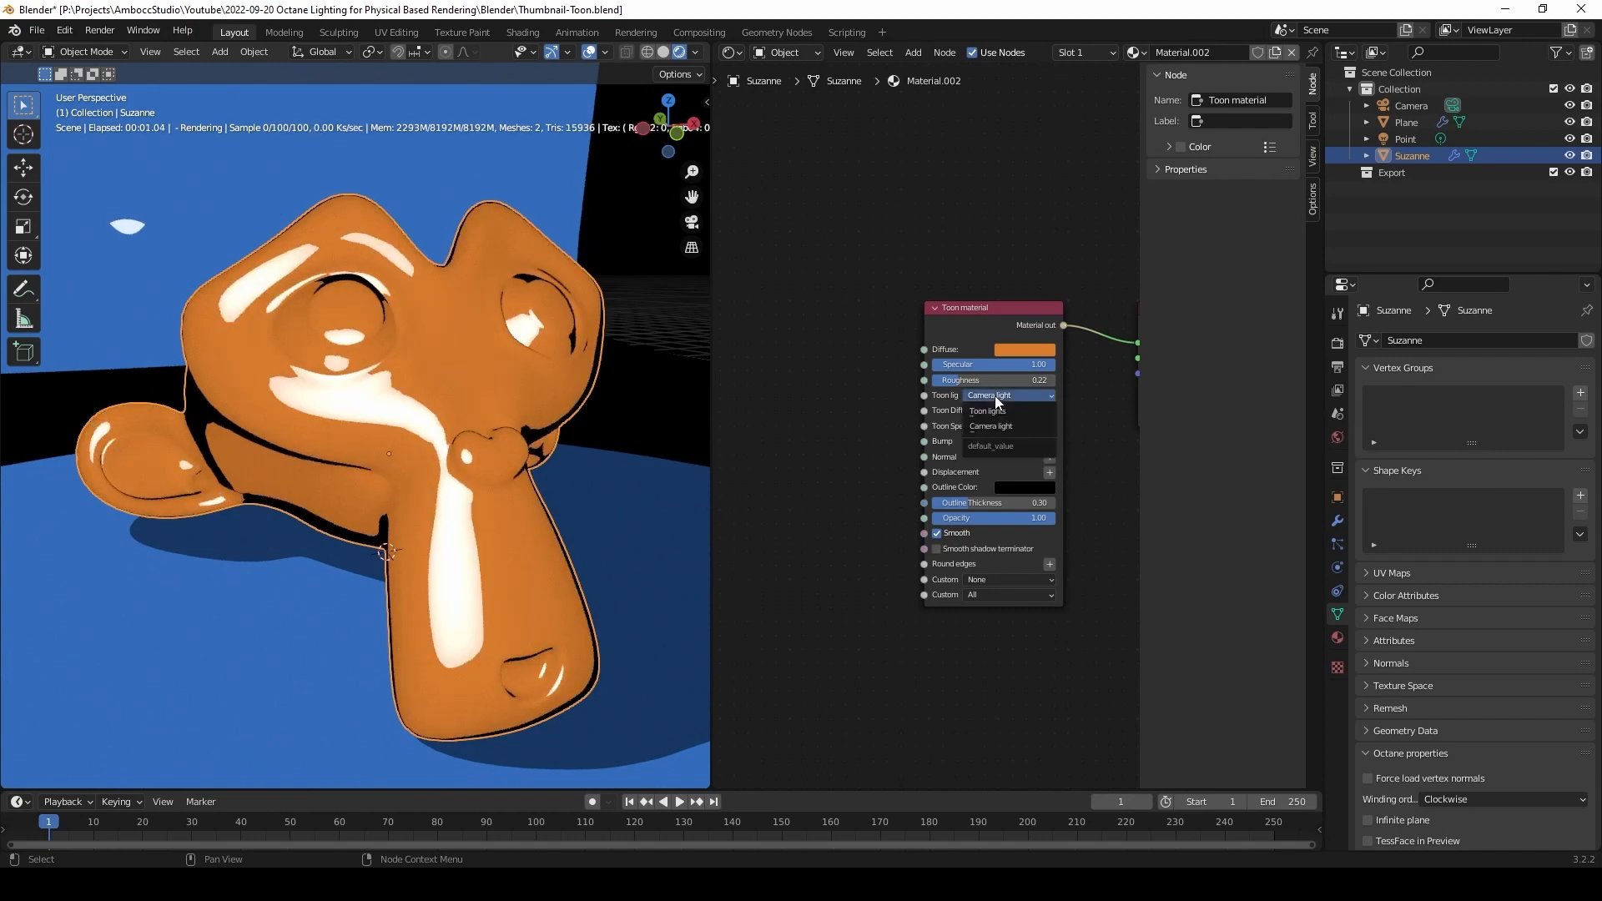
left_click(986, 410)
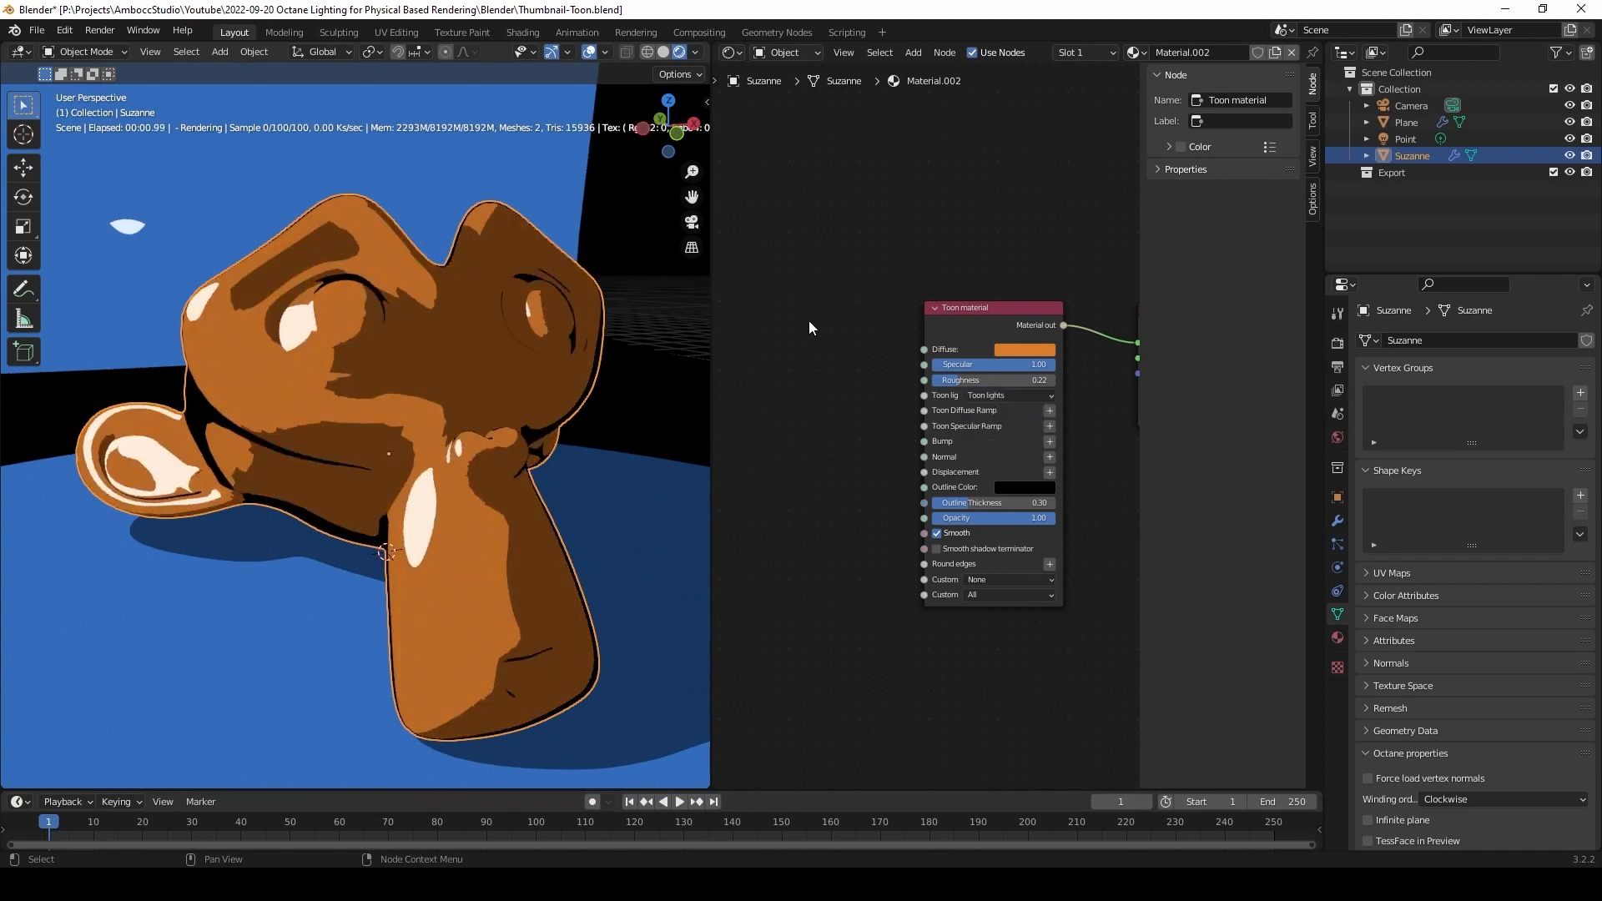
Step: Adjust Suzanne's outline thickness to 0.29, then select the backdrop plane for its material
left_click_drag(981, 502, 1022, 502)
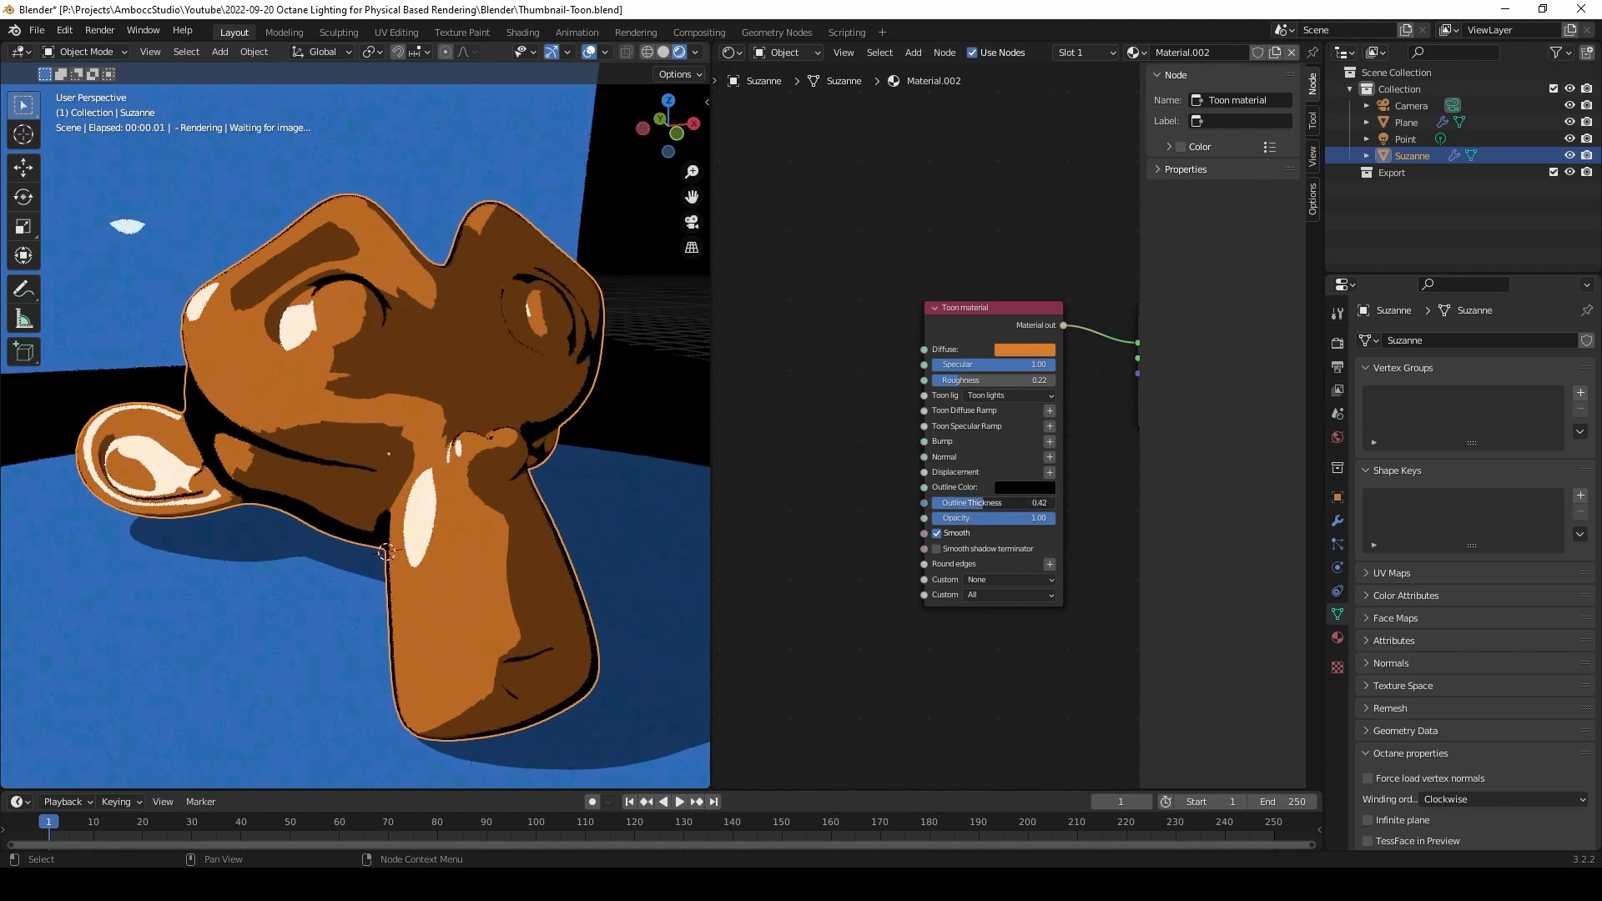
left_click_drag(971, 502, 1021, 503)
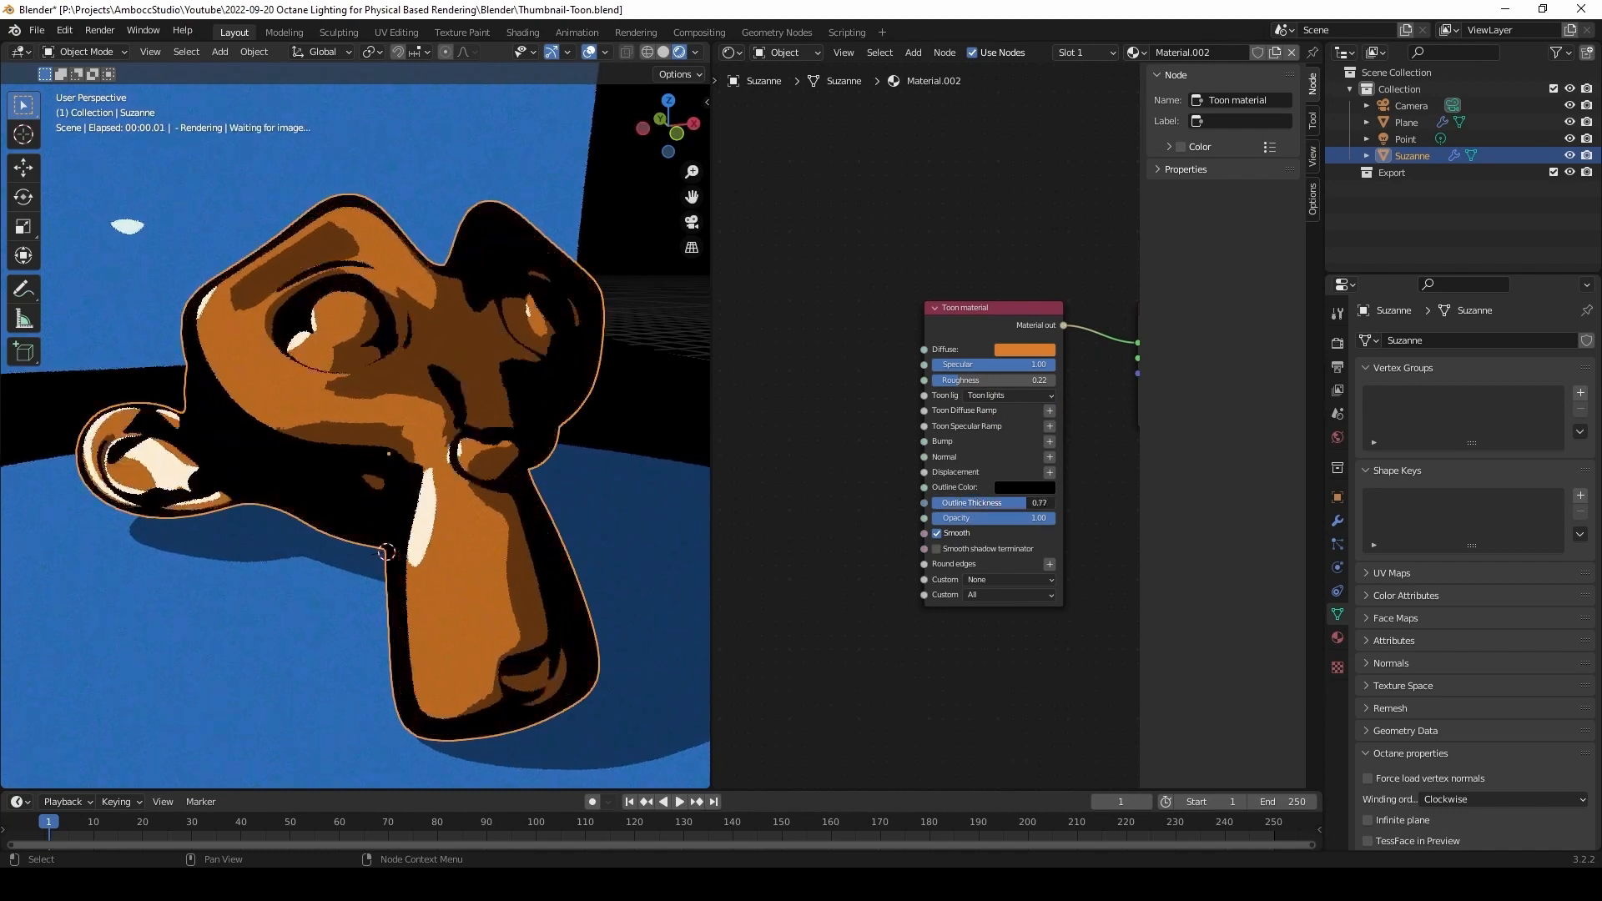
left_click_drag(1036, 502, 971, 502)
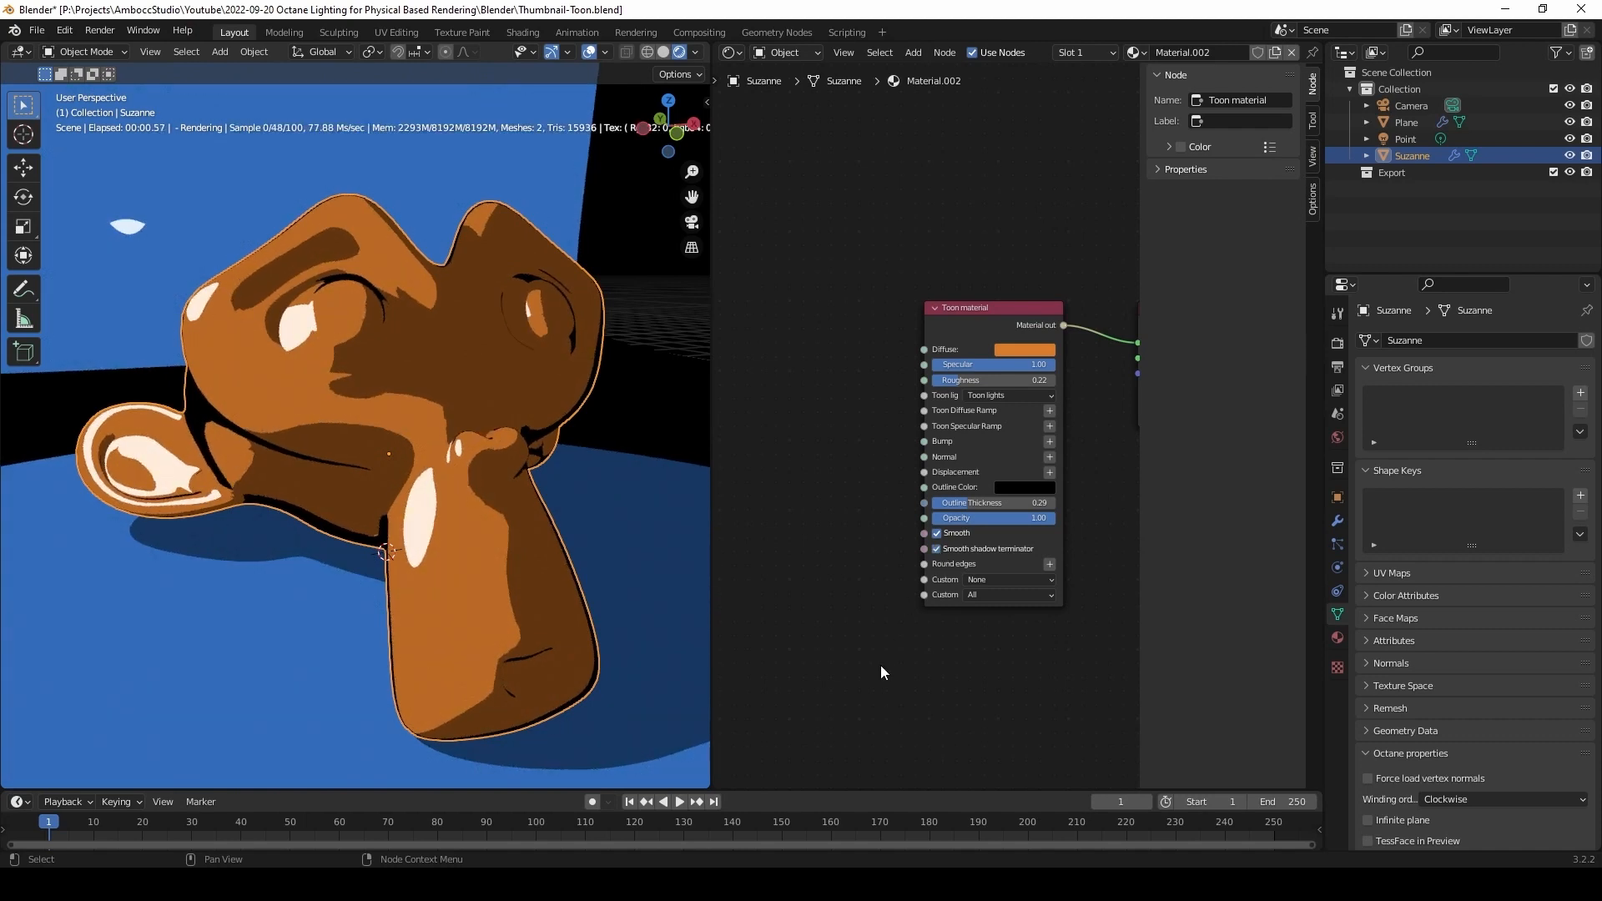
left_click(1408, 122)
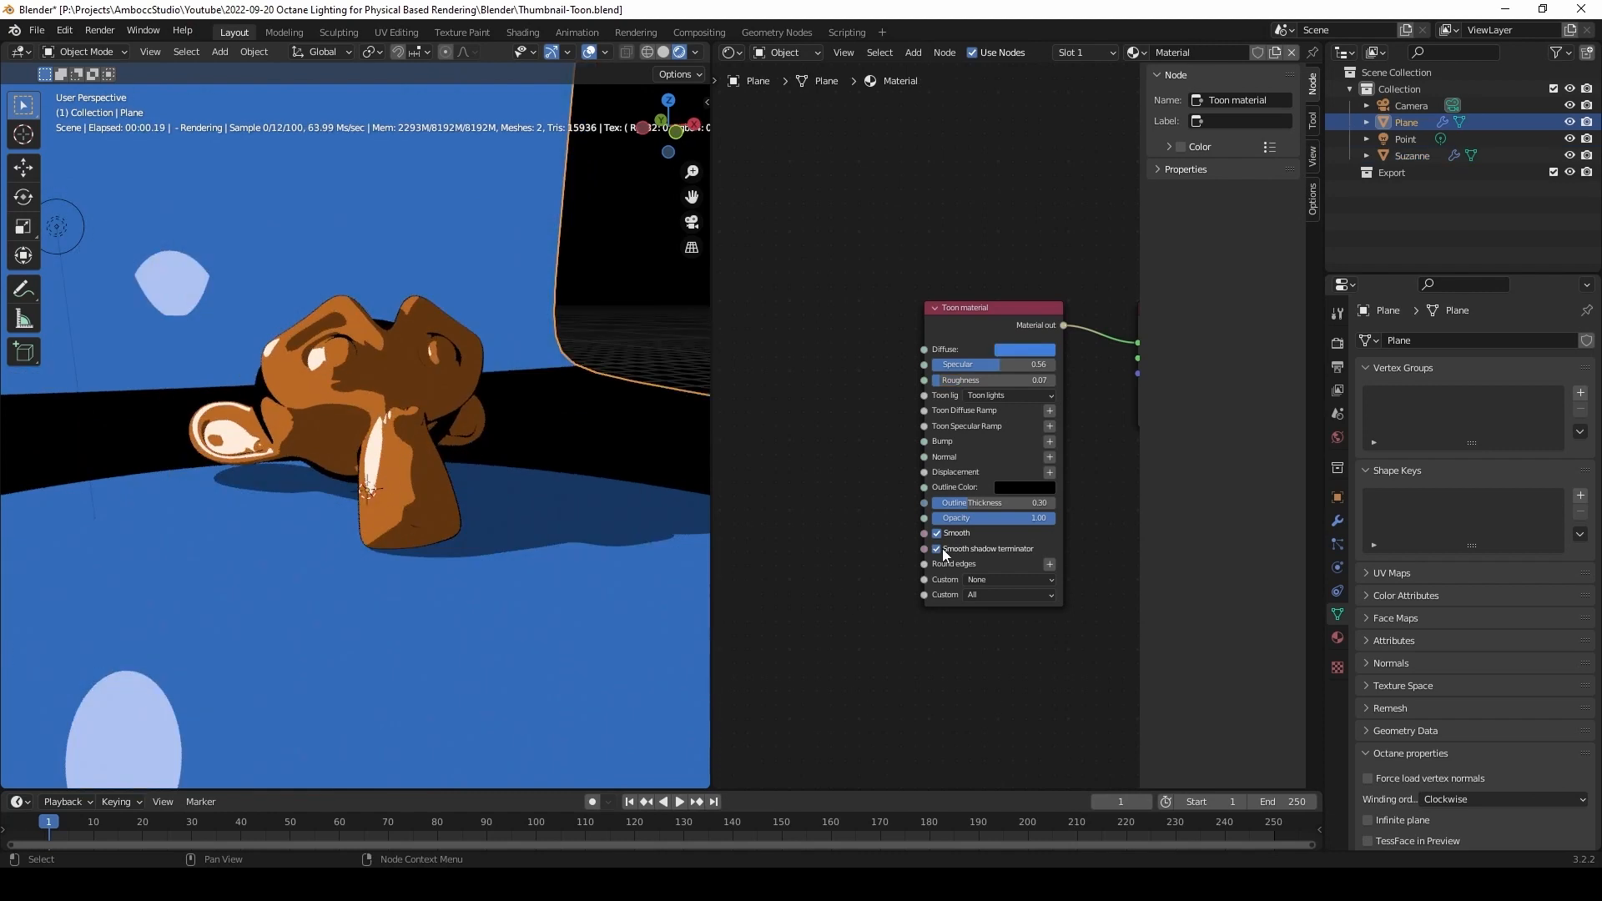